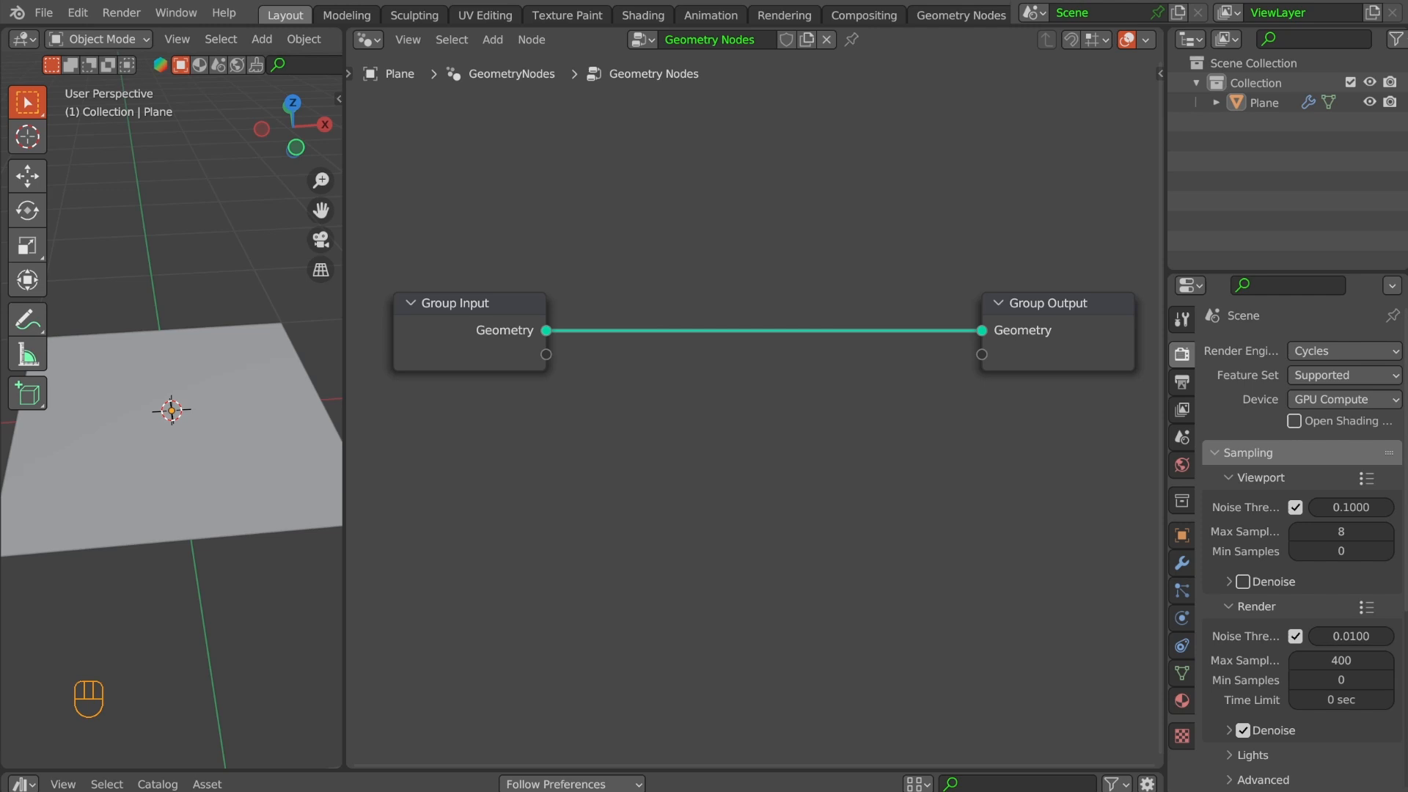
mouse_move(719, 454)
type("grid")
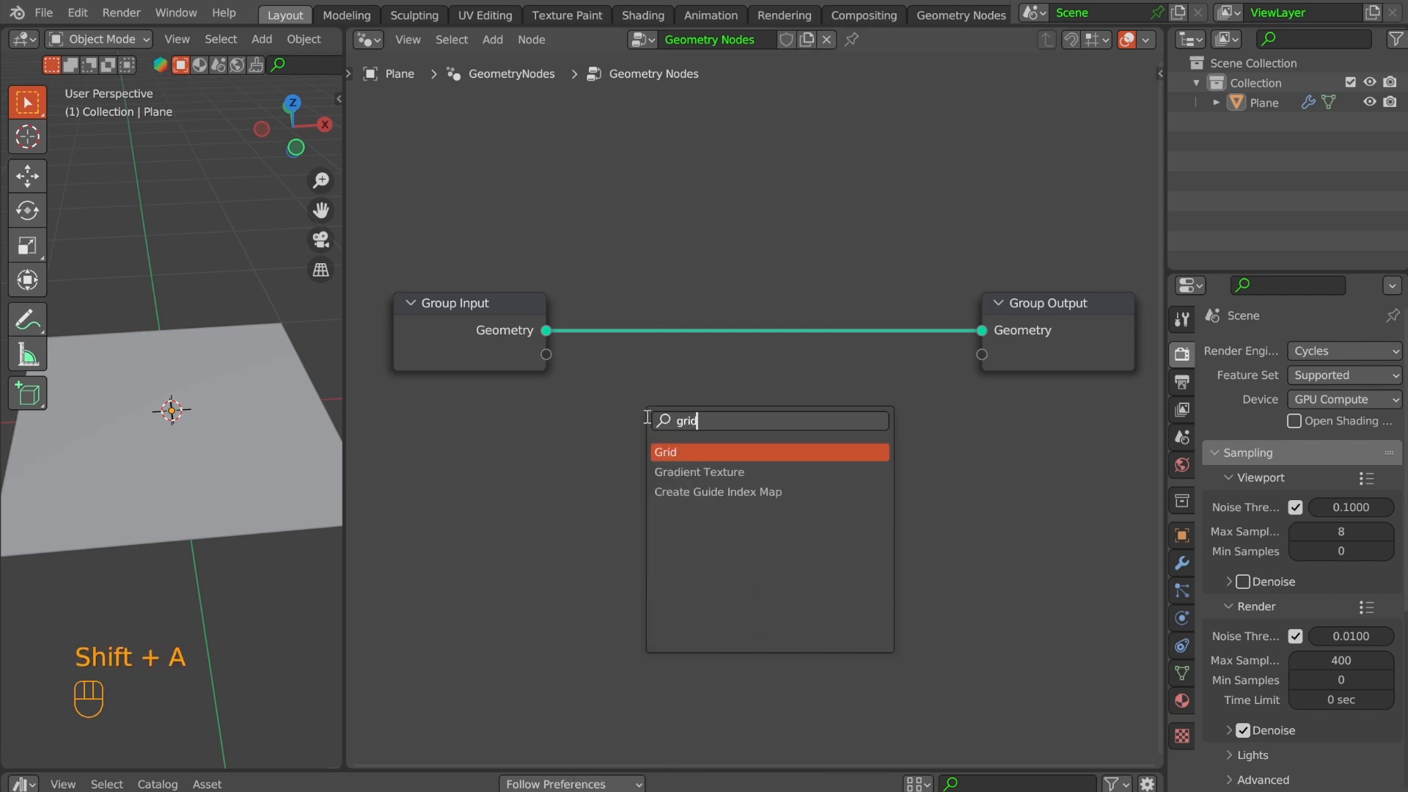
- Add a Grid node followed by a Set Position node
left_click(667, 451)
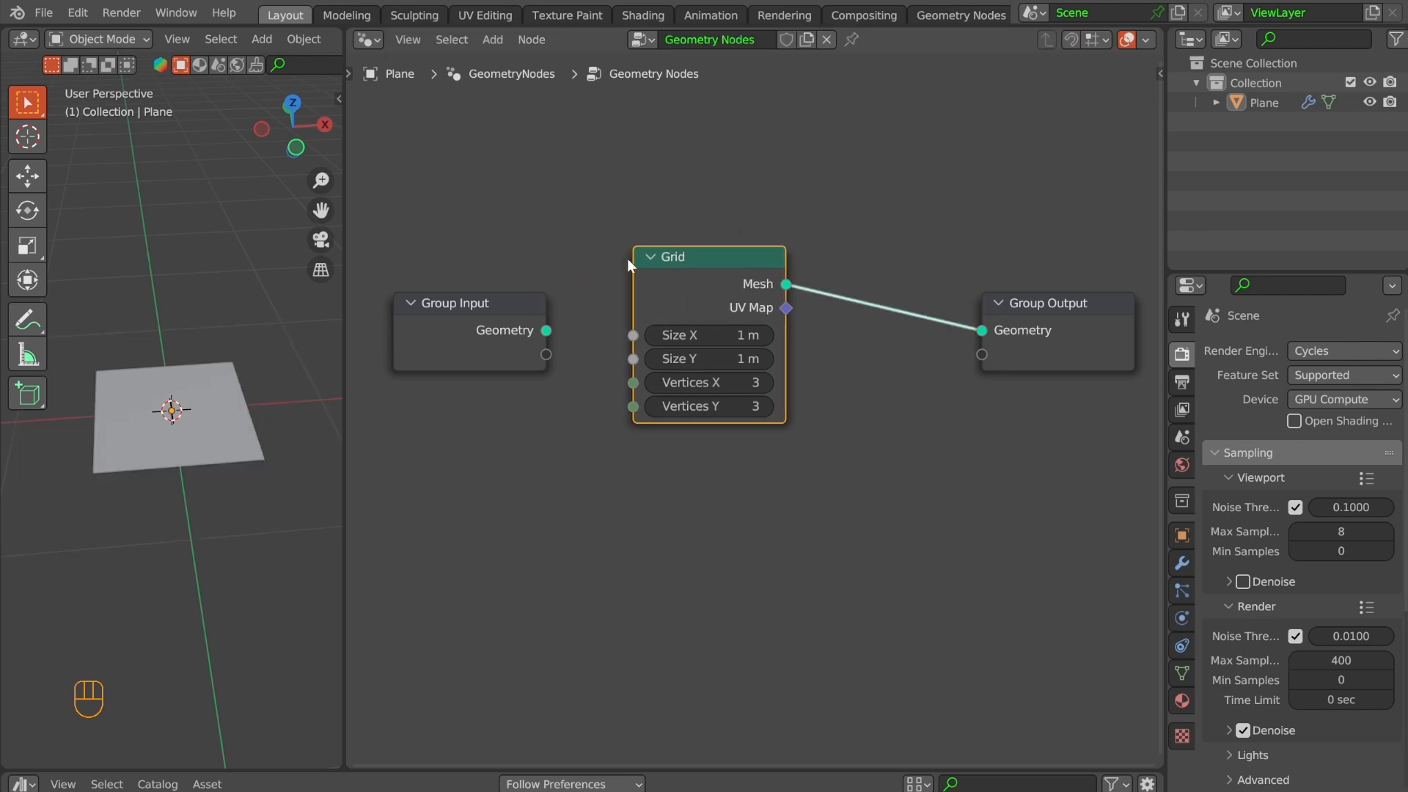
left_click_drag(709, 256, 563, 192)
type("set pos")
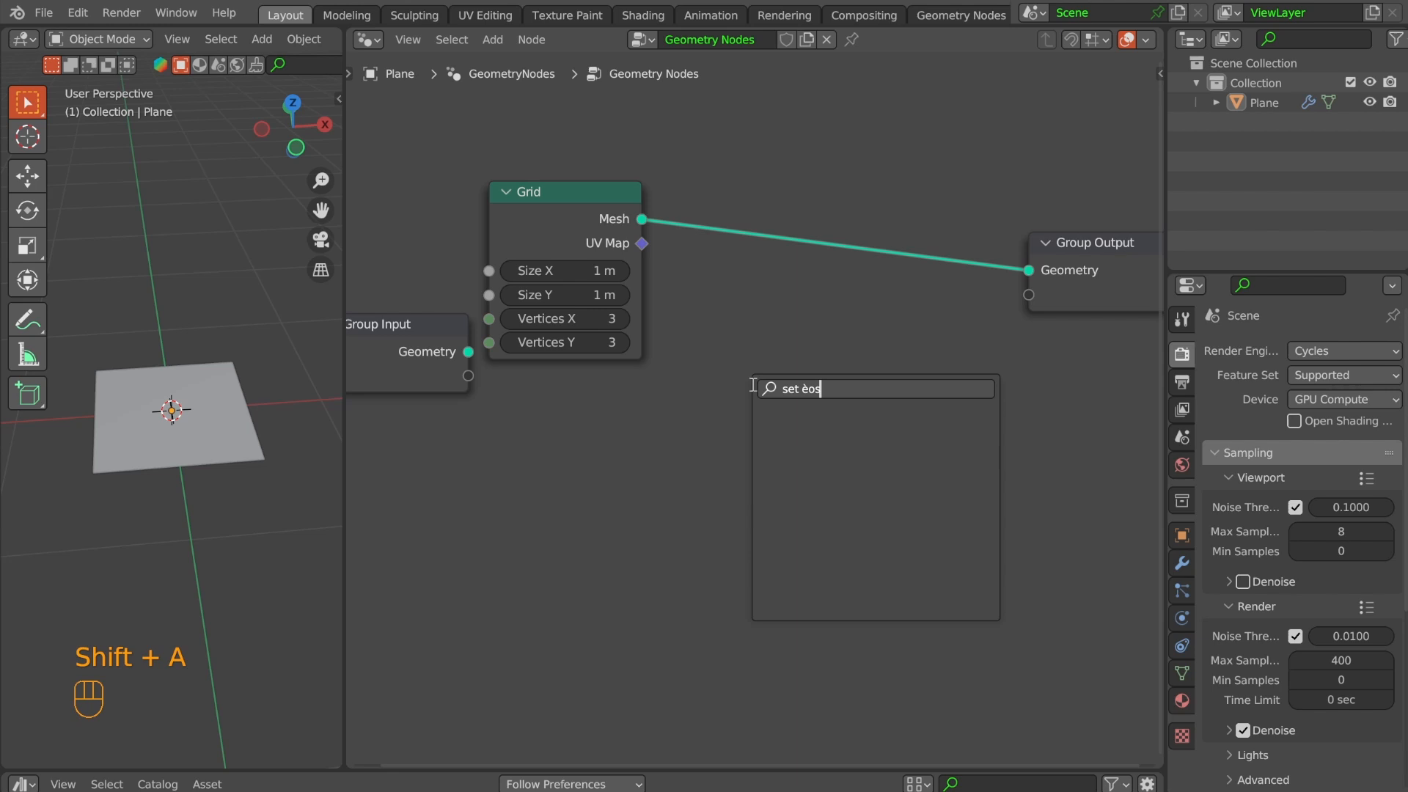
left_click(799, 388)
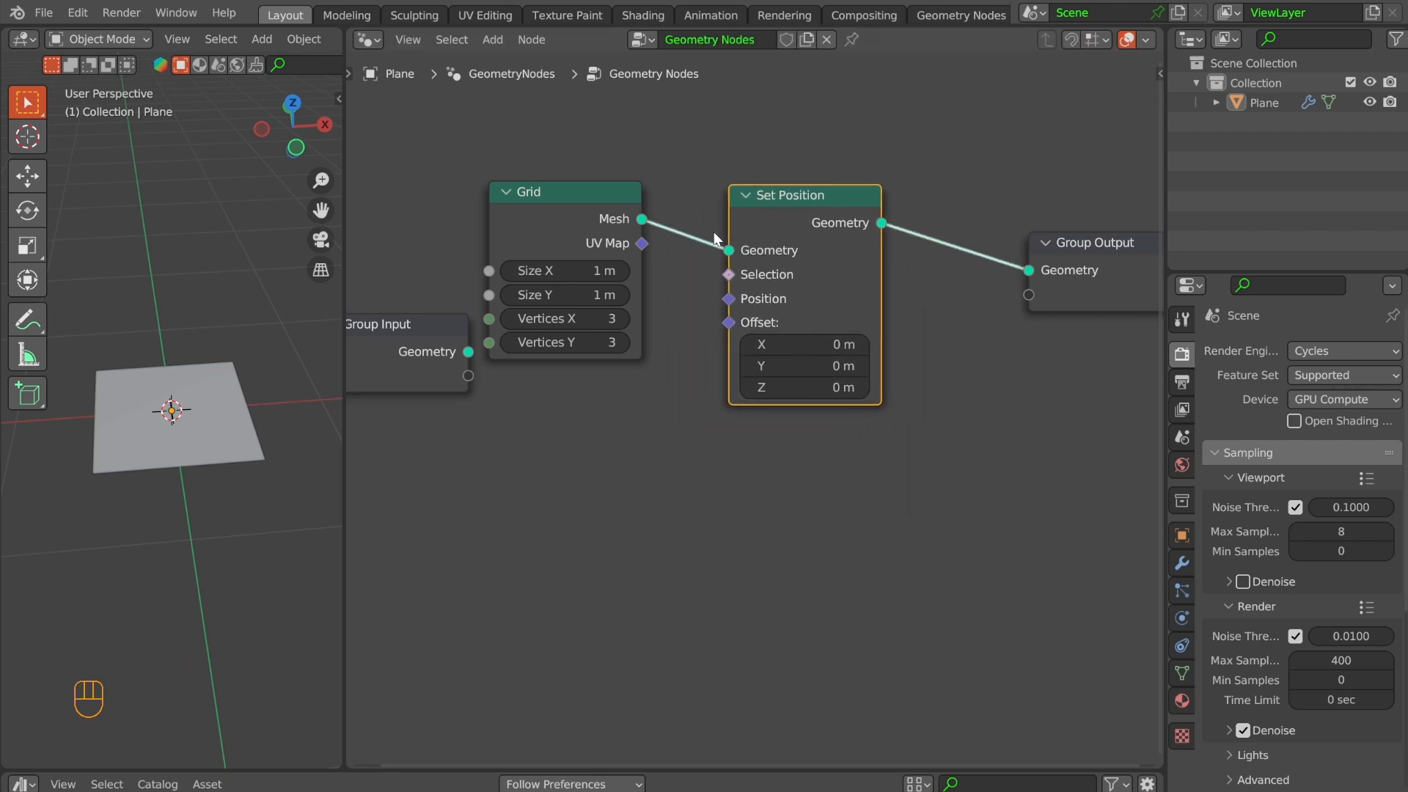
- Insert a Store Named Attribute node and frame the three base nodes
key("shift+a")
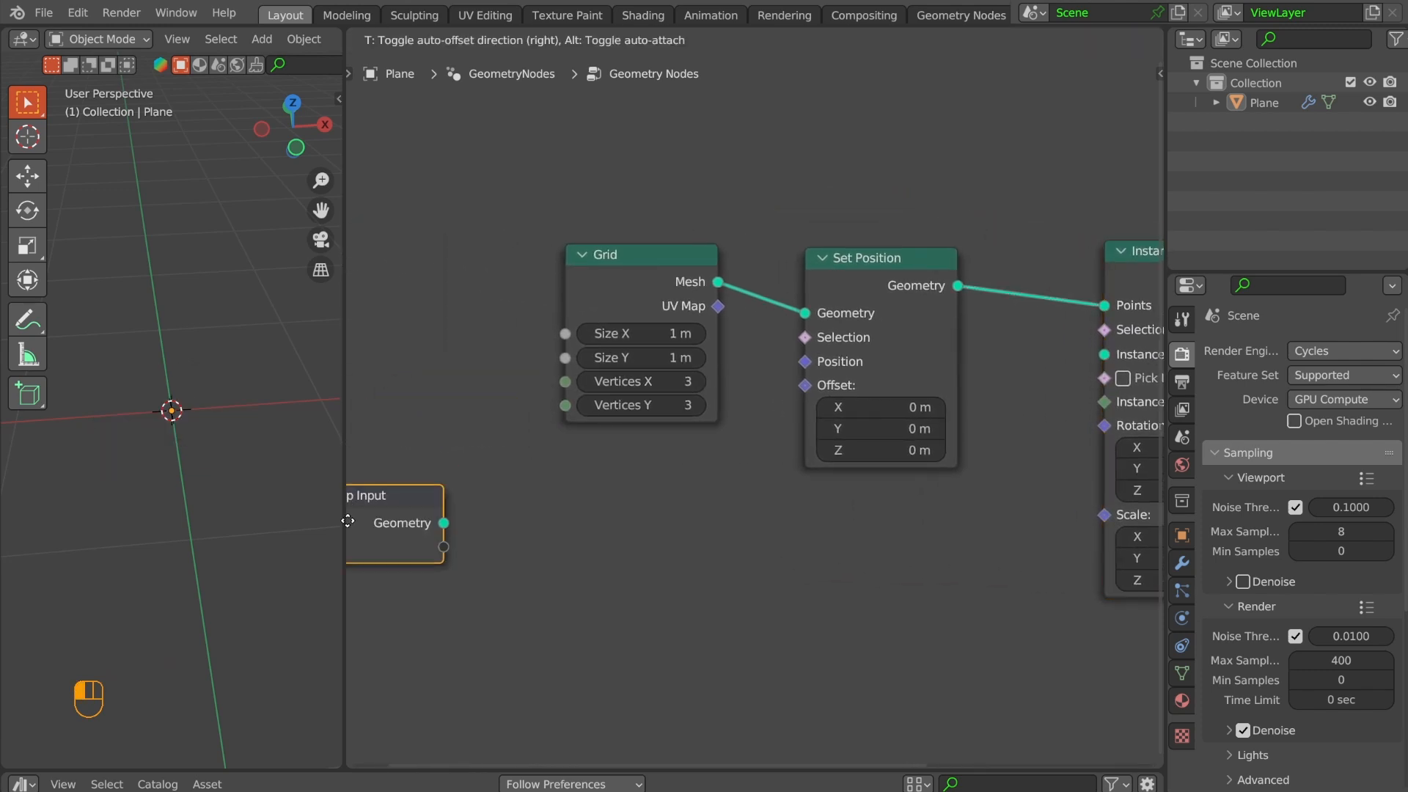
type("storen")
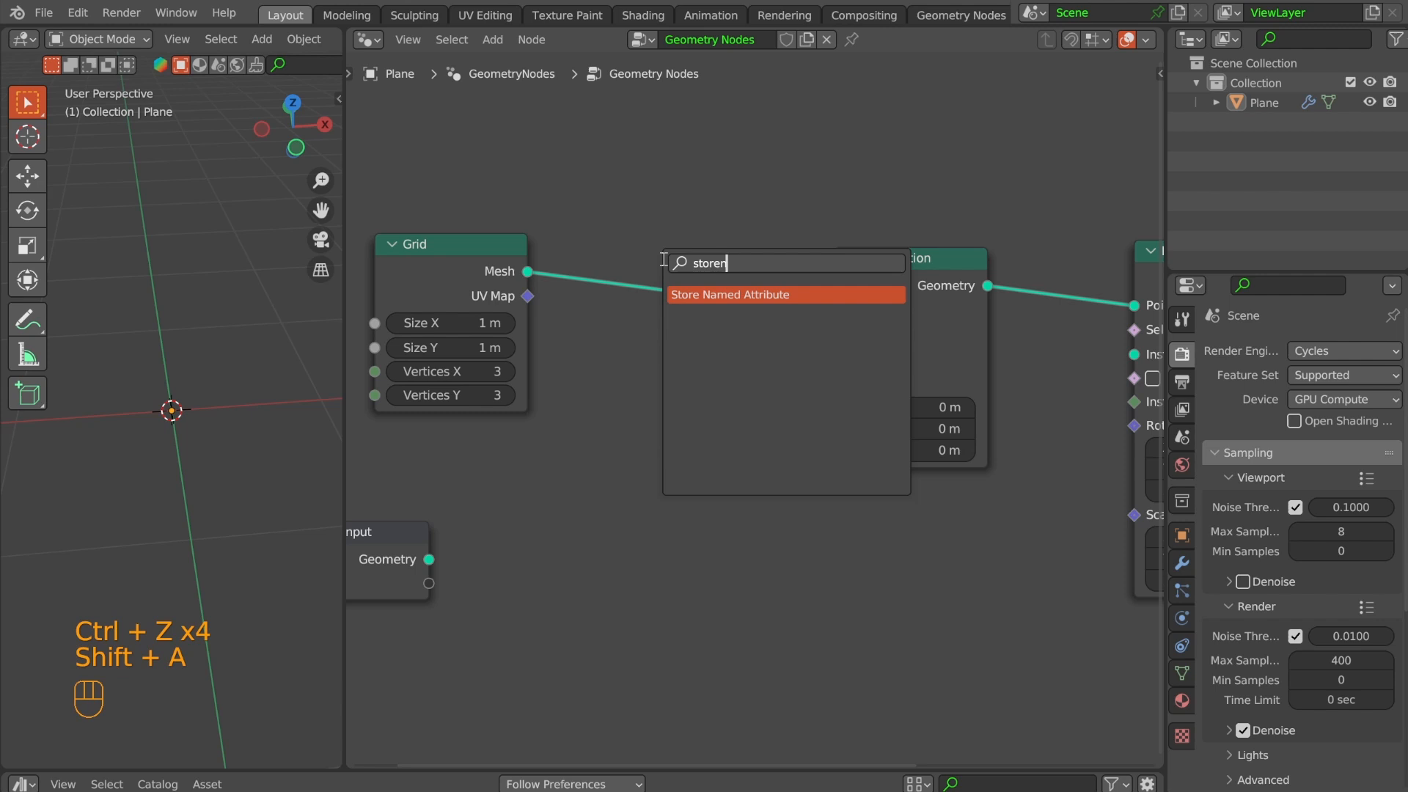
left_click(729, 295)
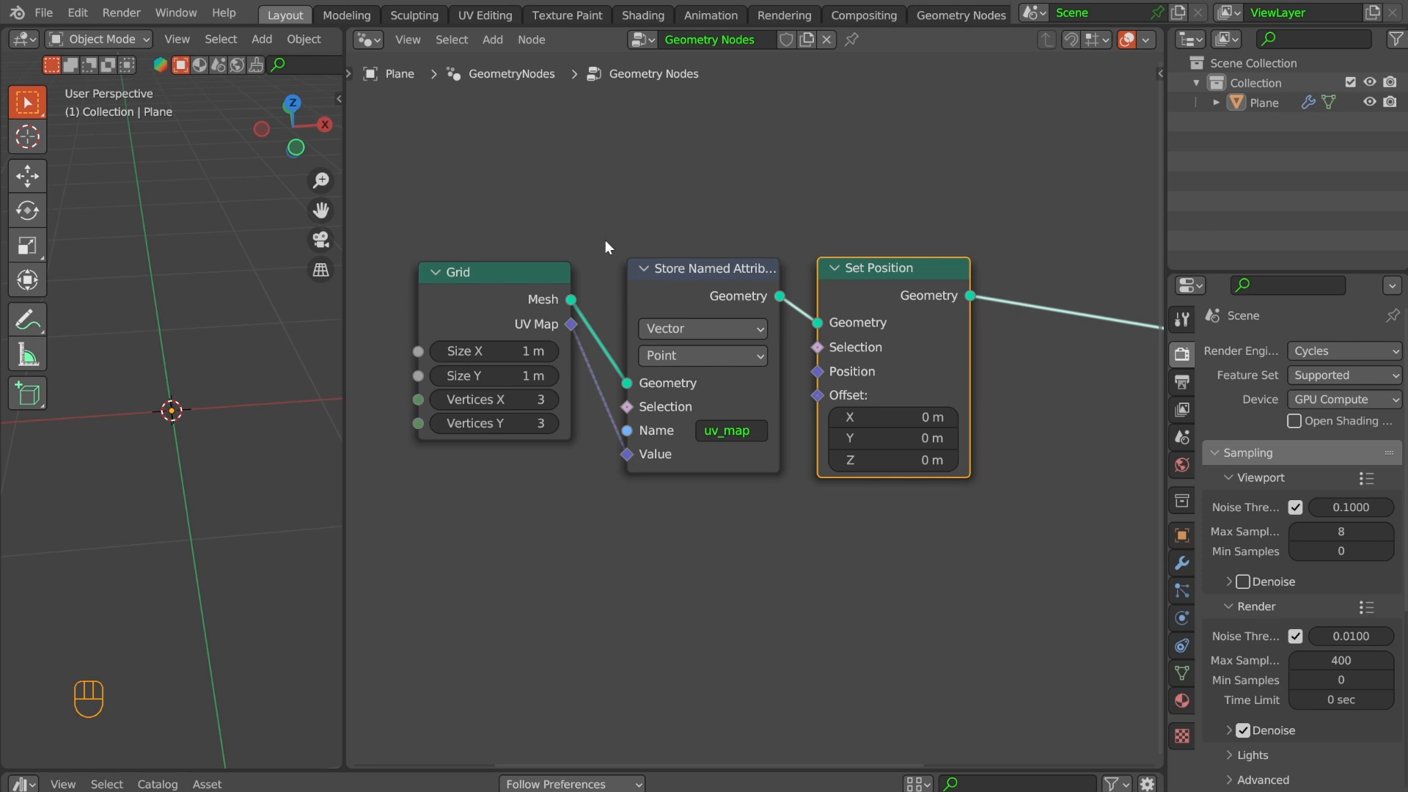
key("ctrl+j")
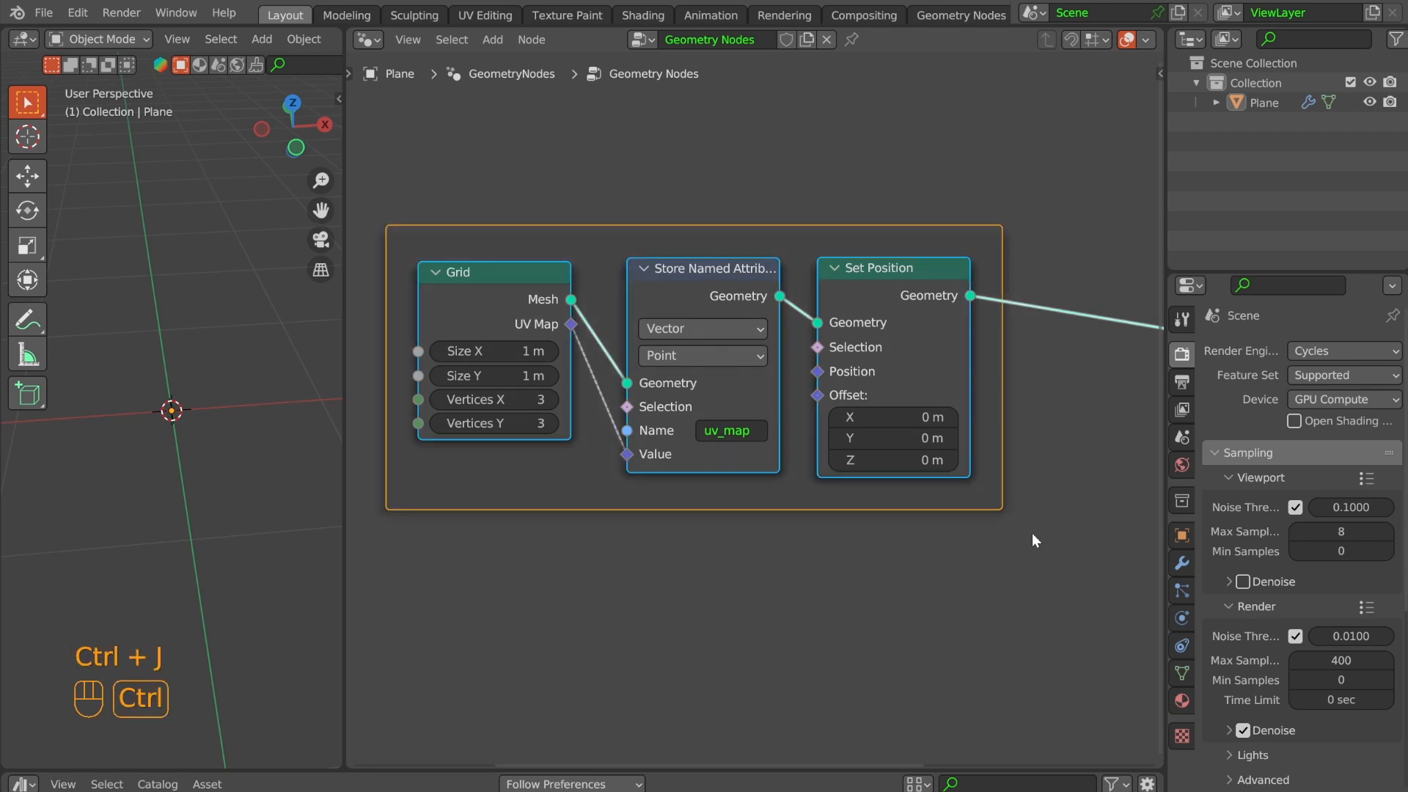
- Add Set Shade Smooth and Set Material after Instance on Points, framed together
key("F2")
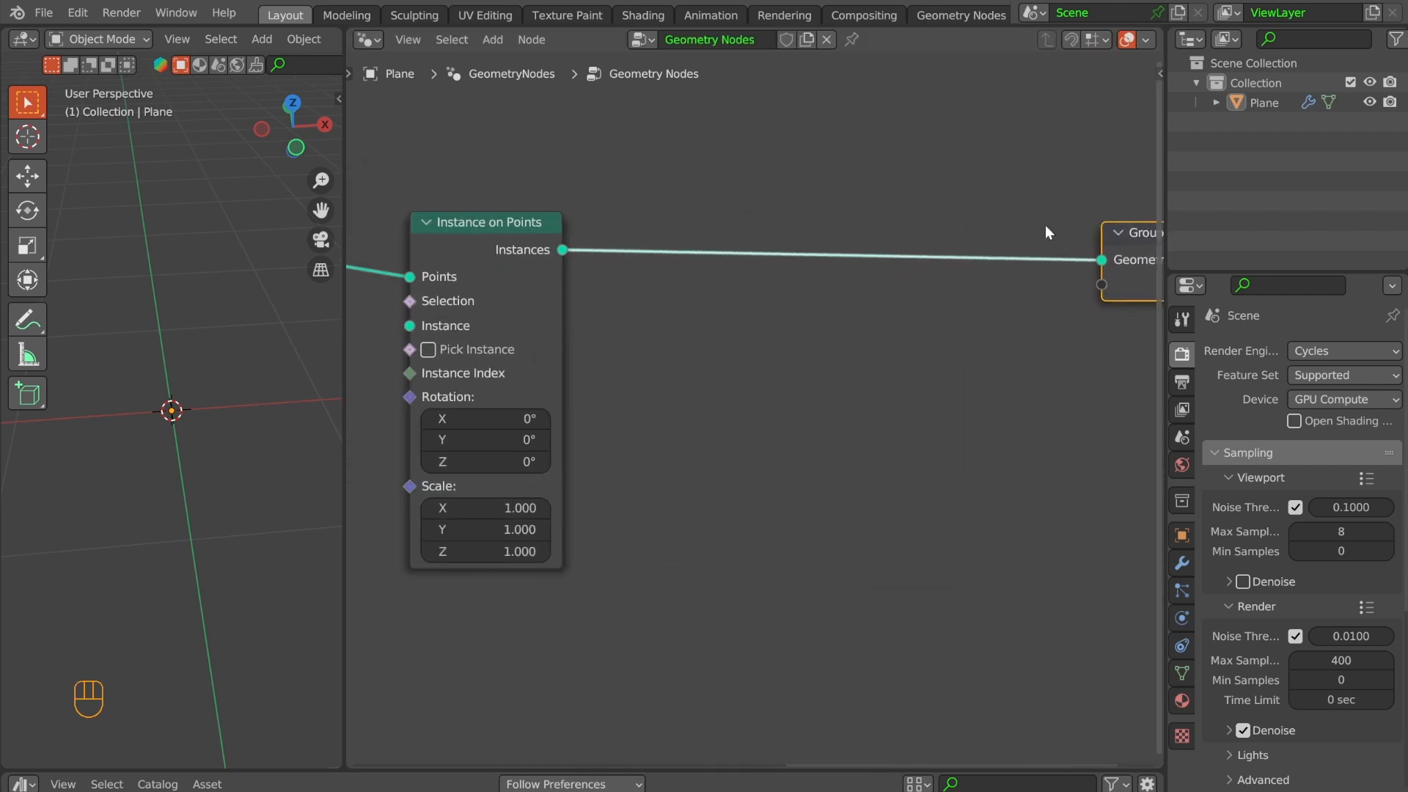
key("shift+a")
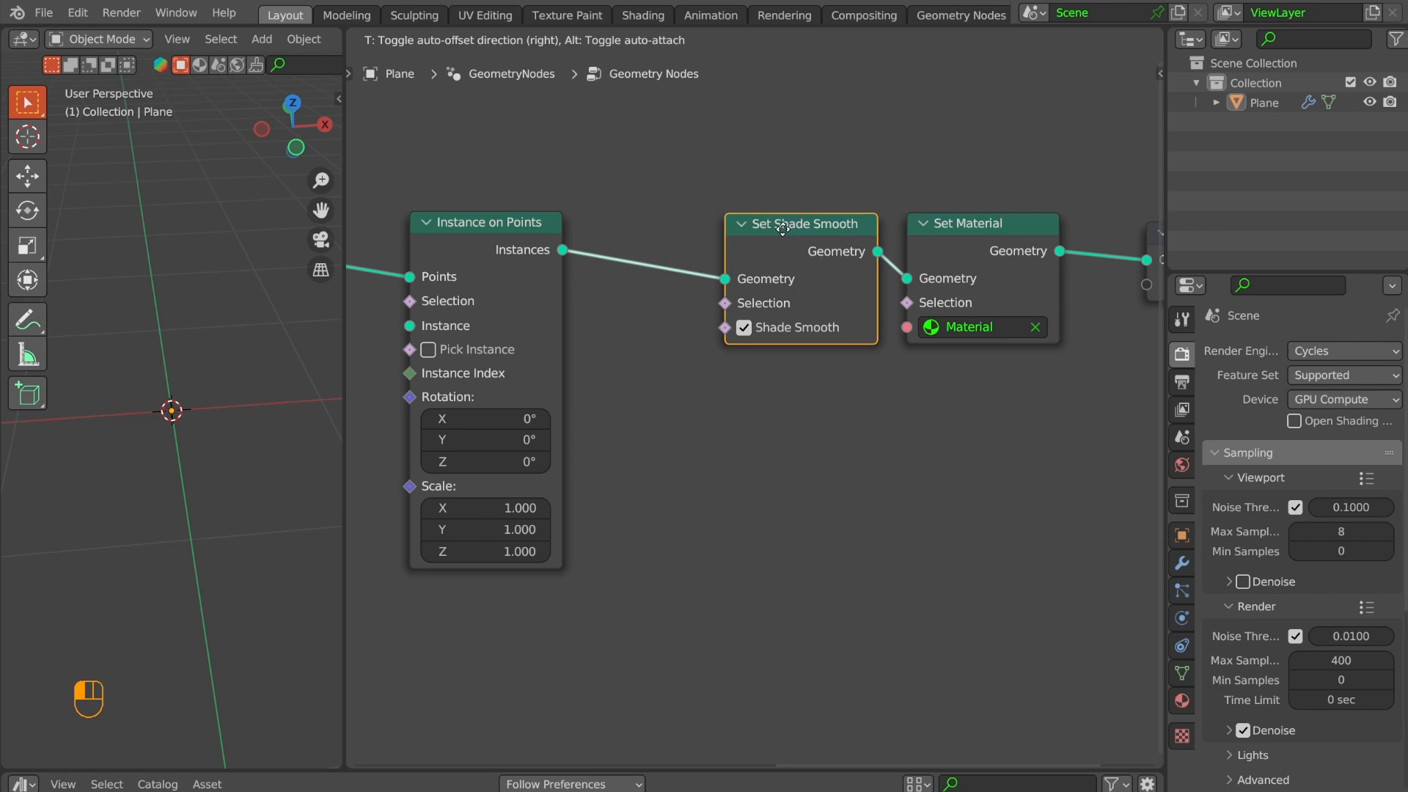
key("ctrl+j")
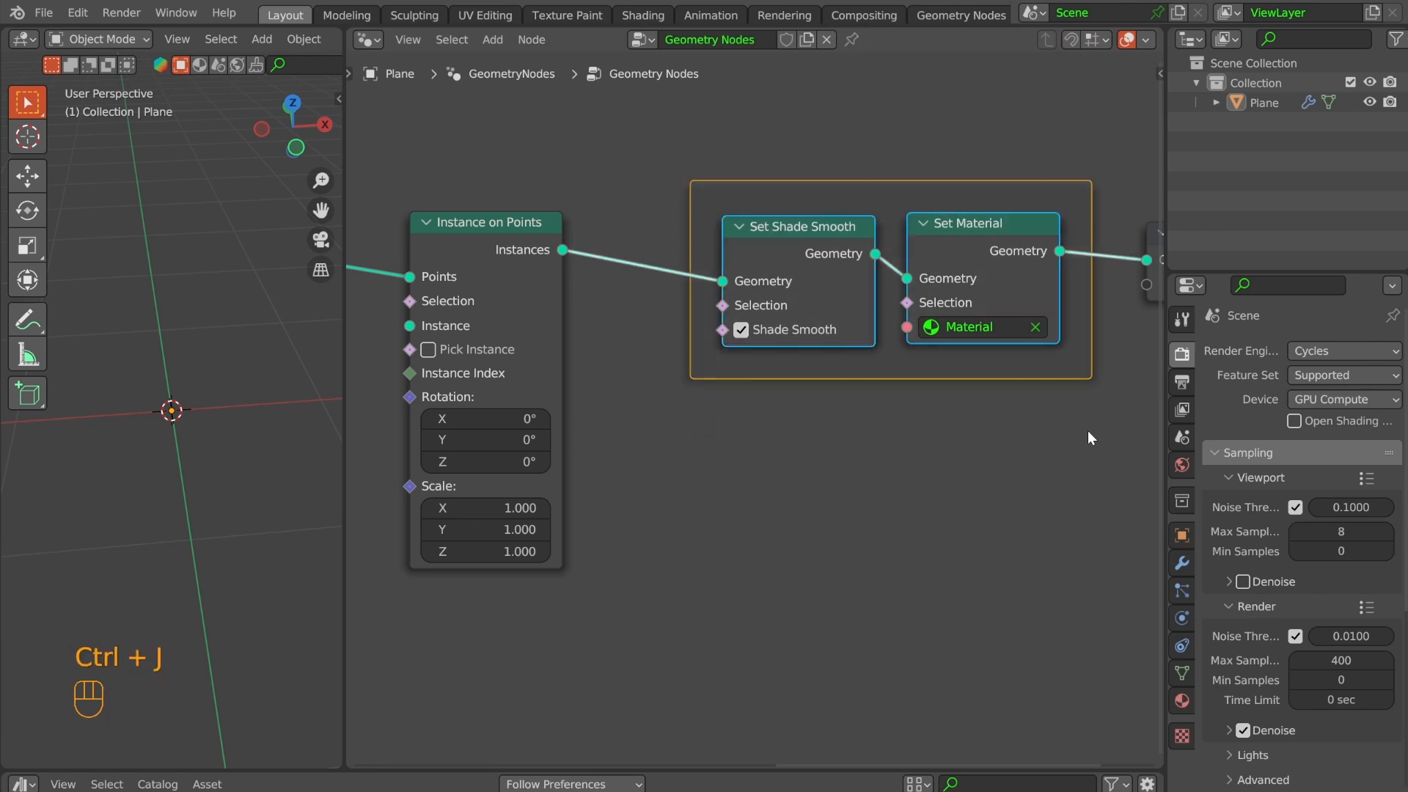
type("co")
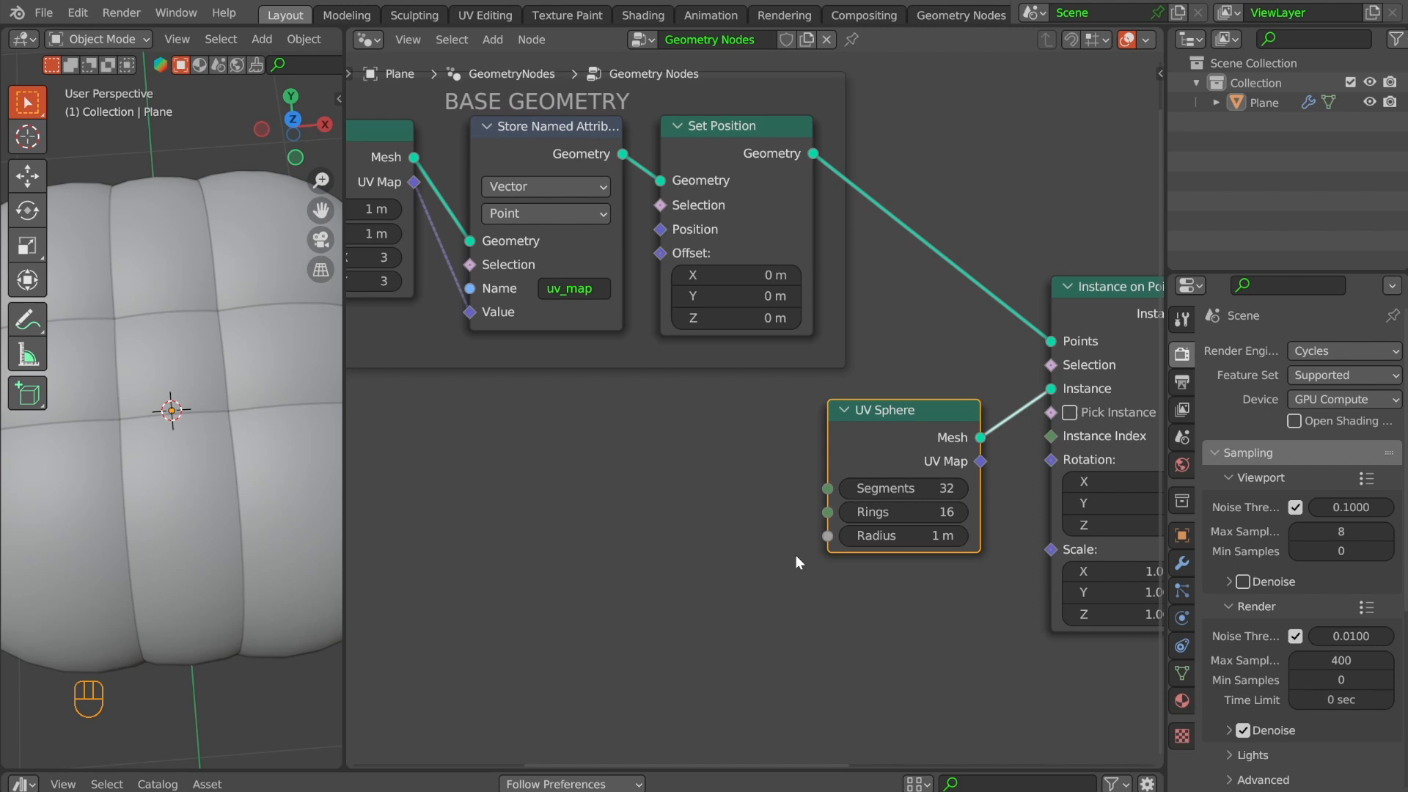
- Wire Index of Nearest, Evaluate at Index, Position and Vector Math Distance into instance scale
type("index")
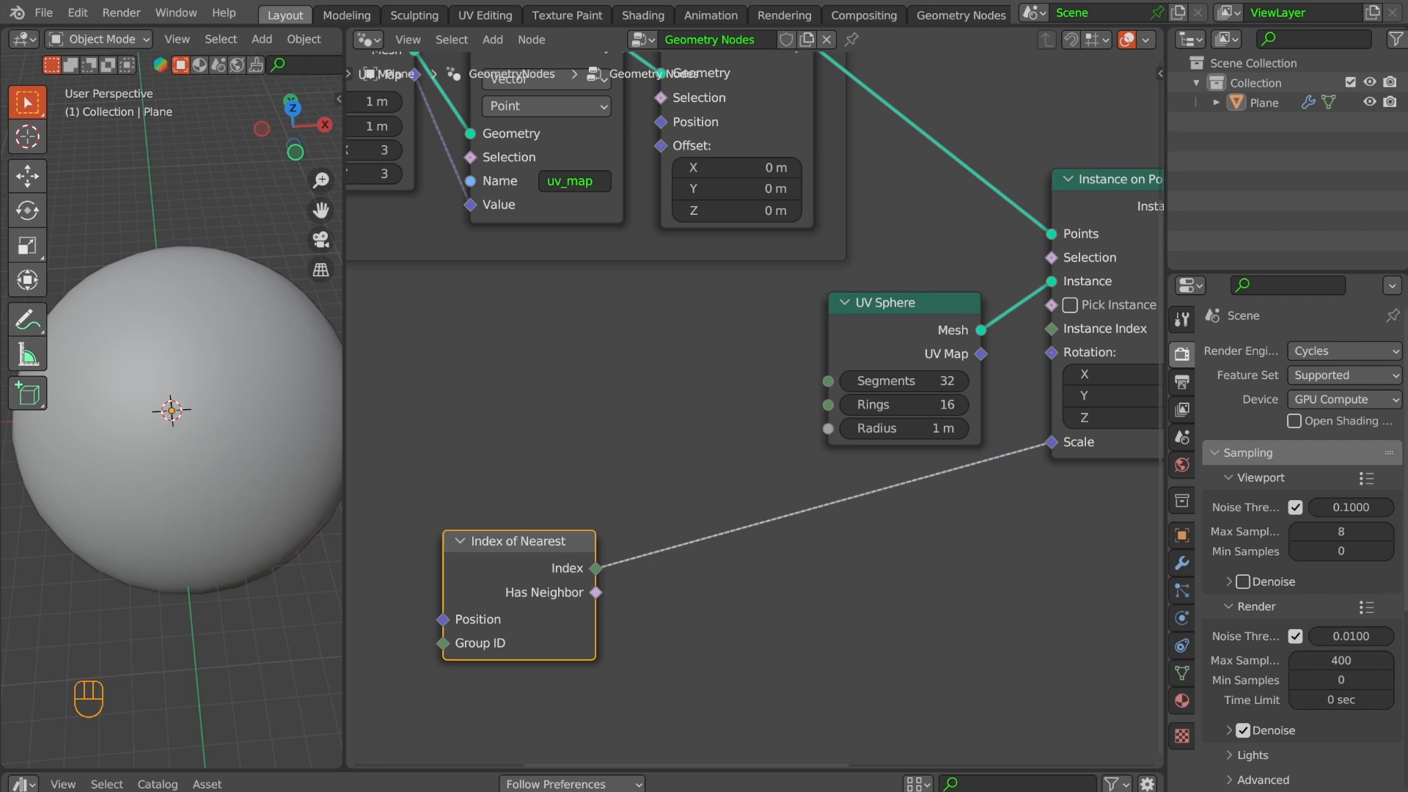
key("shift+a")
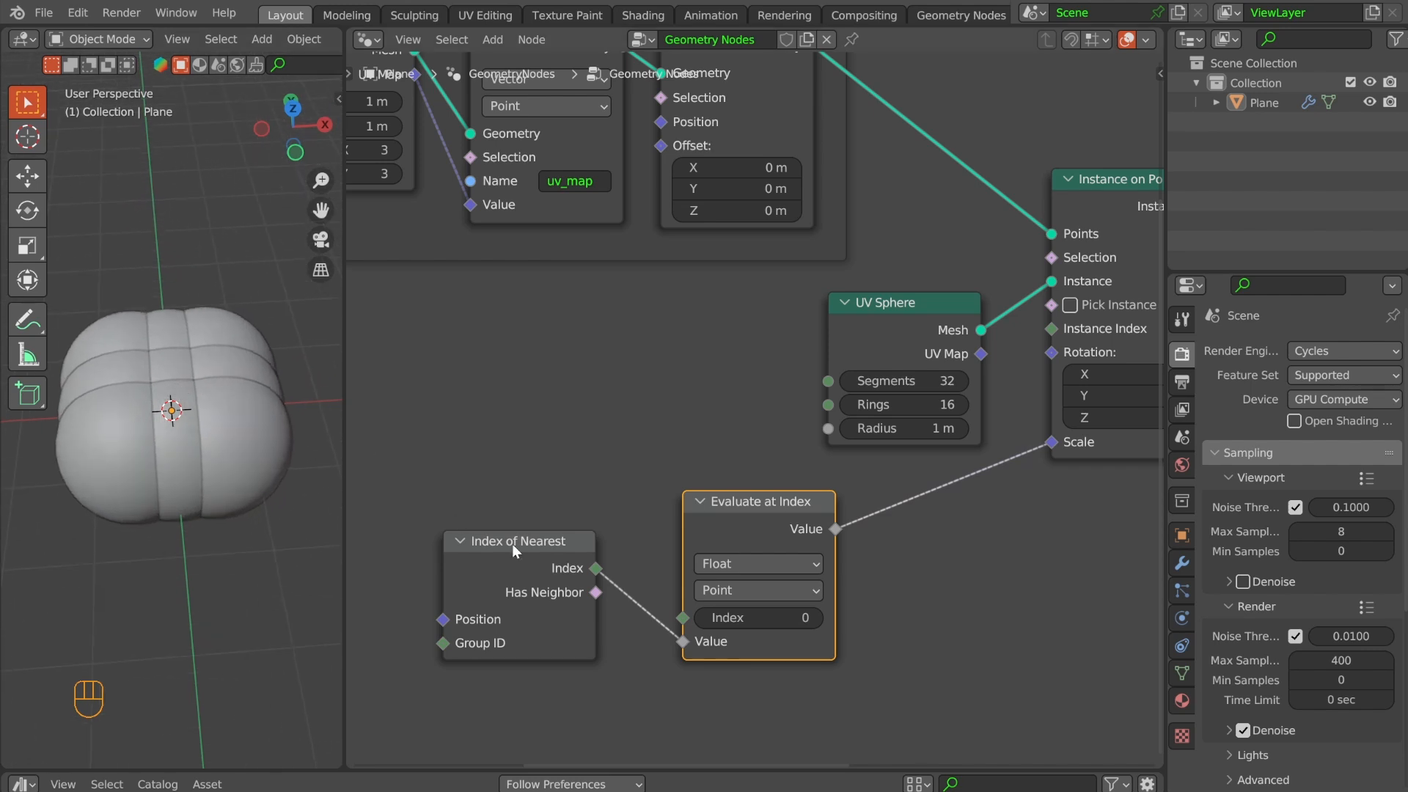
key("shift+a")
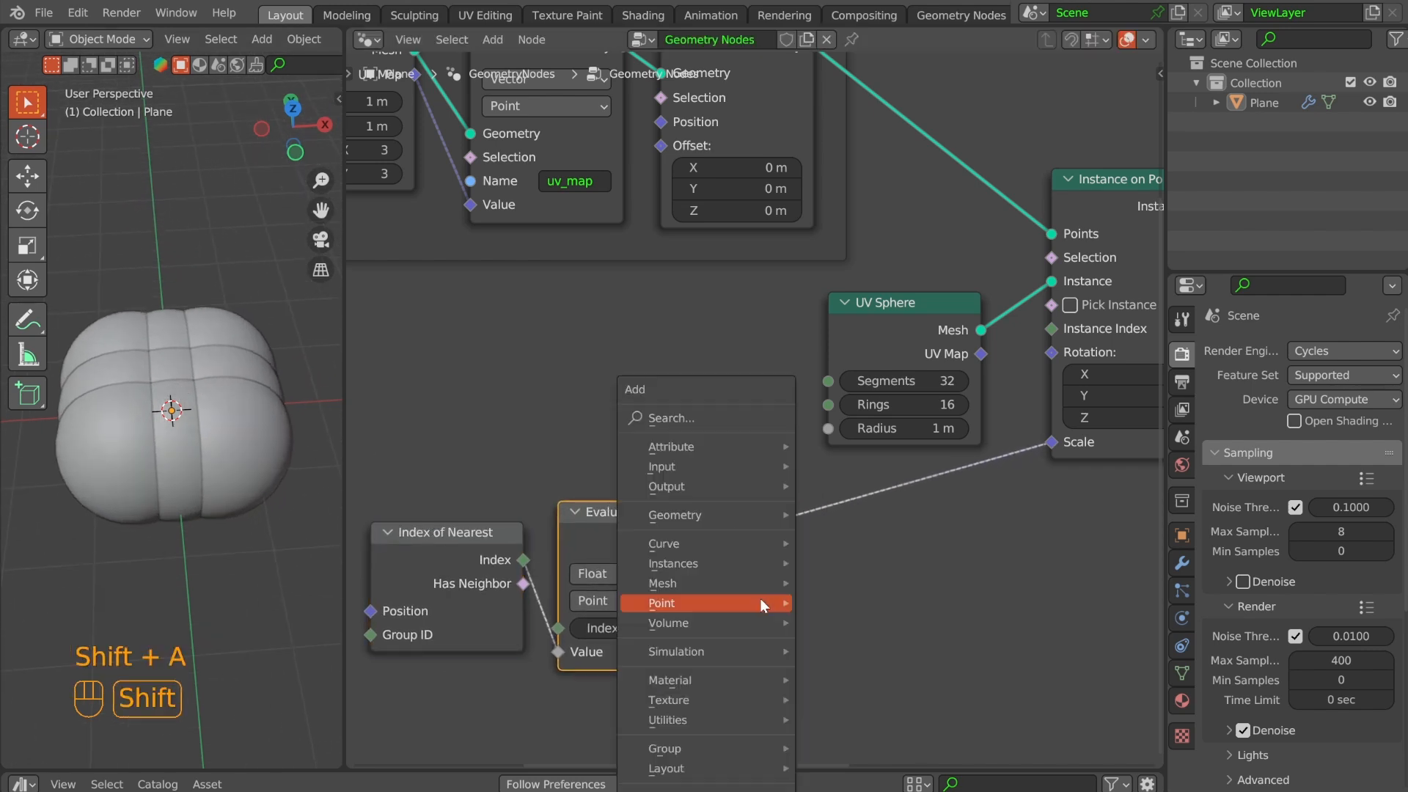
type("vecto")
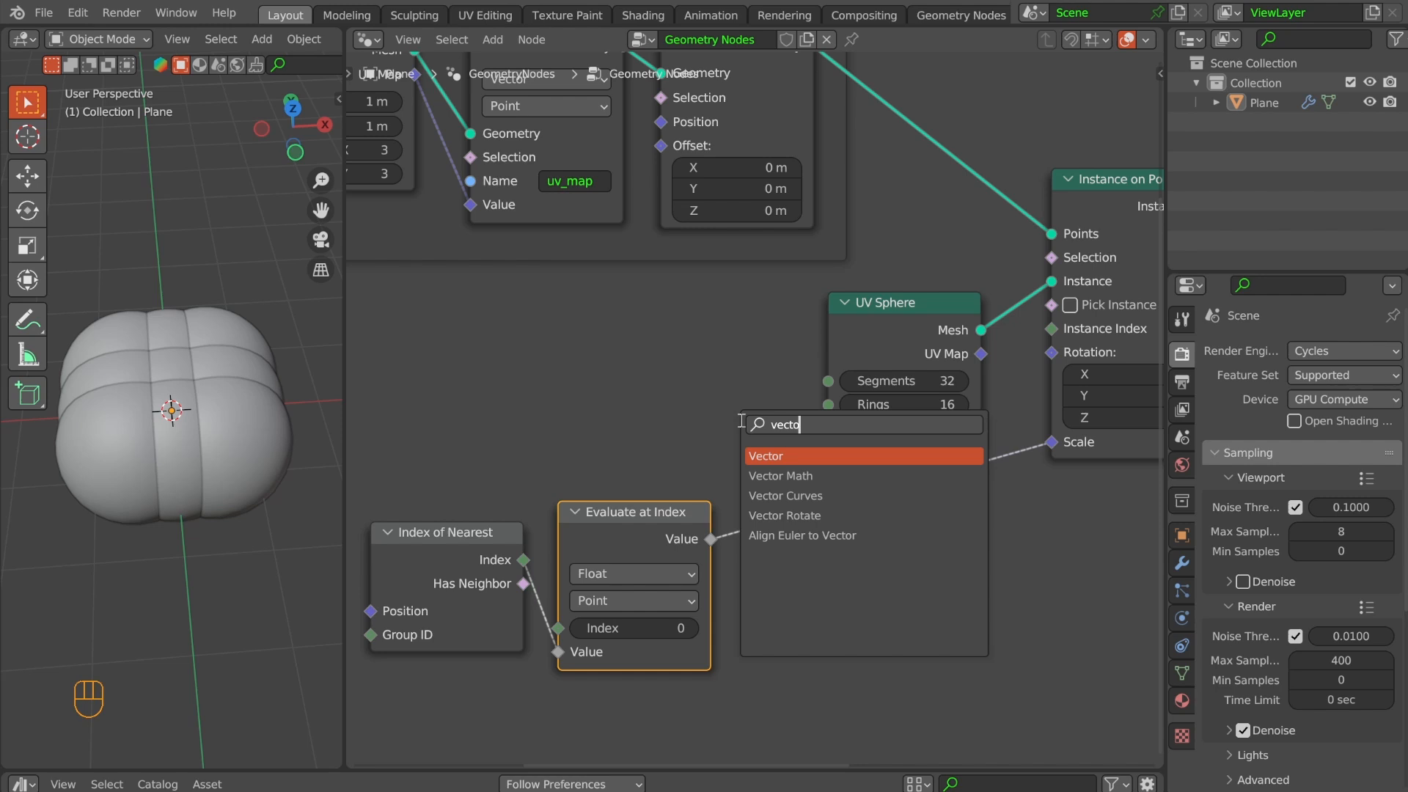
left_click(765, 456)
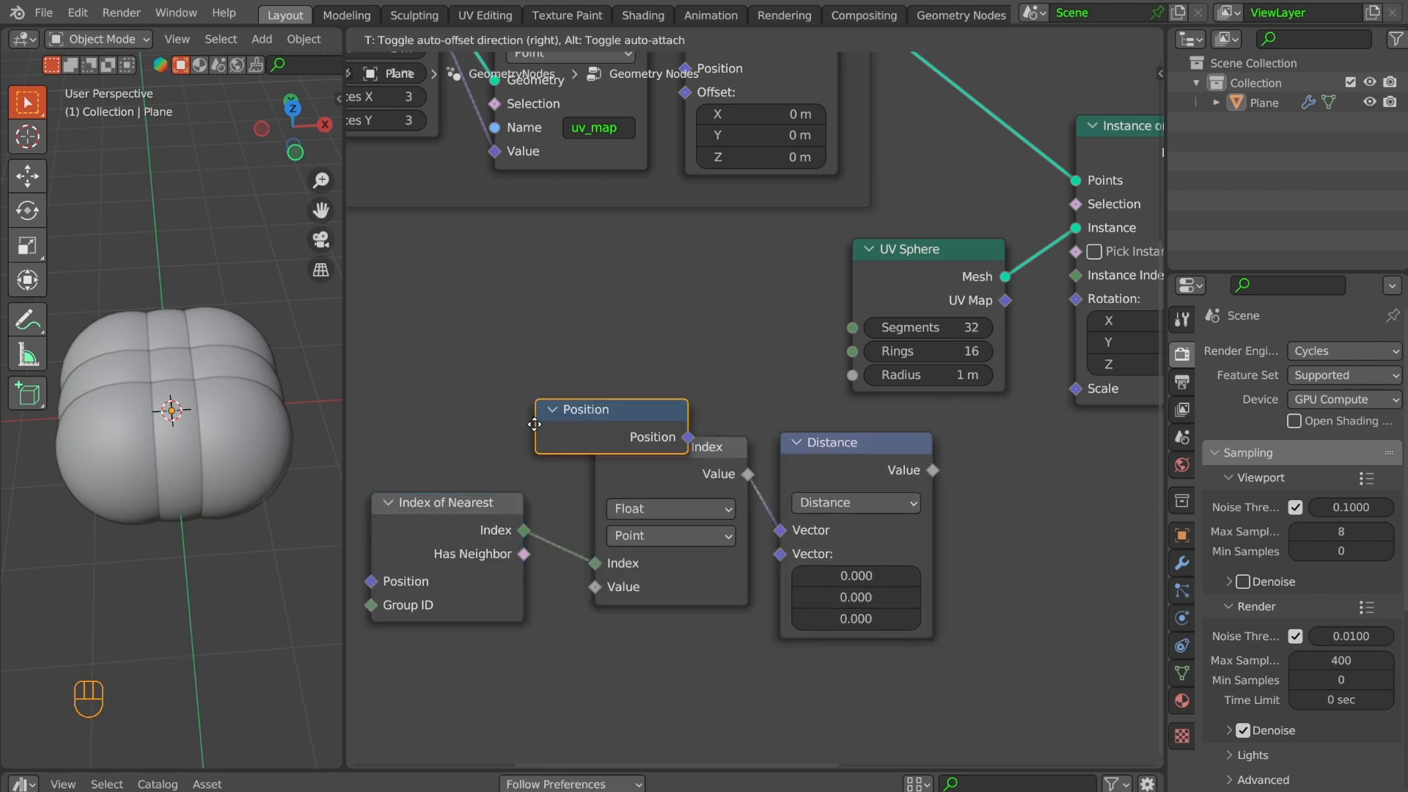
left_click_drag(584, 409, 428, 652)
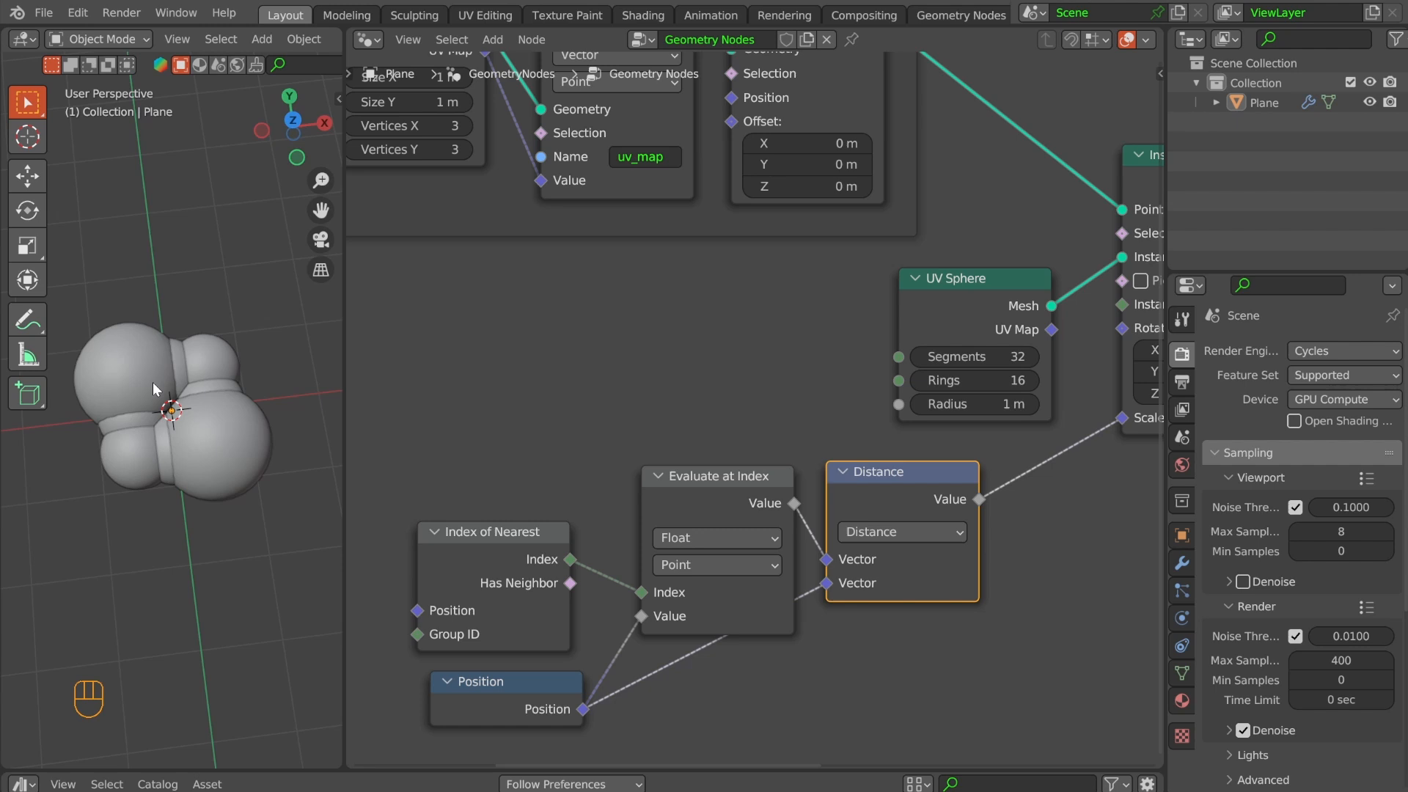
left_click(715, 476)
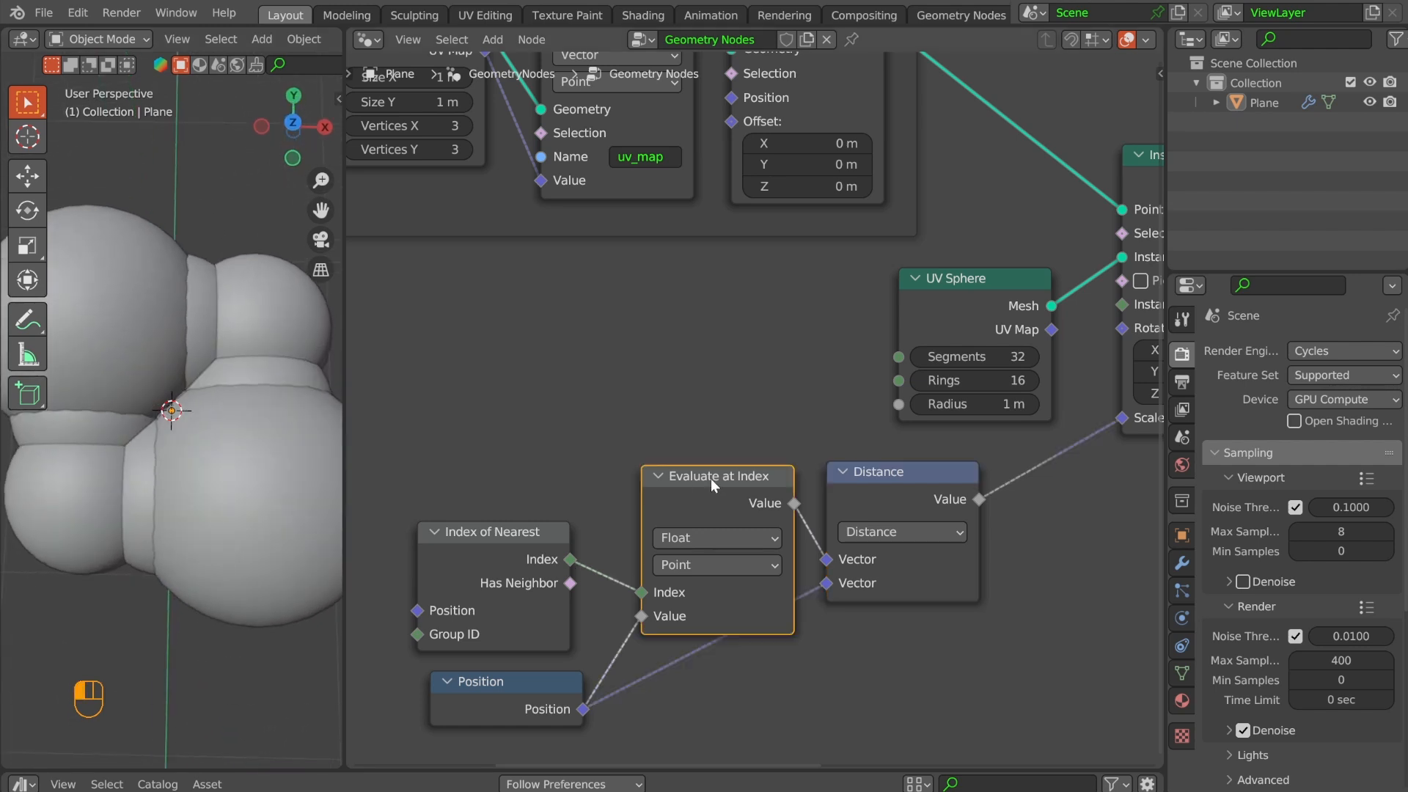
- Add a Divide node, set Evaluate at Index to Vector, label frame PACKING INSTANCES SET UP
key("shift+a")
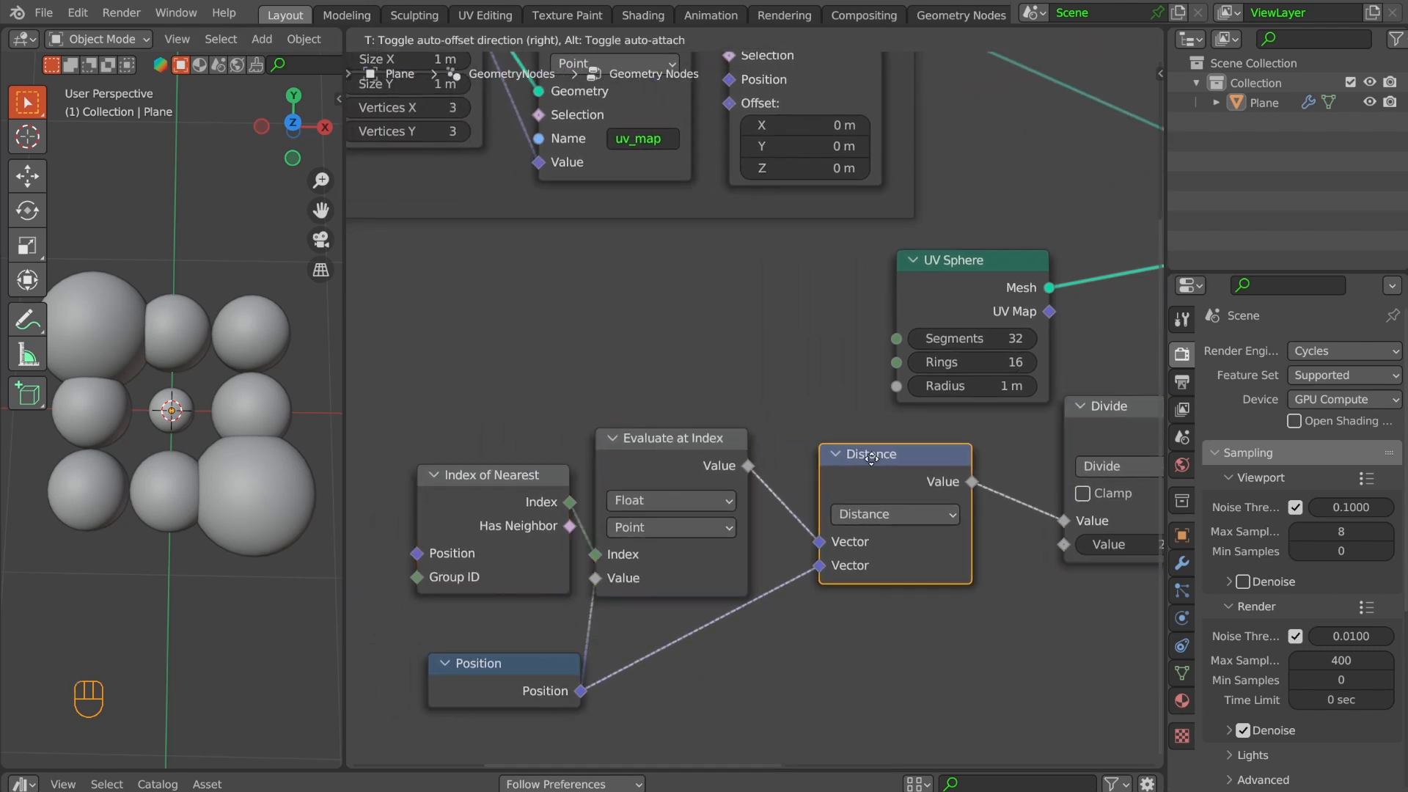
left_click(669, 500)
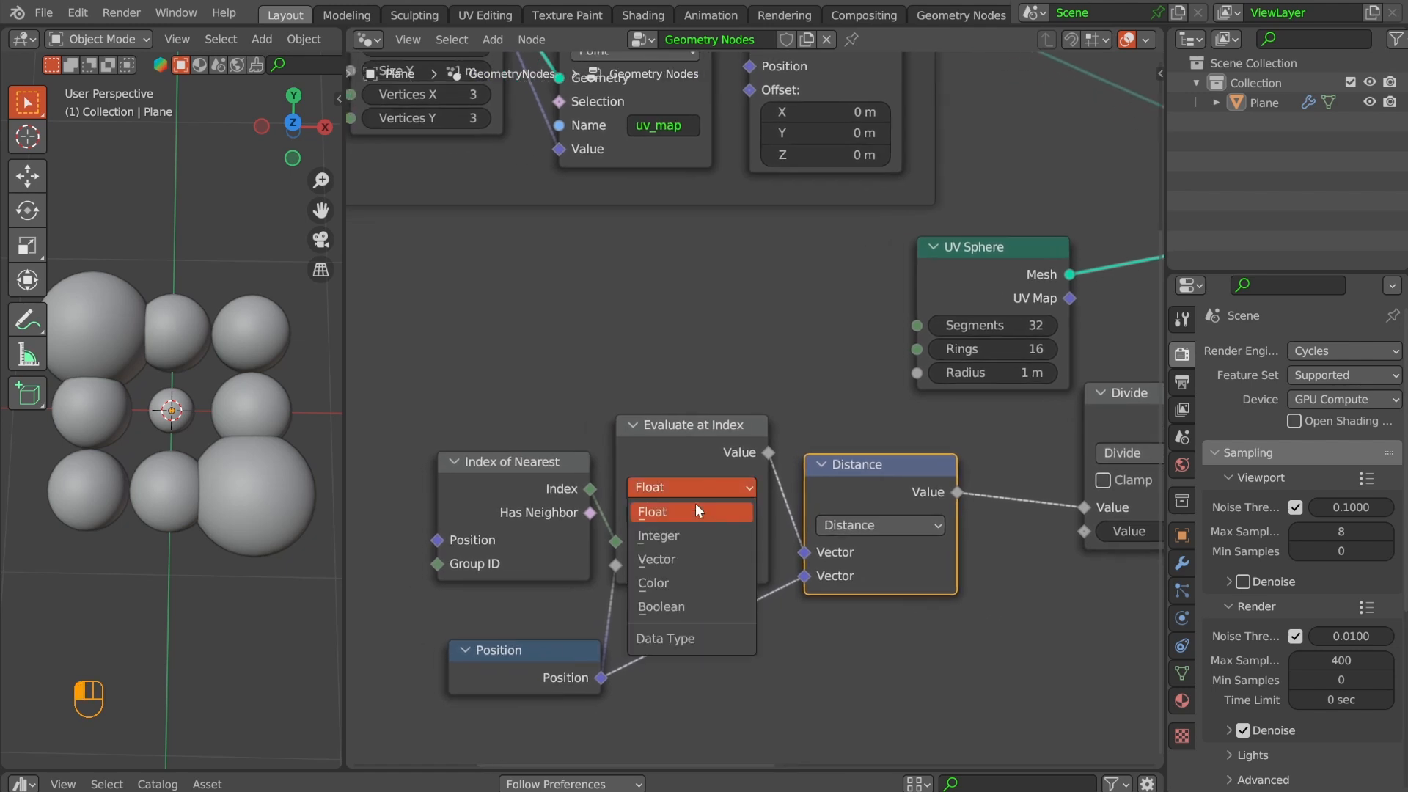
left_click(655, 558)
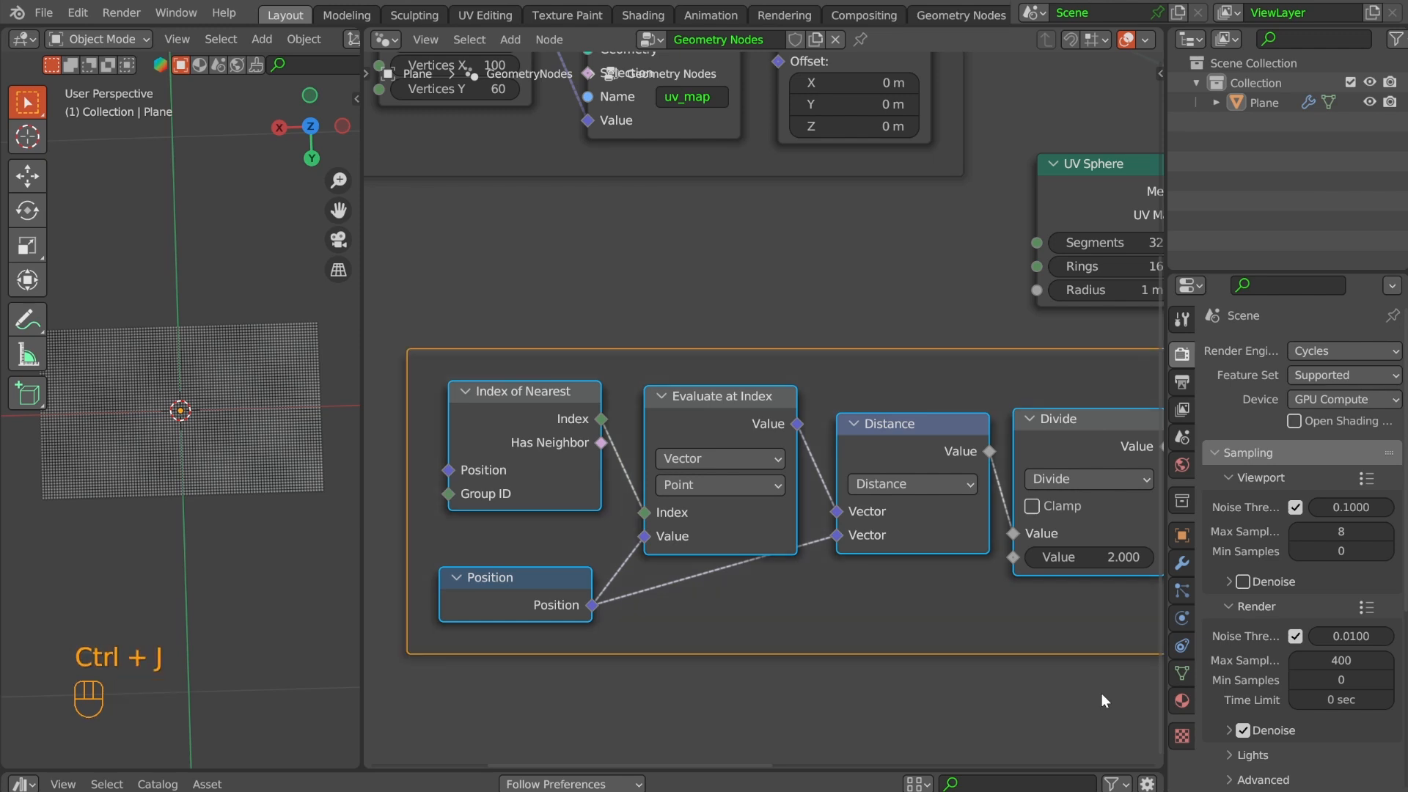
type("PAC")
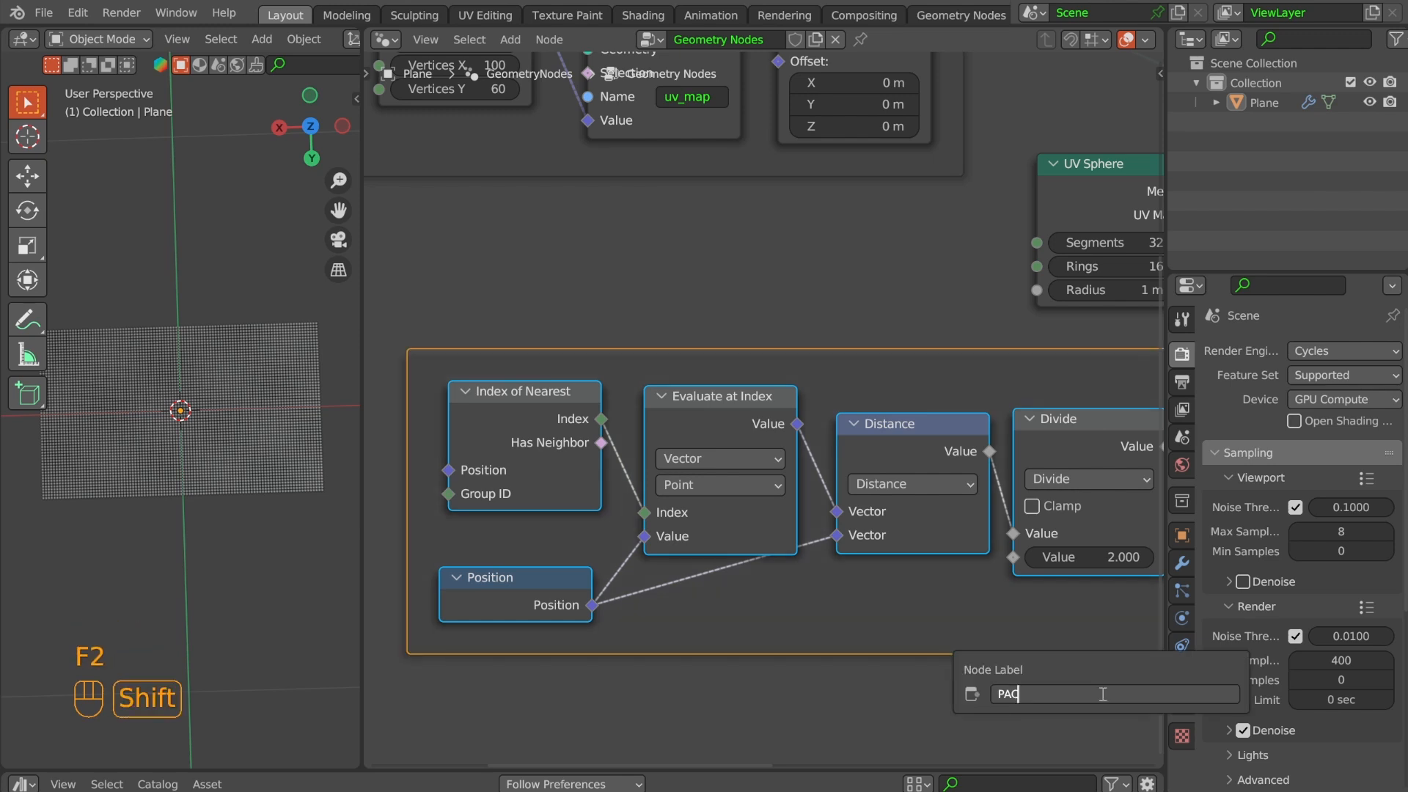
type("PACKING INSTANCES SET UP")
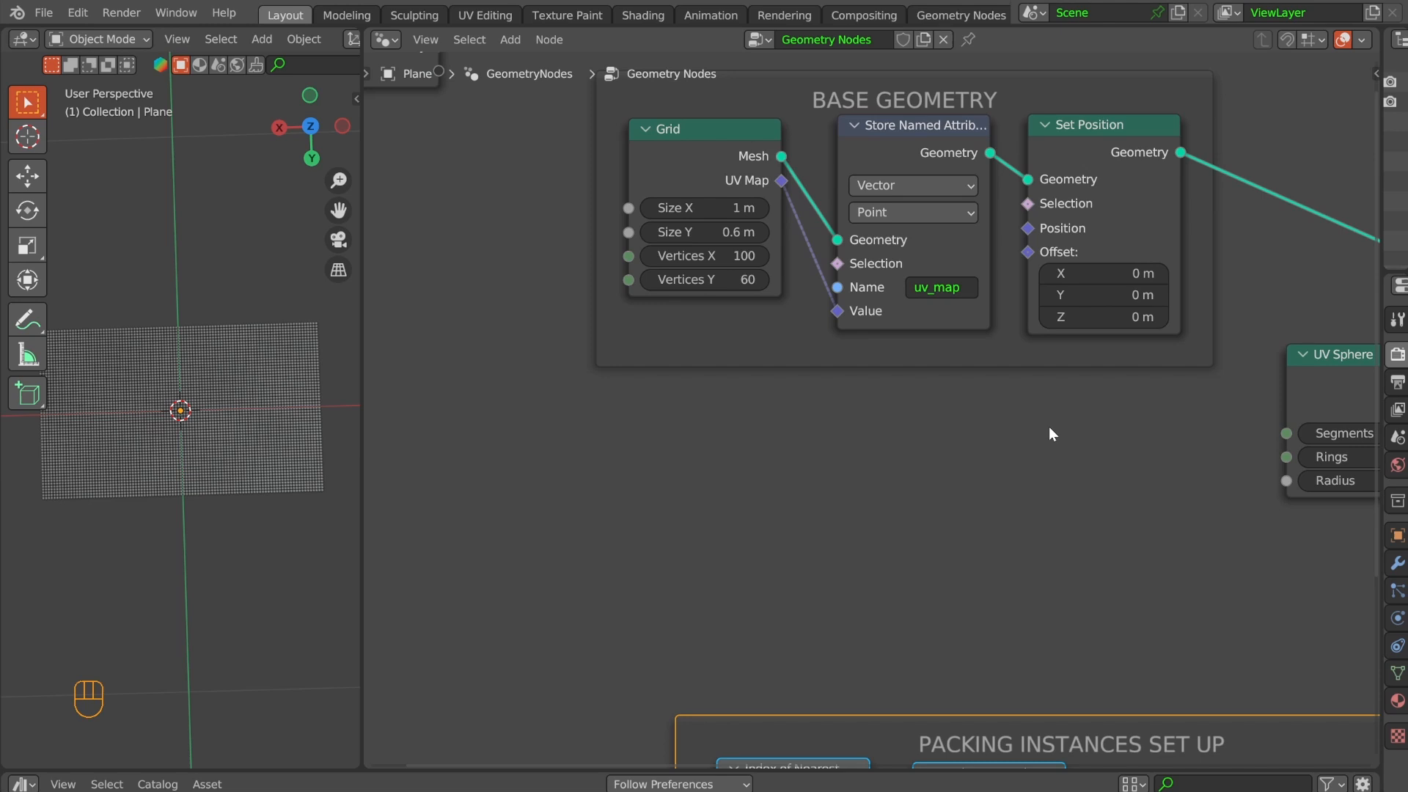
- Add an Image Texture and duplicated Vector Math nodes, feeding Position through Add and Divide
type("image")
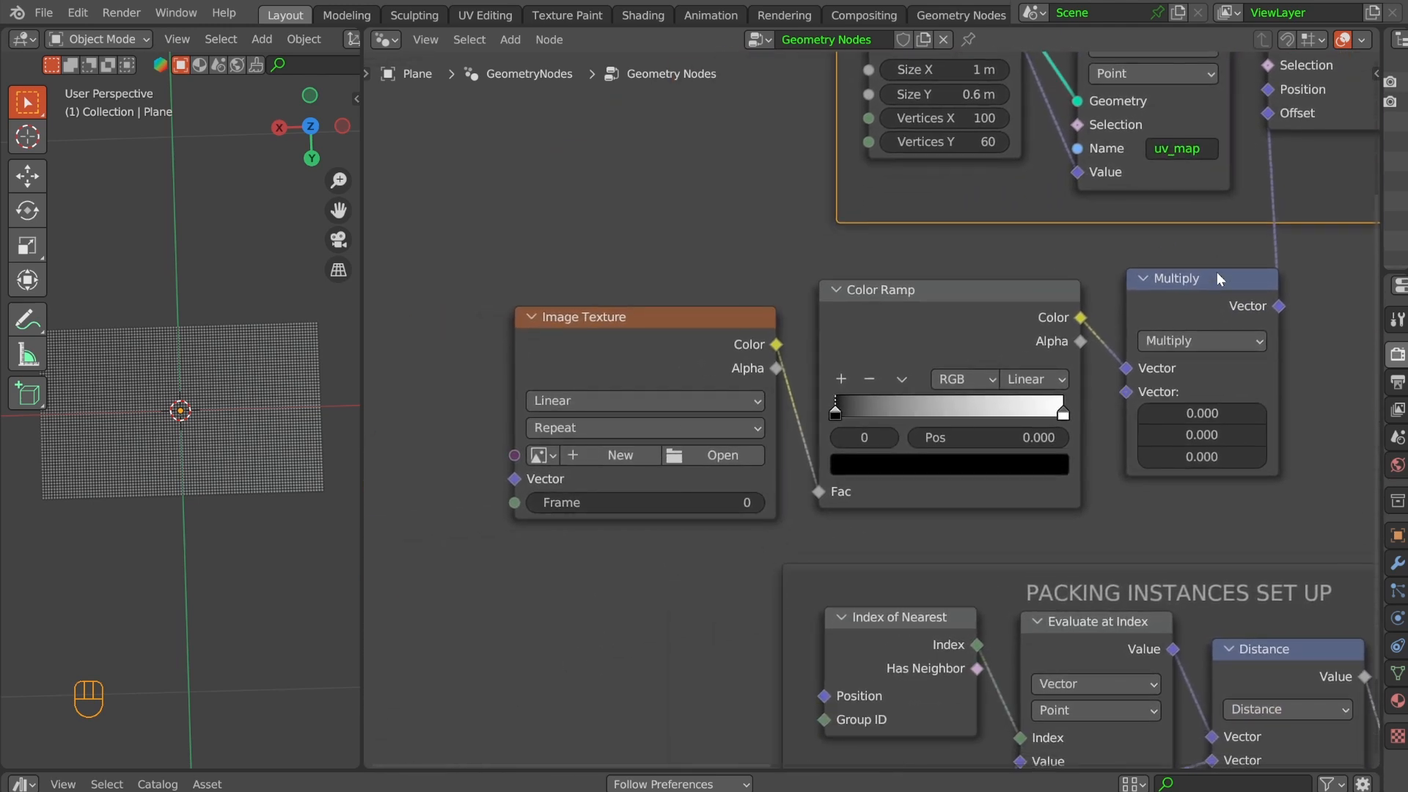
key("shift+d")
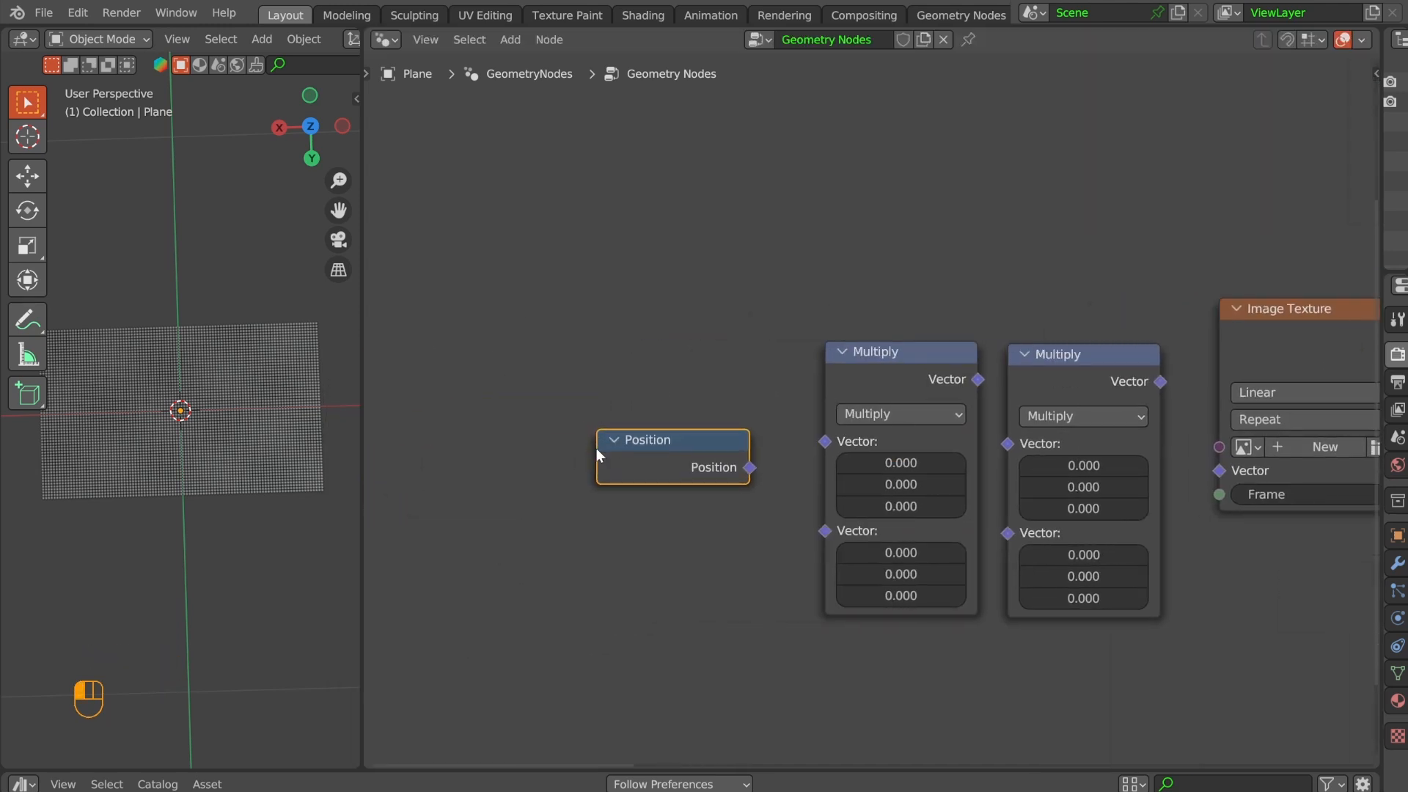
left_click_drag(750, 467, 824, 441)
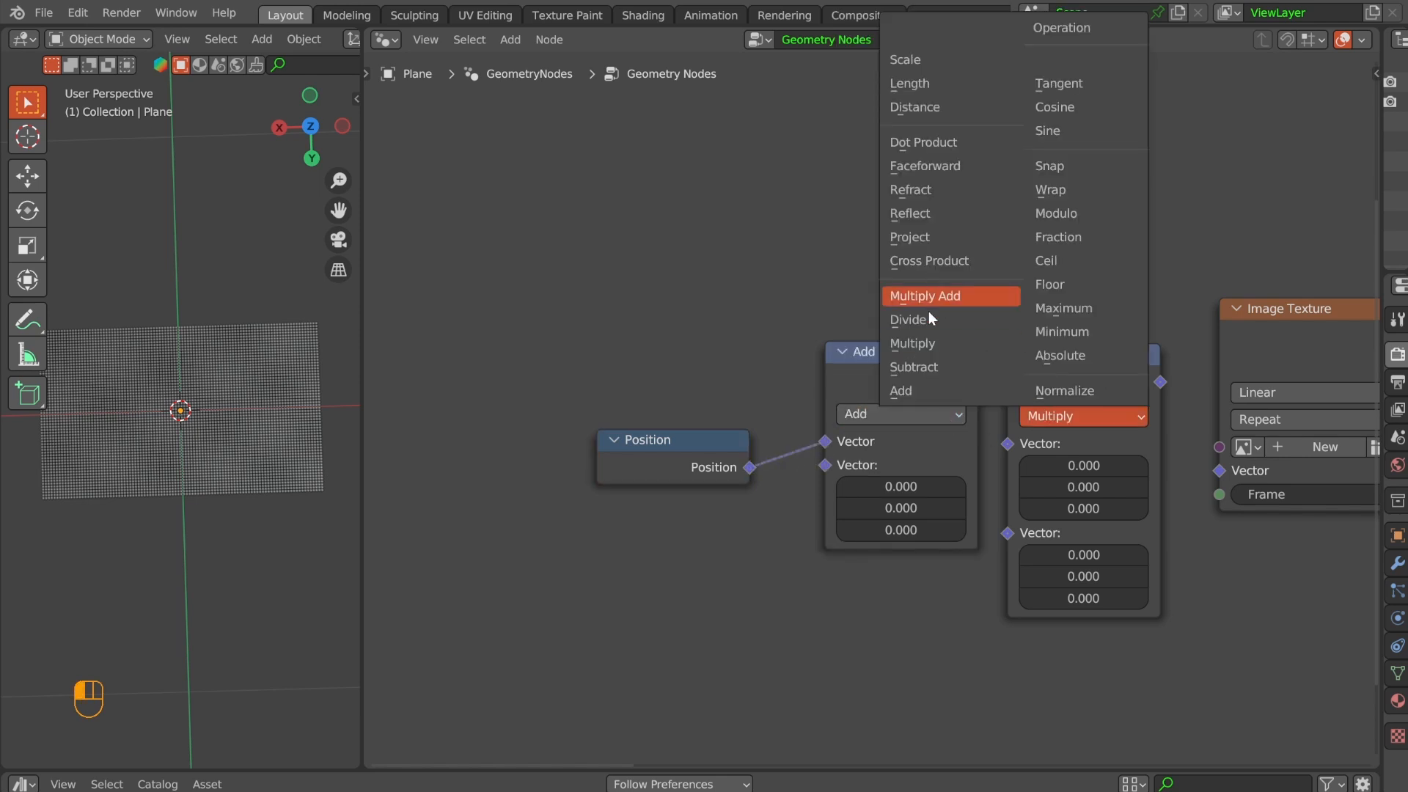
left_click(908, 319)
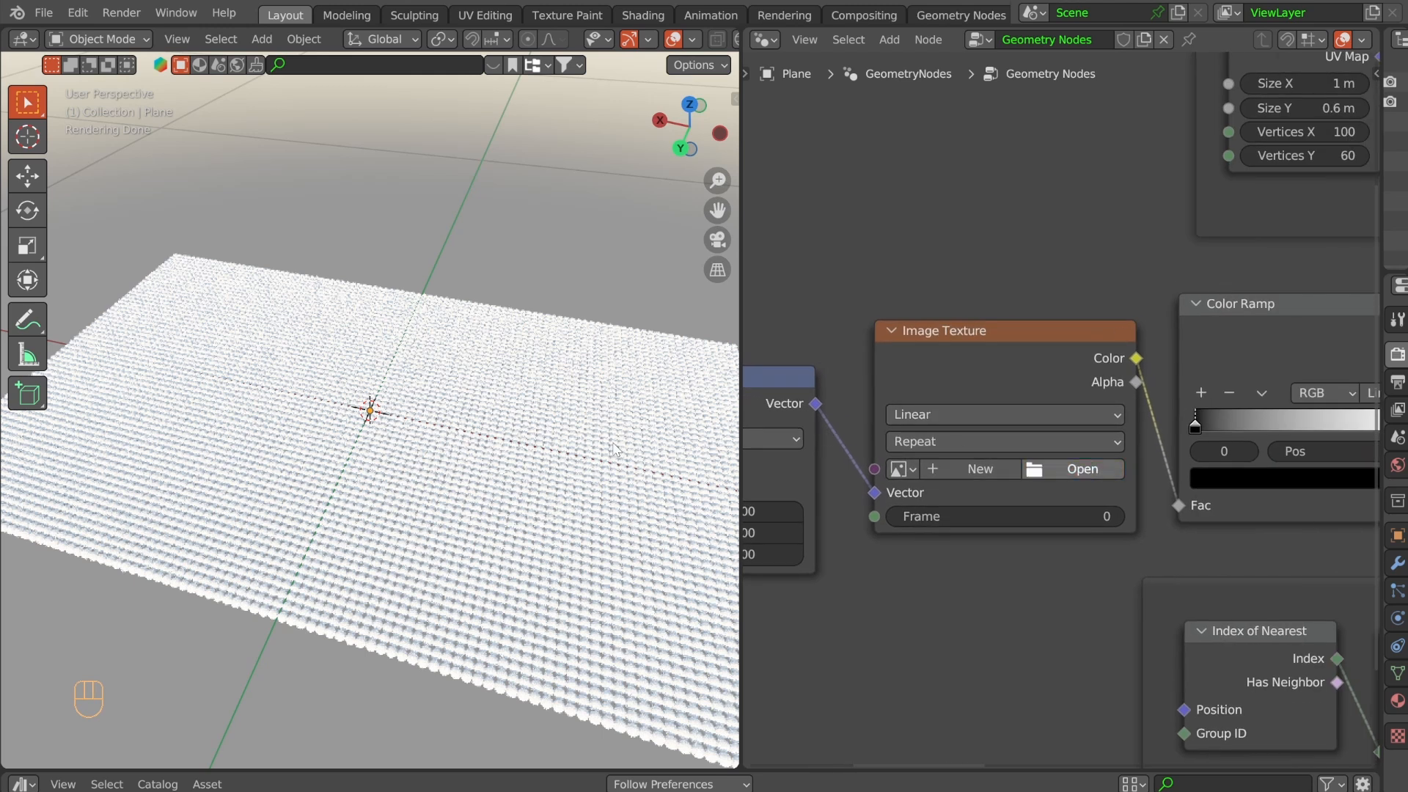
mouse_move(298, 655)
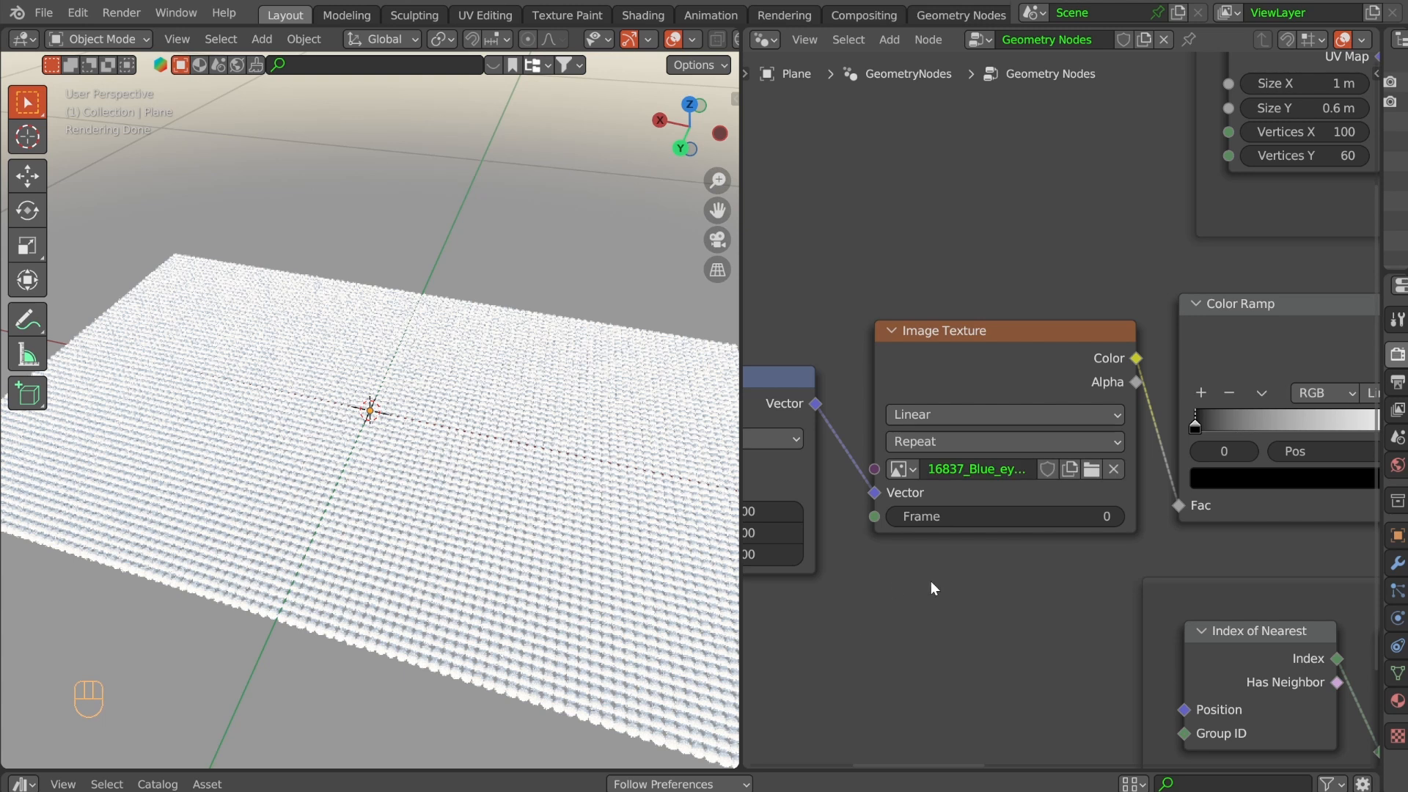
mouse_move(1016, 630)
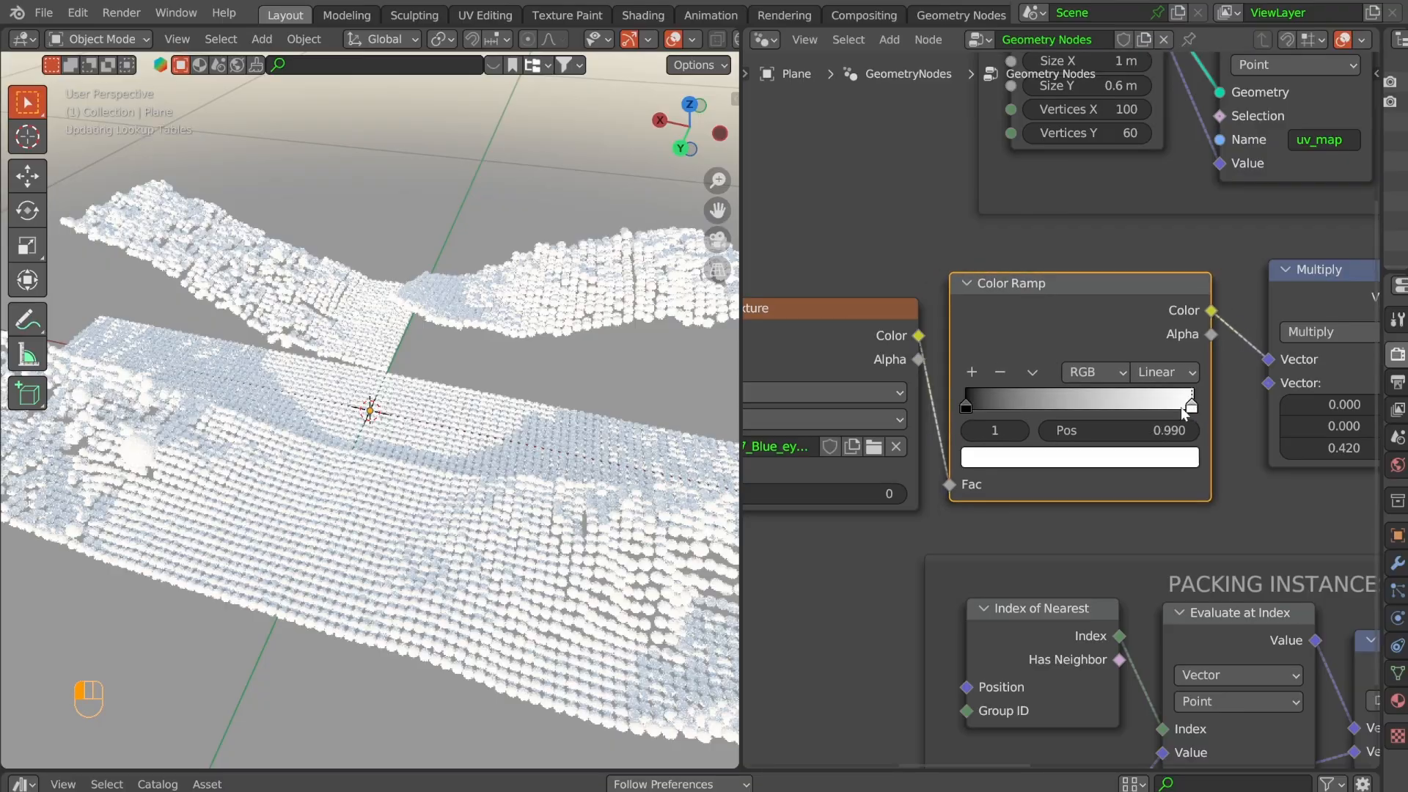
- Move the Color Ramp's white stop to 0.647
left_click_drag(1188, 404, 1081, 404)
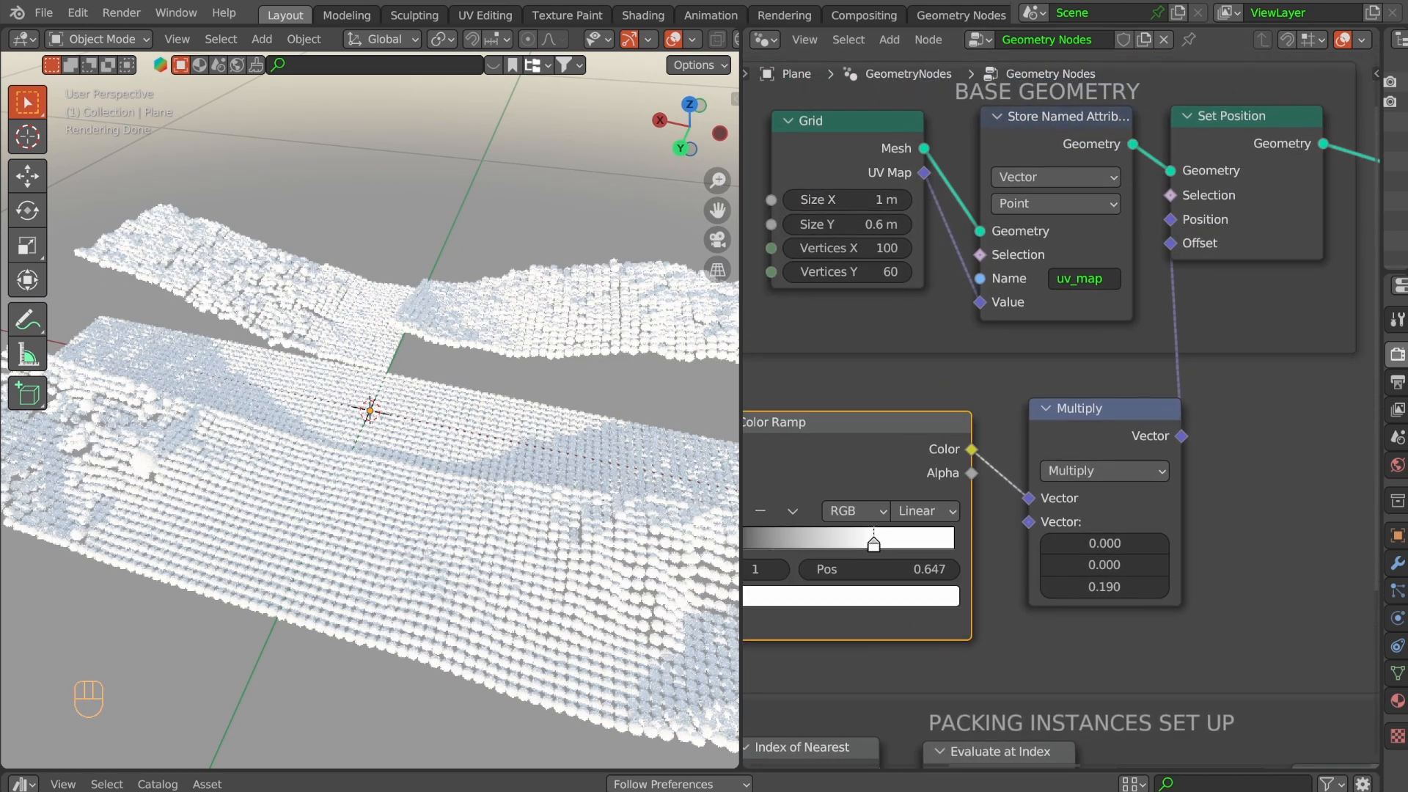
mouse_move(763, 39)
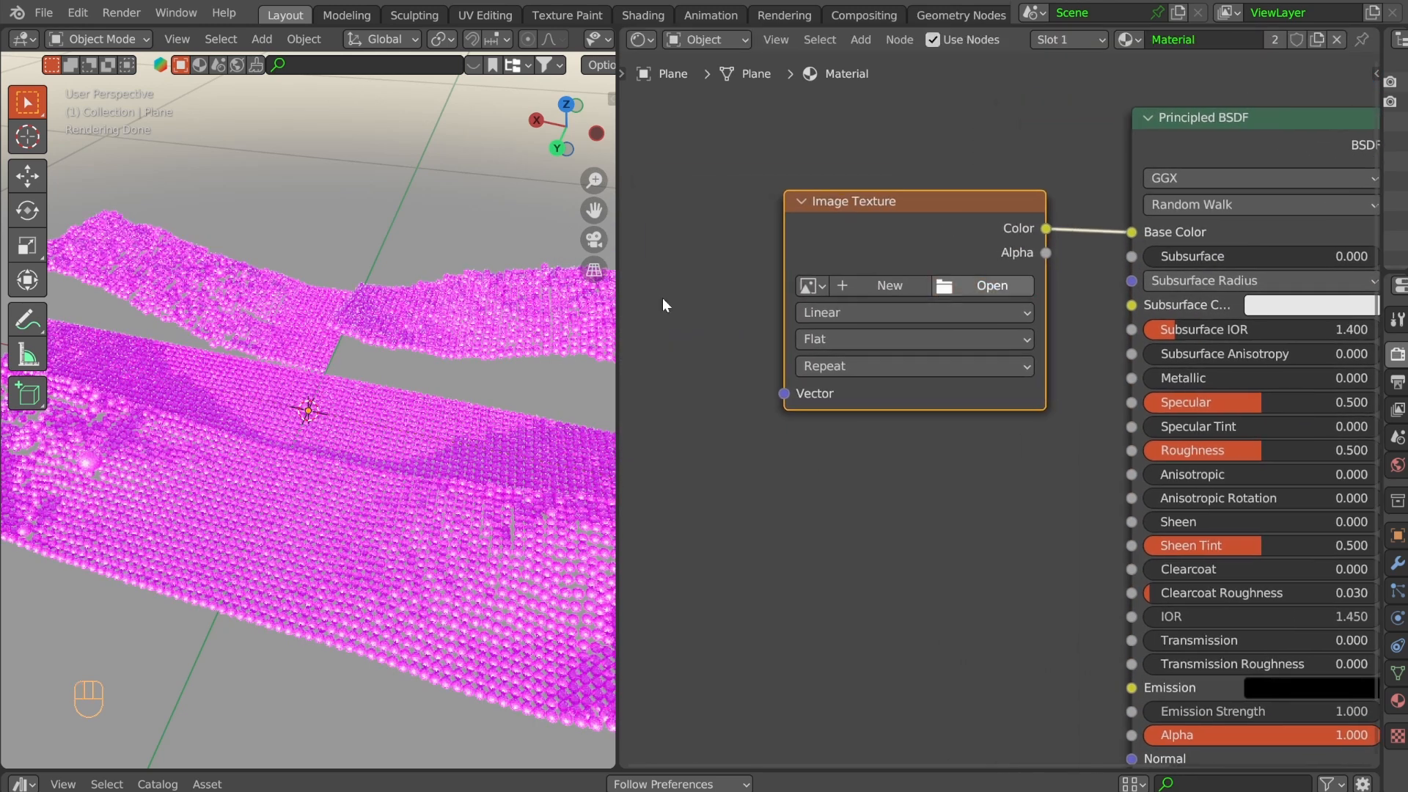
- Load the eye video into the material's Image Texture and drag out its Vector input
left_click(990, 286)
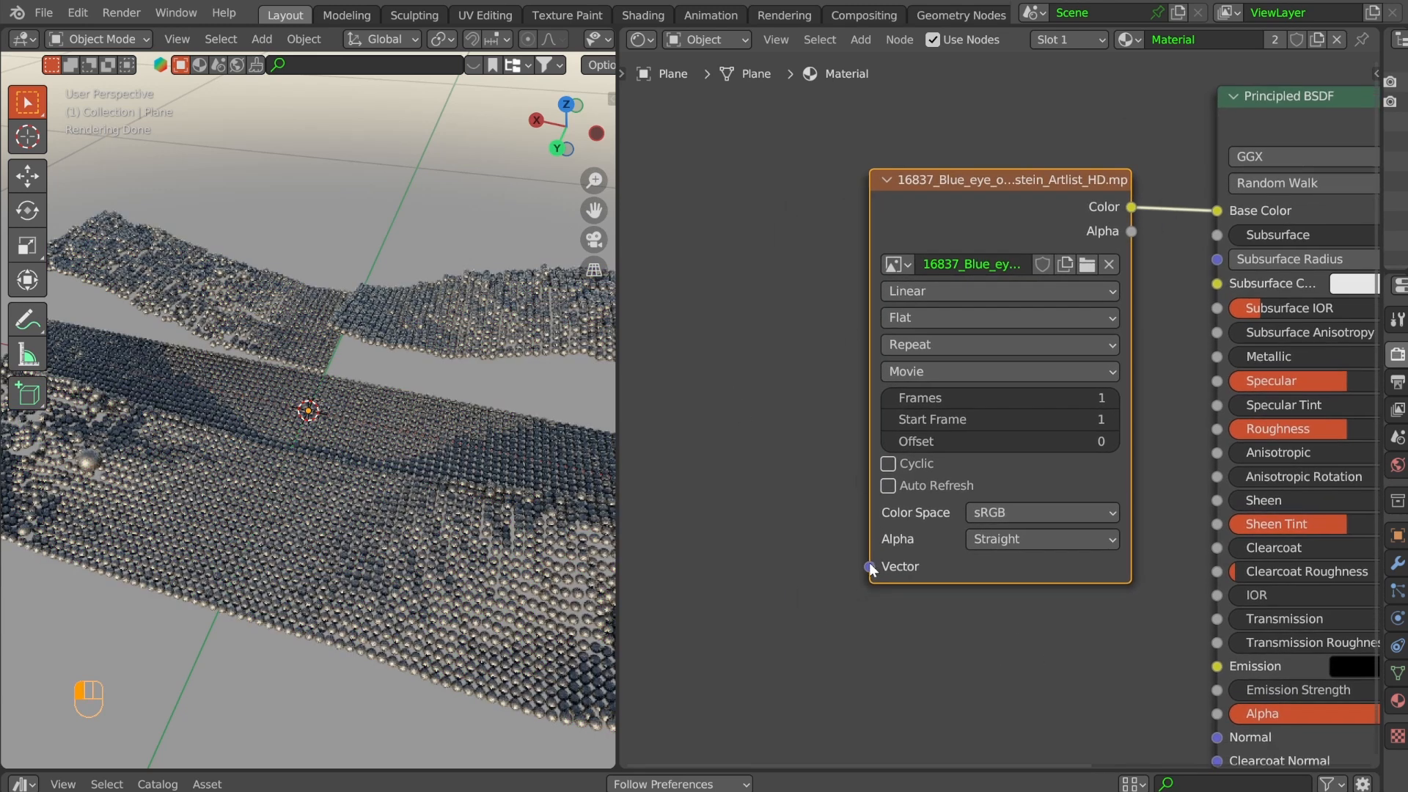
left_click_drag(868, 567, 748, 403)
type("name")
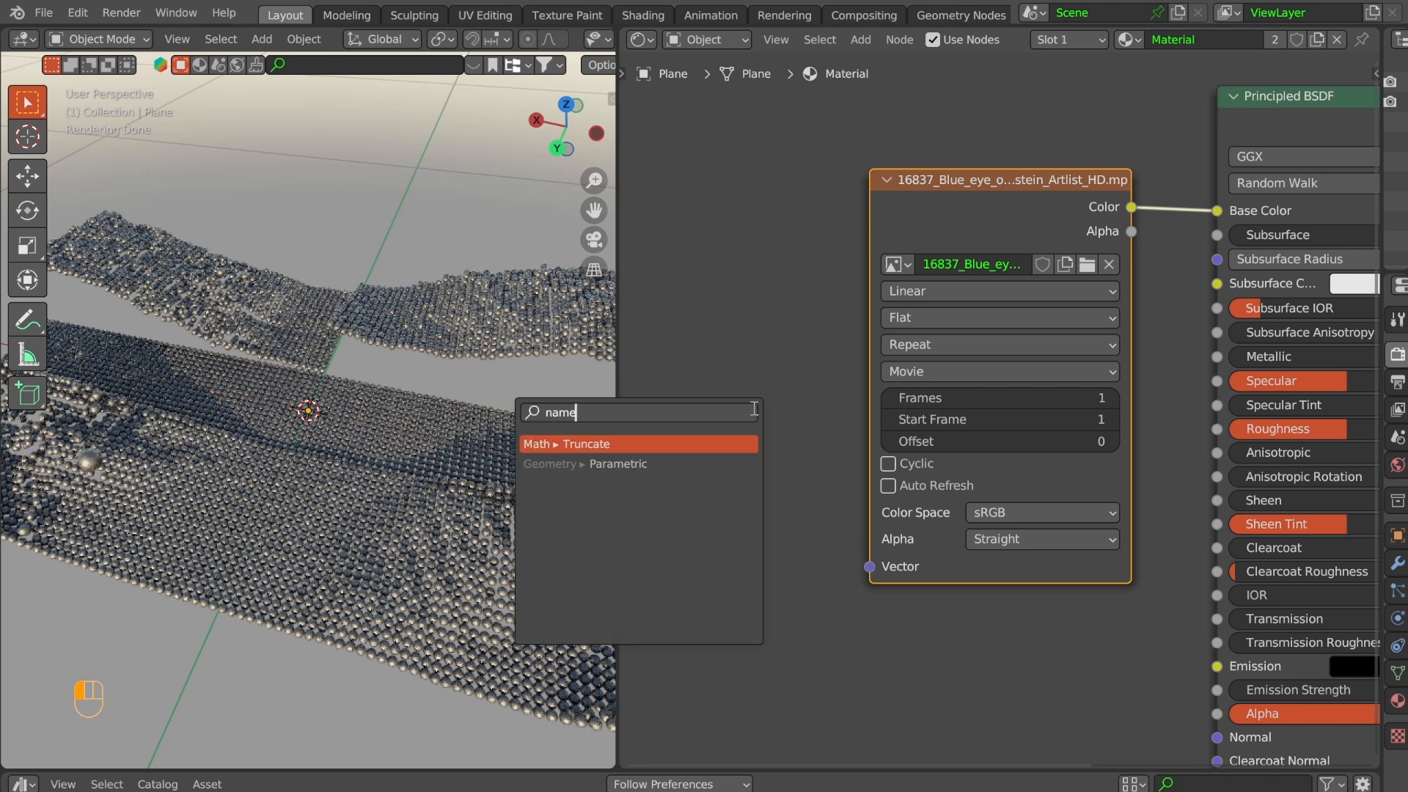
- Add an Attribute node named uv_map with Type set to Instancer
type("attr")
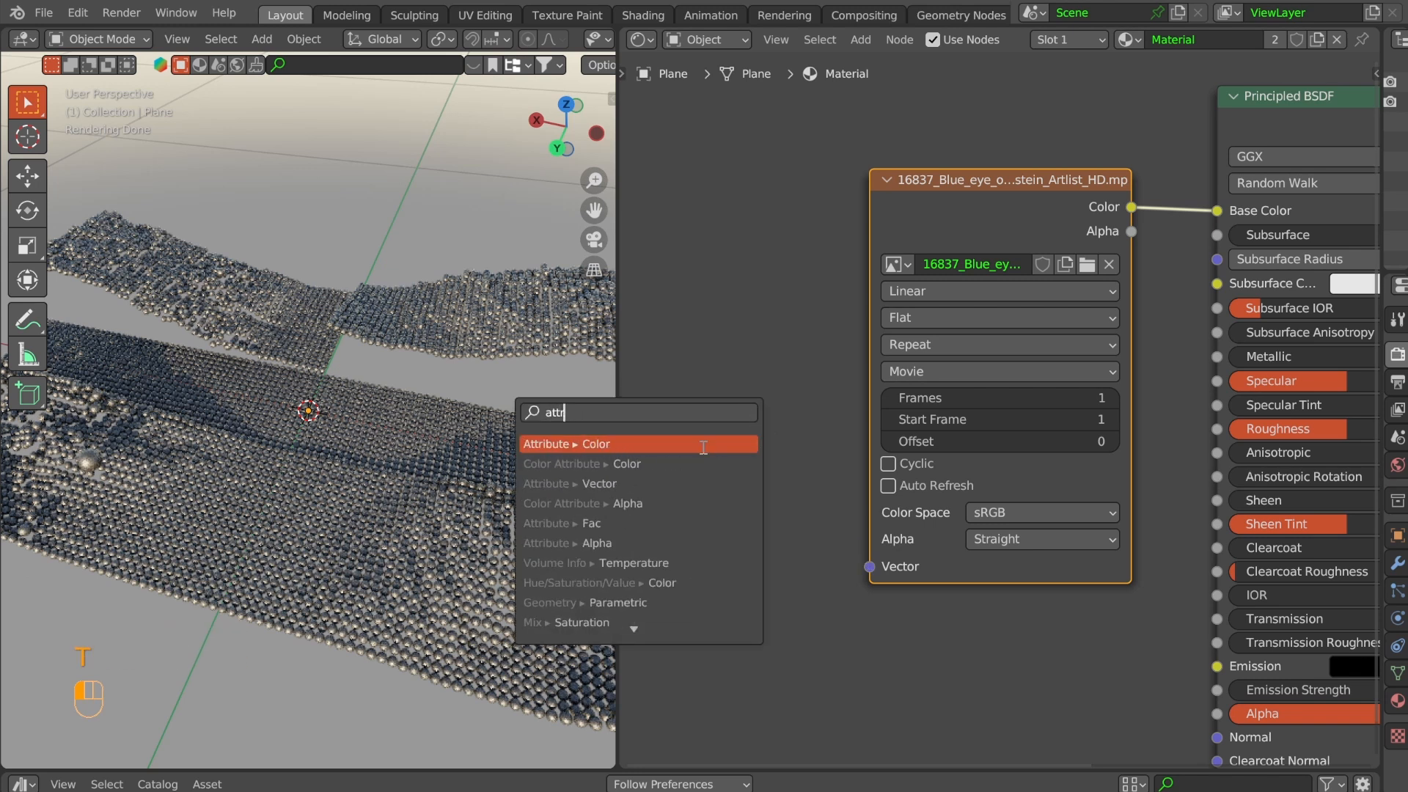
left_click(568, 444)
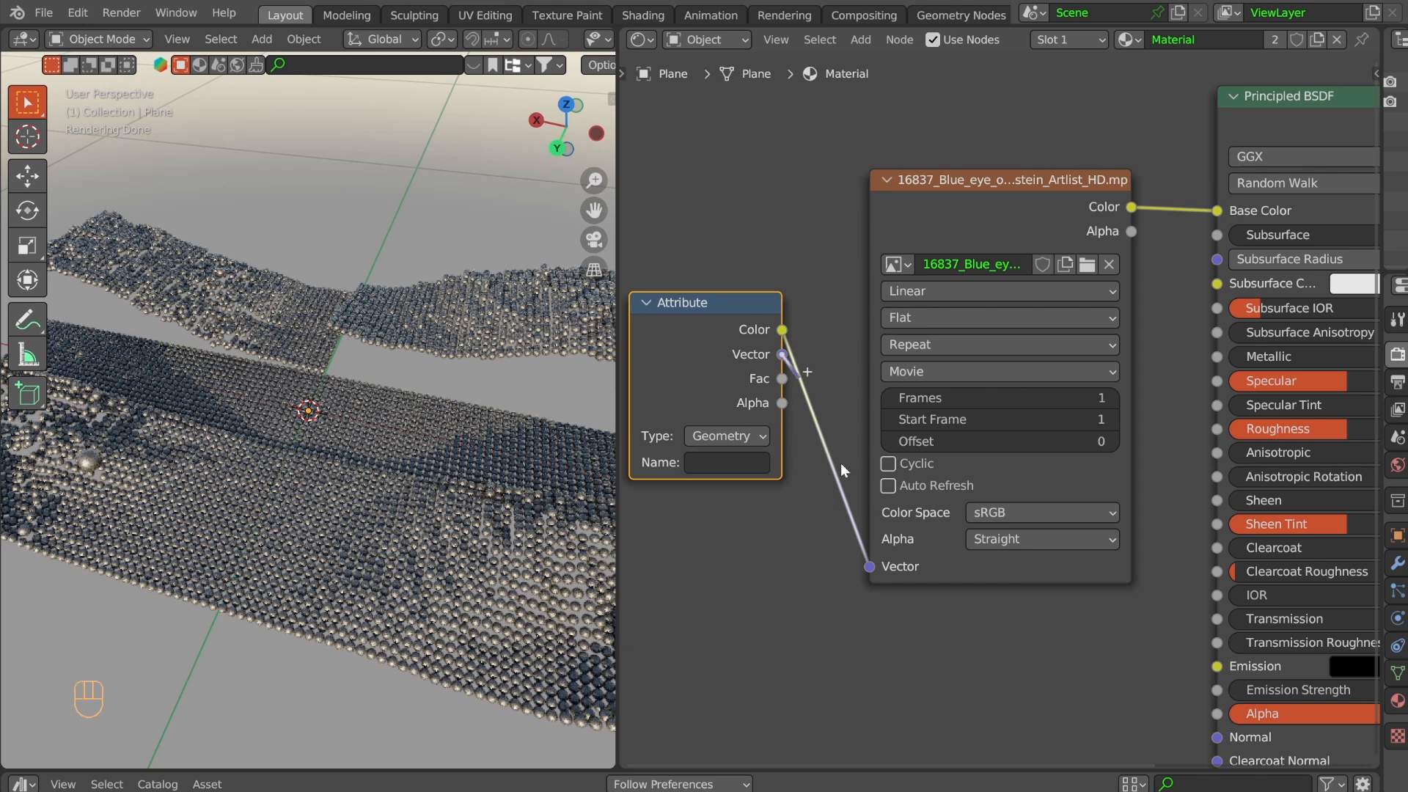
type("uv_map")
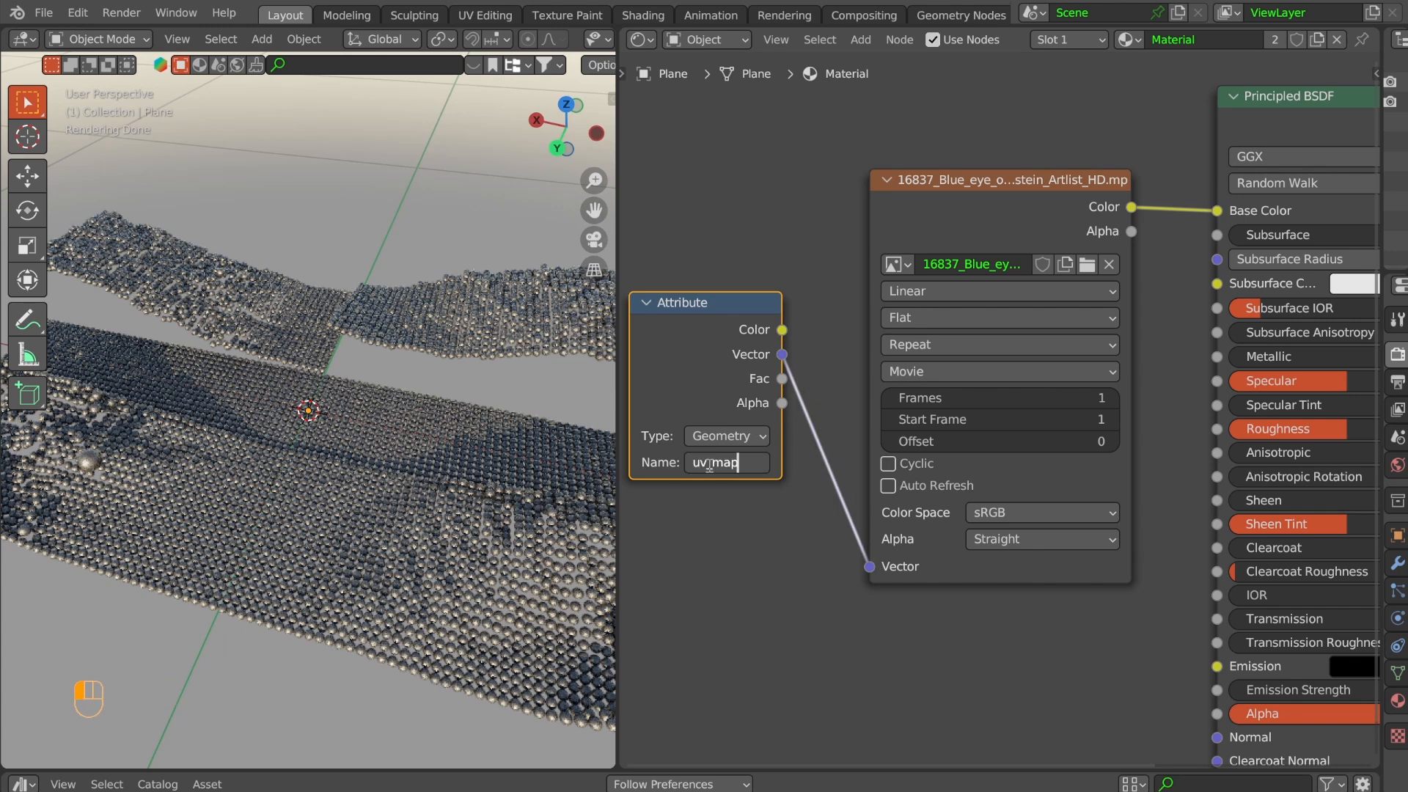
left_click(725, 435)
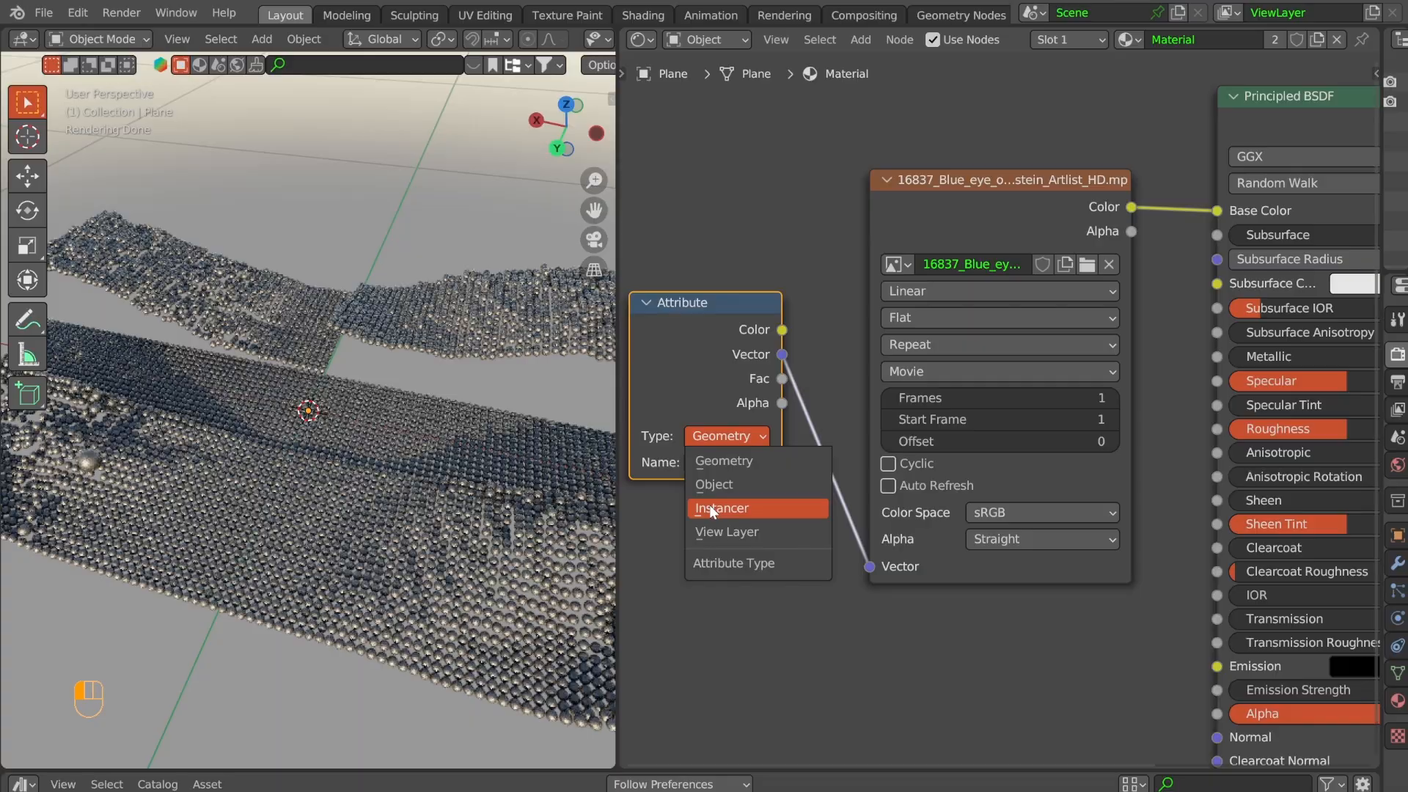
left_click(723, 508)
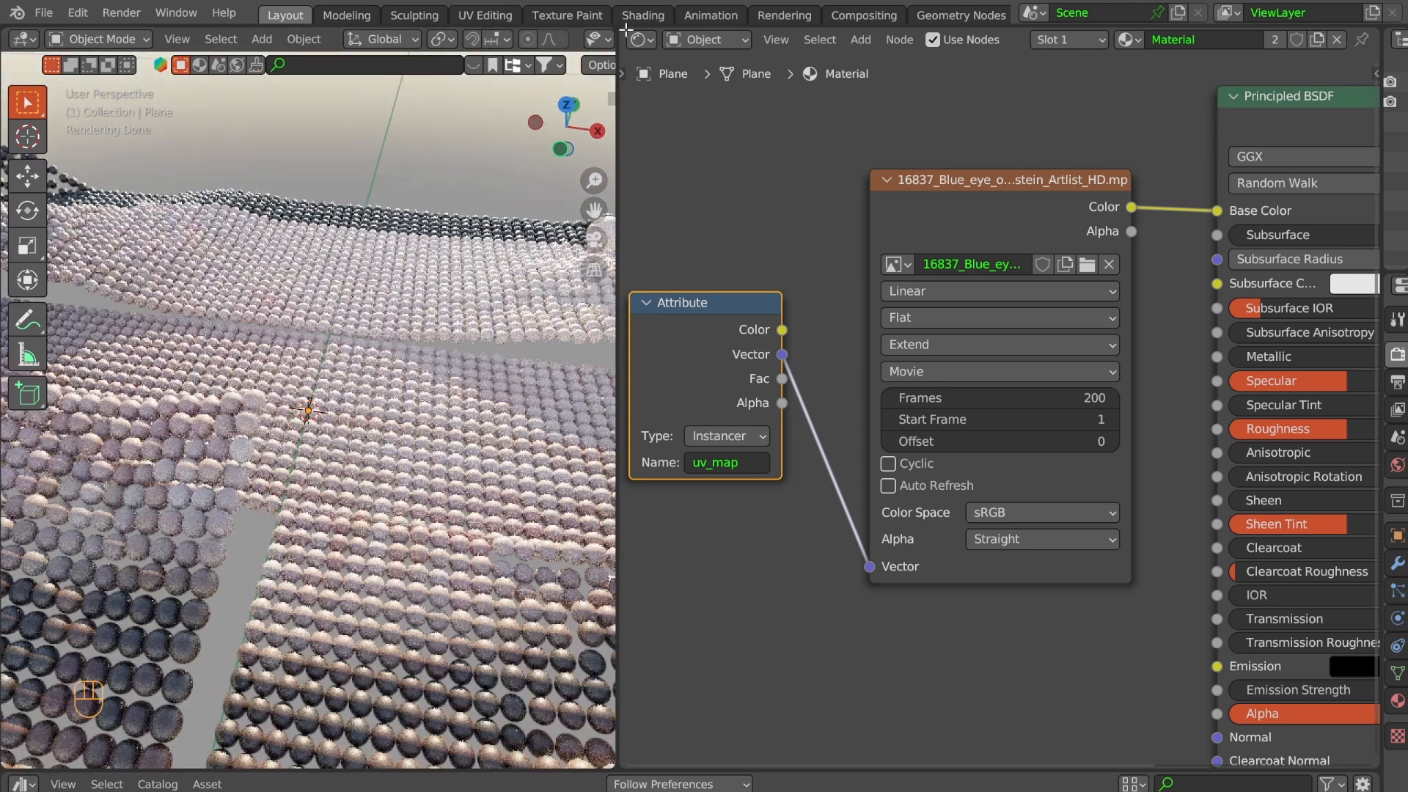
- In geometry nodes, set the displacement texture's vertical offset to 0.42
left_click(960, 15)
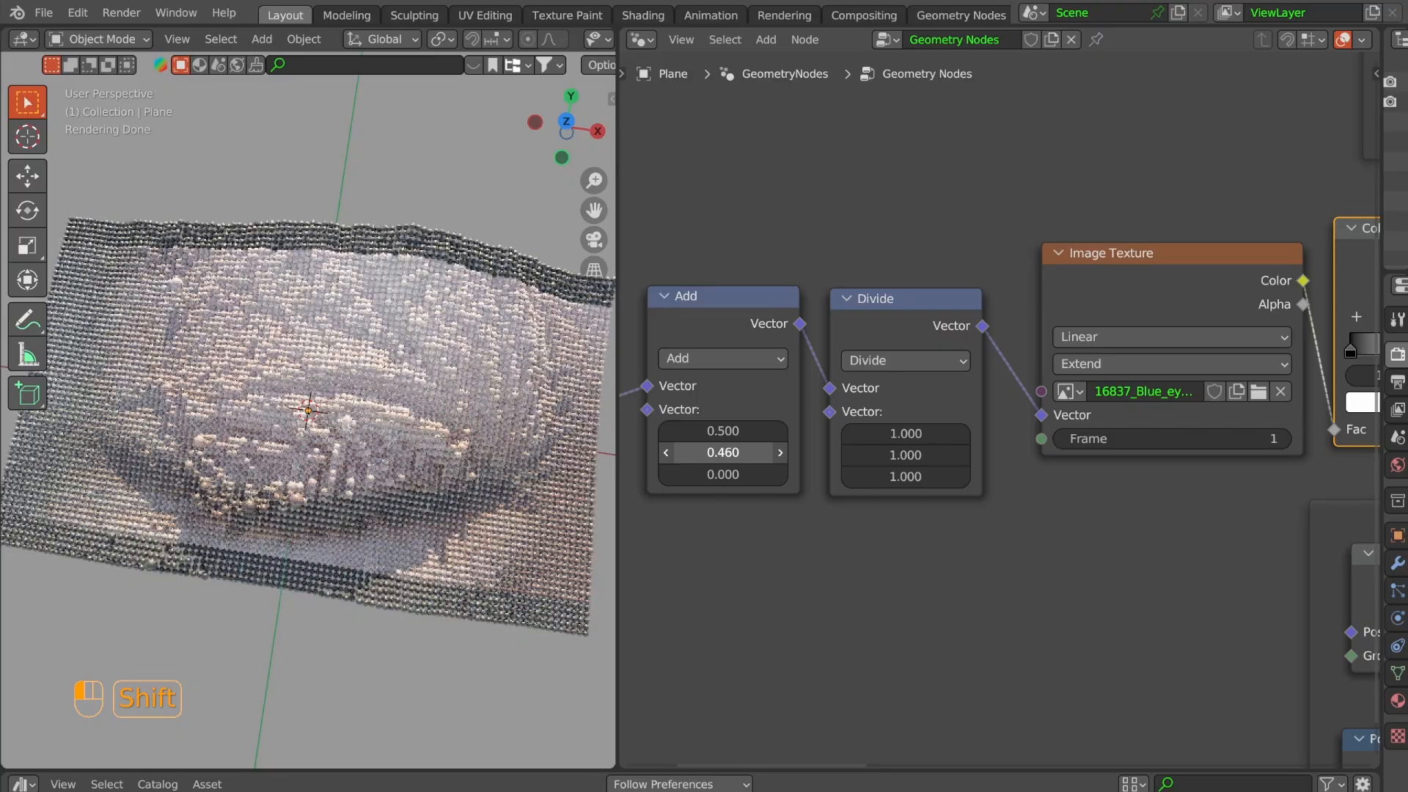
left_click_drag(721, 452, 722, 451)
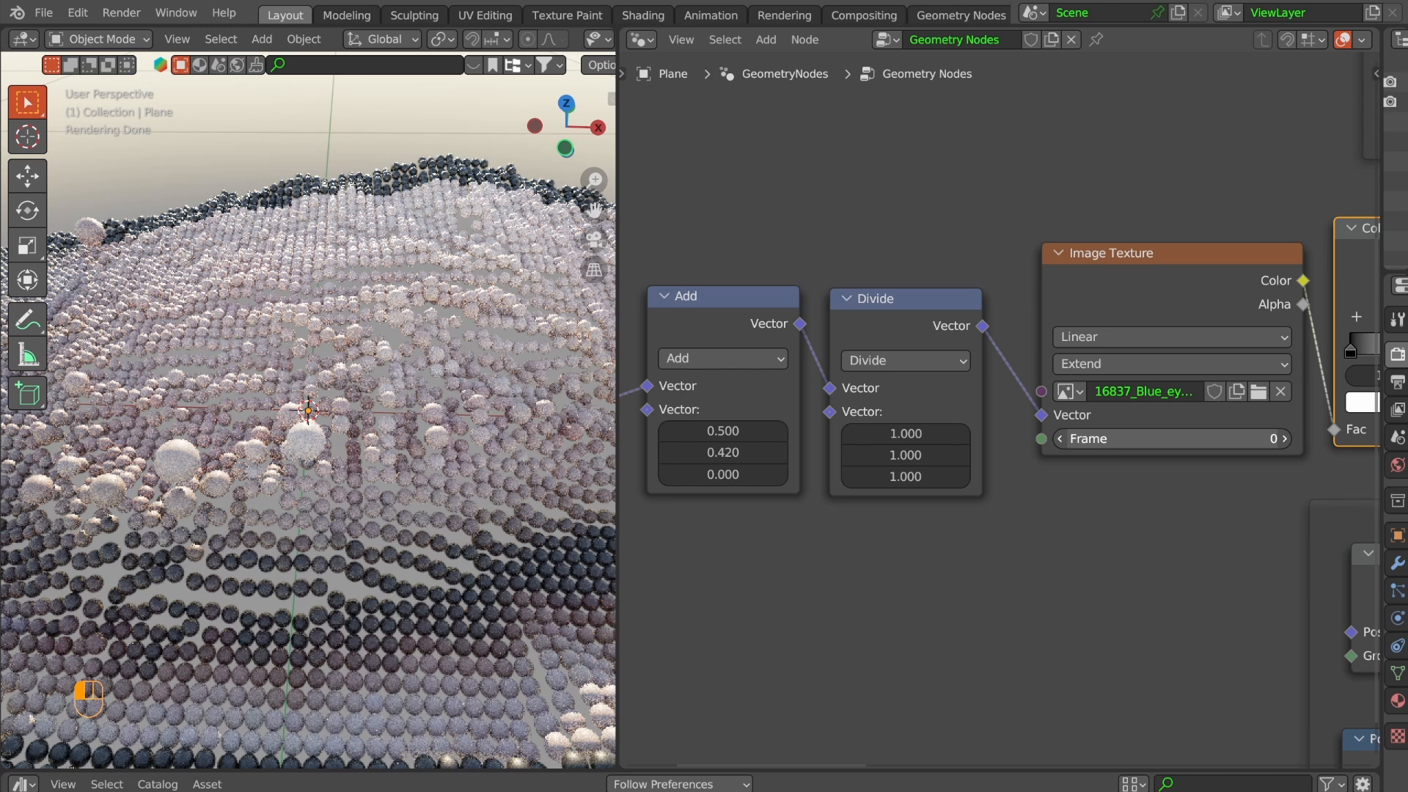
left_click(637, 39)
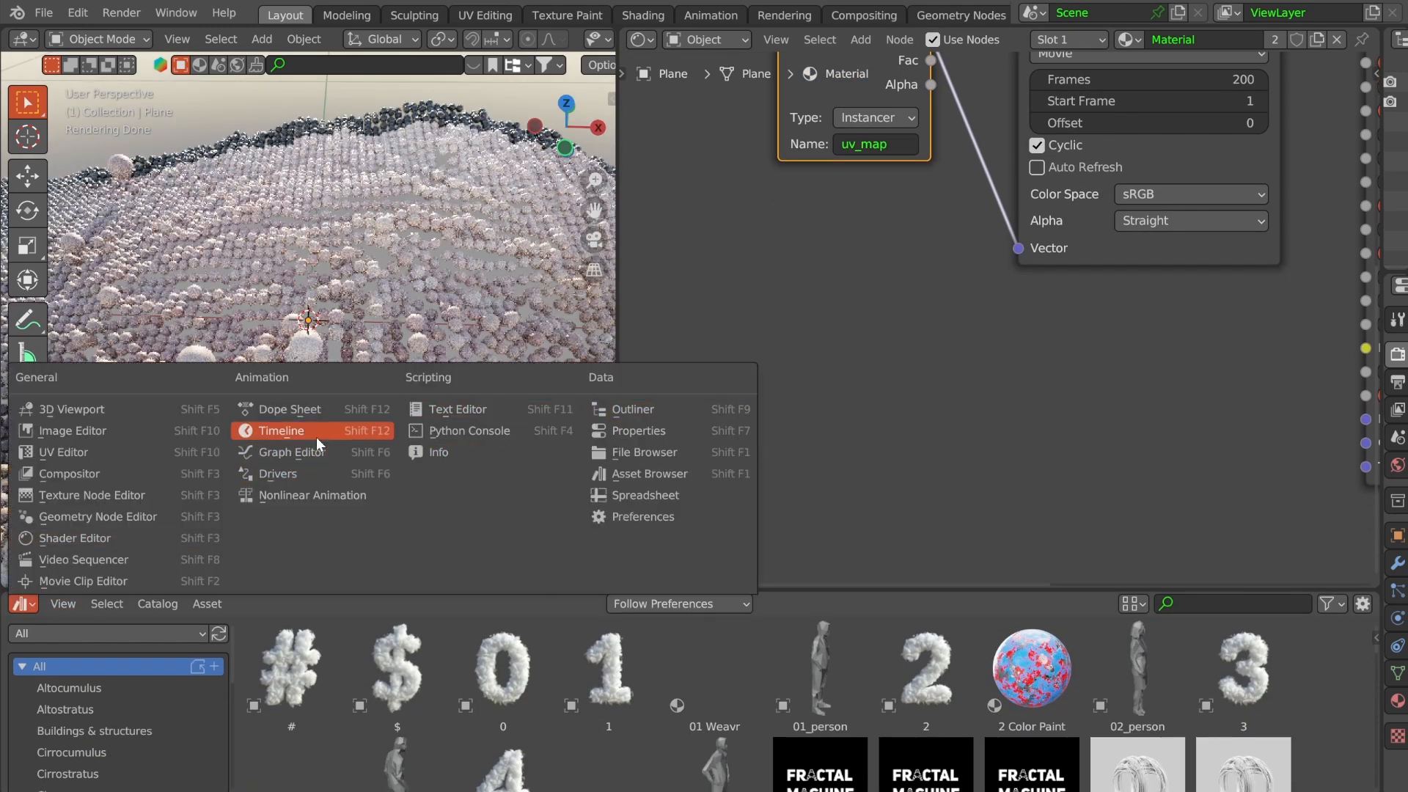
- Turn the bottom panel into a Timeline and restore the Geometry Node Editor
left_click(280, 431)
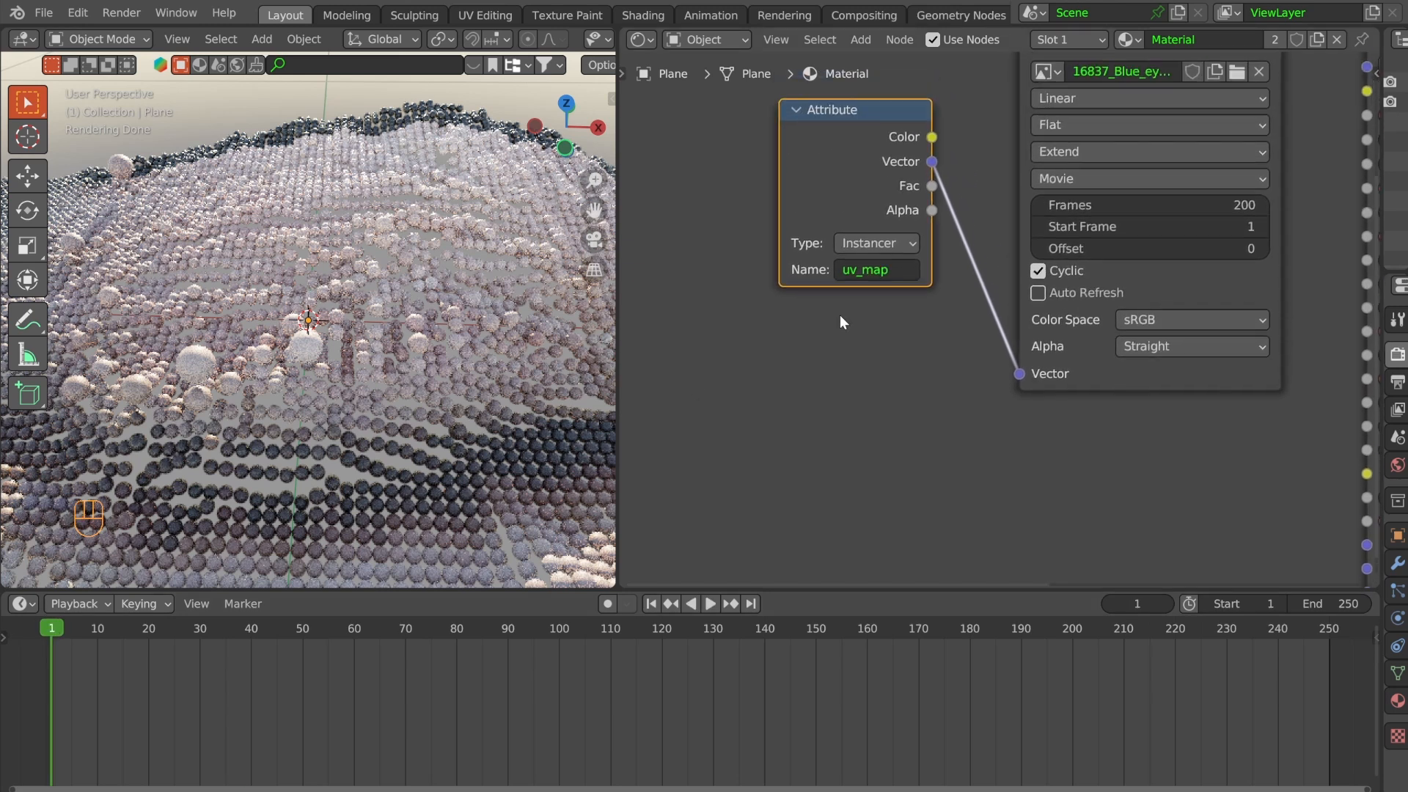
left_click(638, 40)
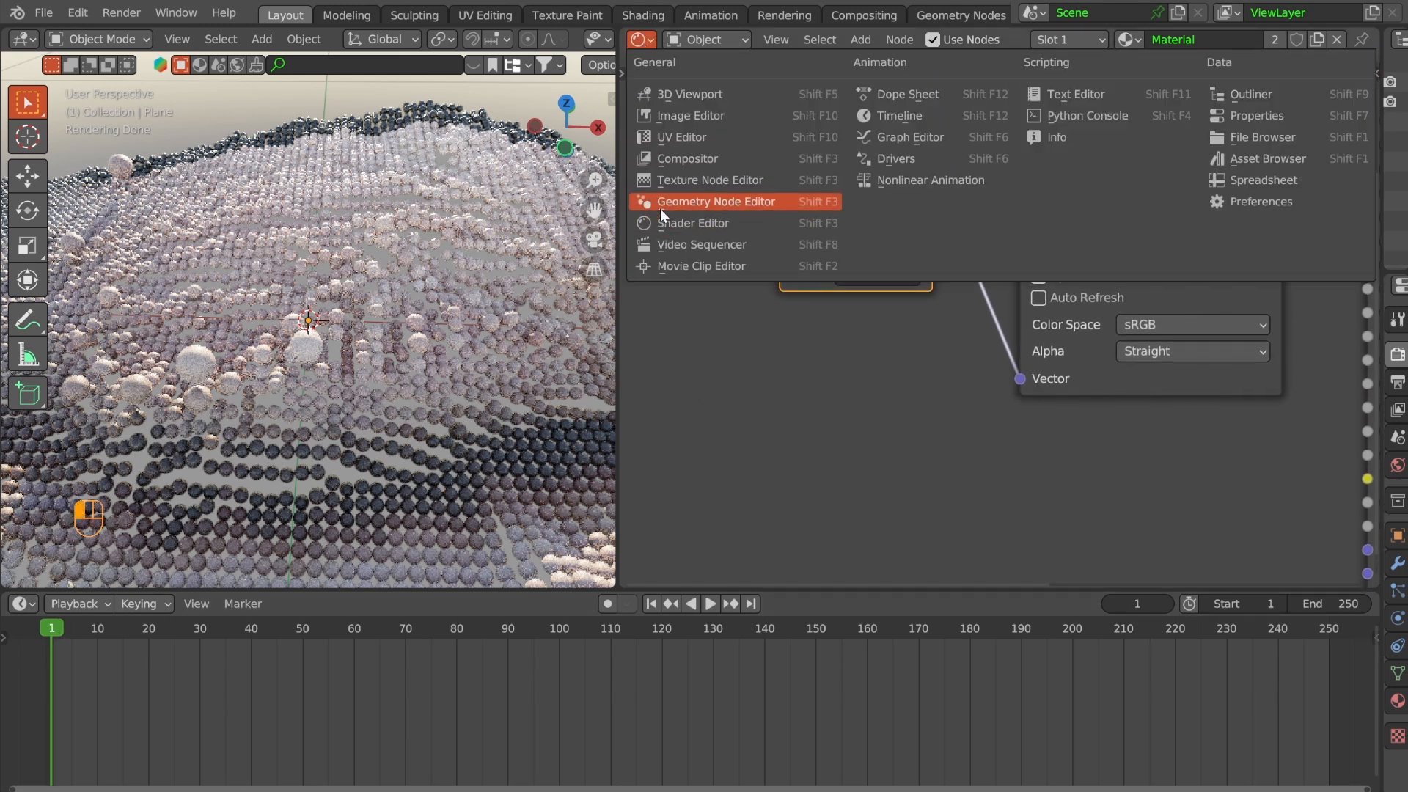
left_click(716, 201)
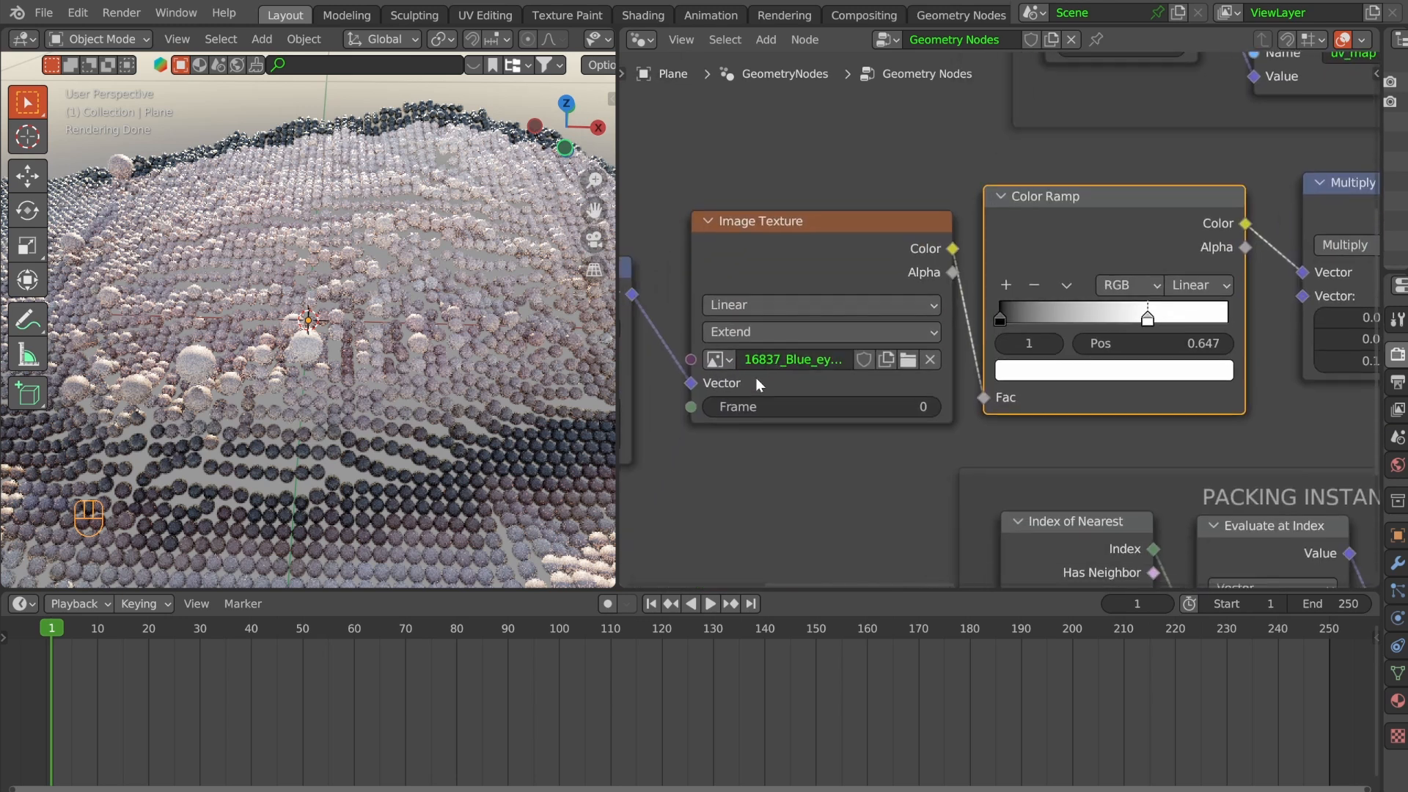
mouse_move(820, 407)
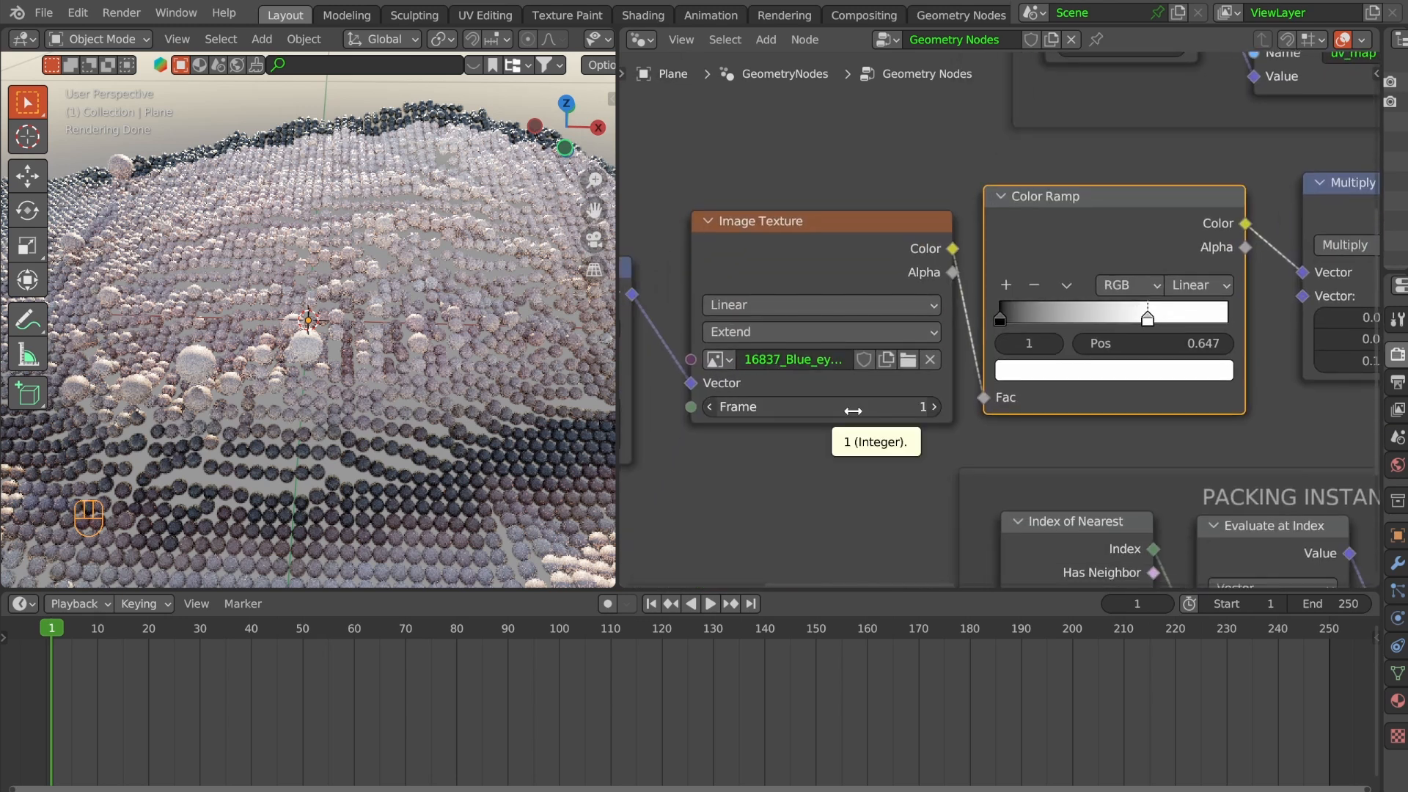
- Set the animation End frame to 200 and return to frame 1
left_click(751, 603)
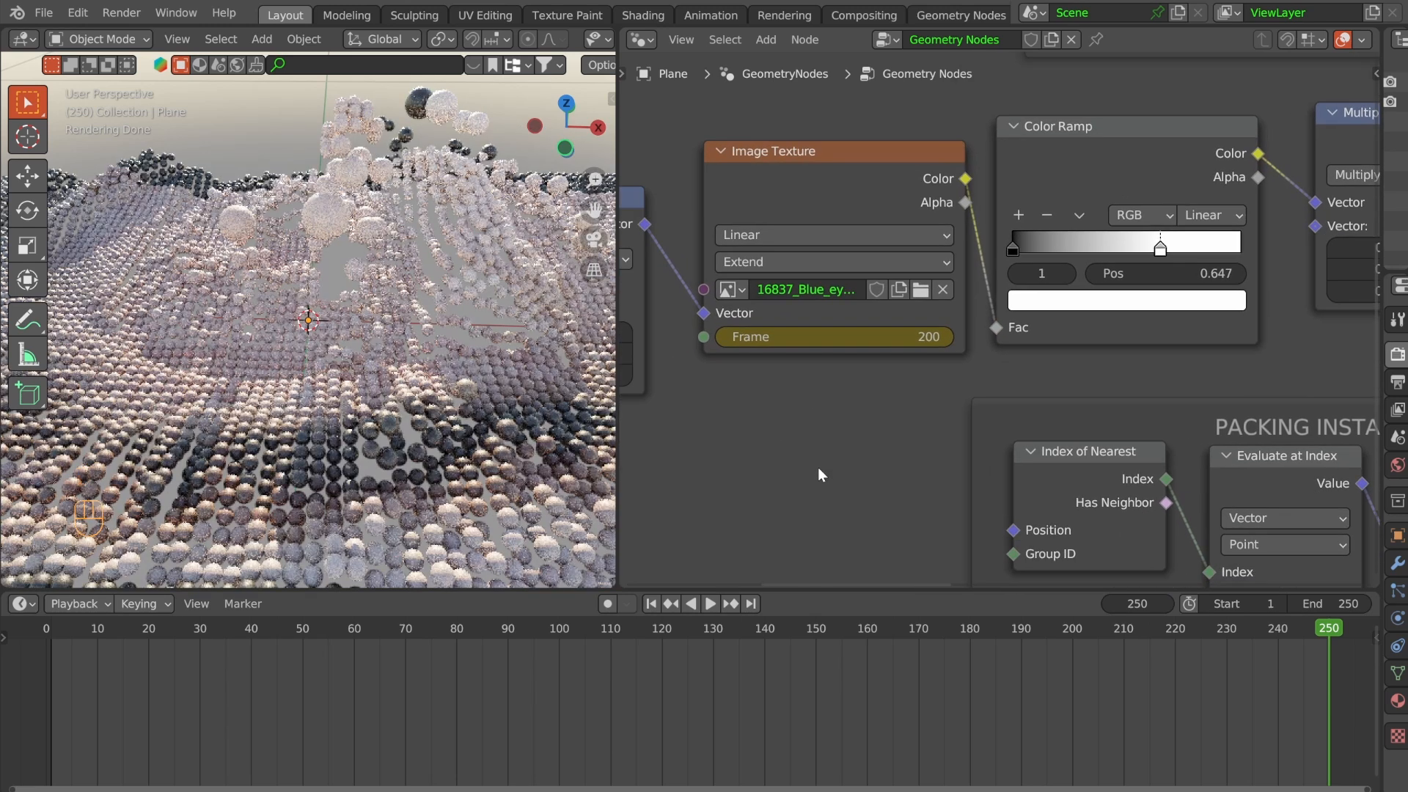
left_click(636, 40)
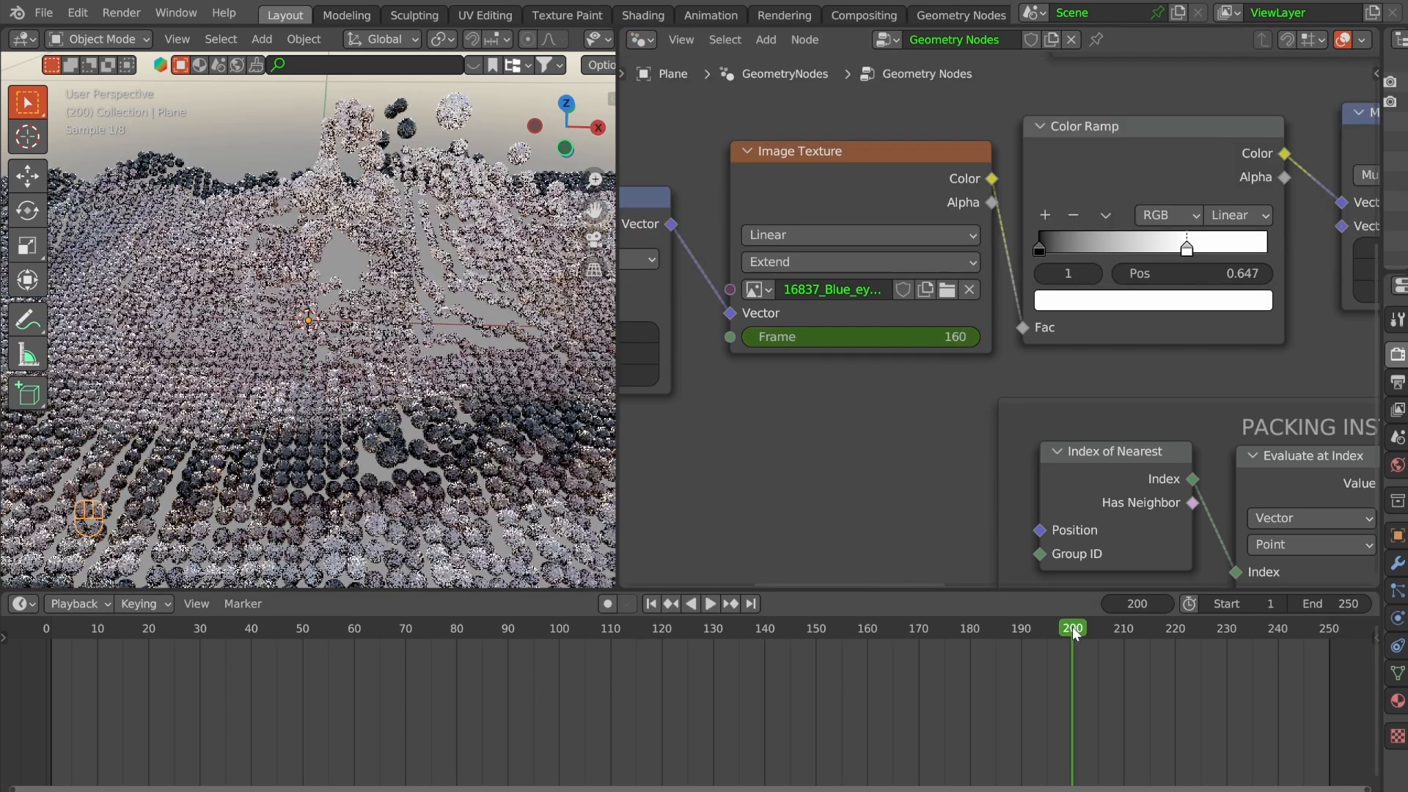
left_click(1329, 604)
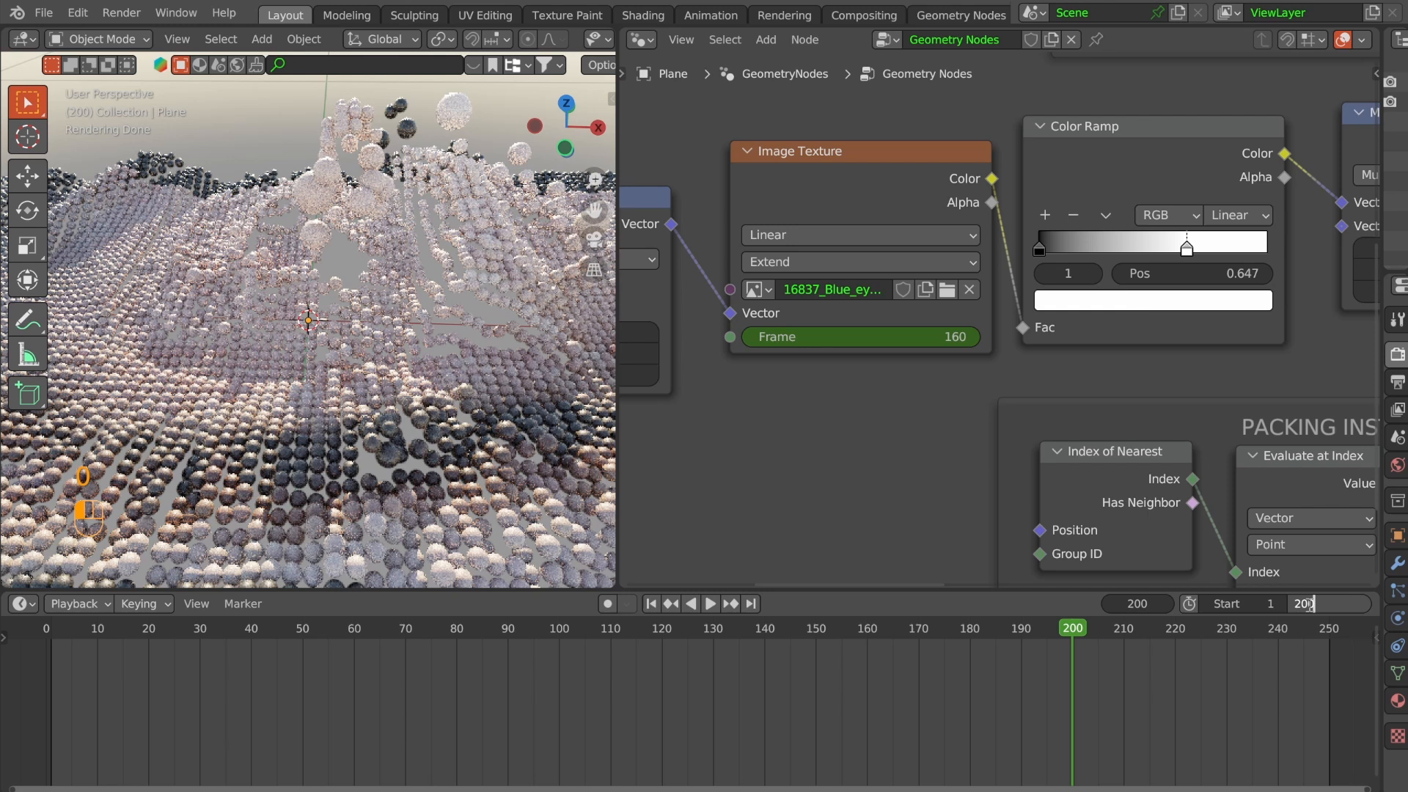
mouse_move(857, 337)
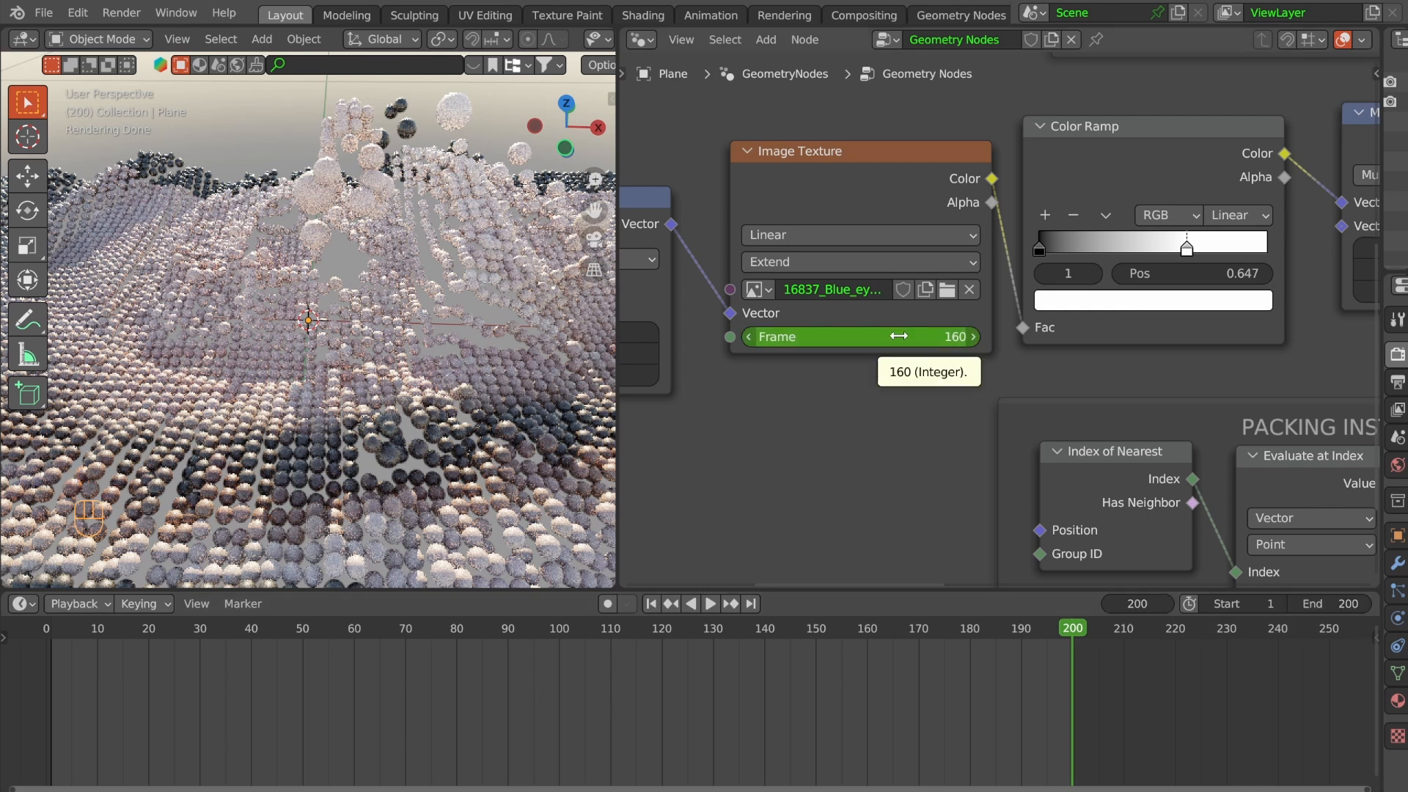
left_click(649, 604)
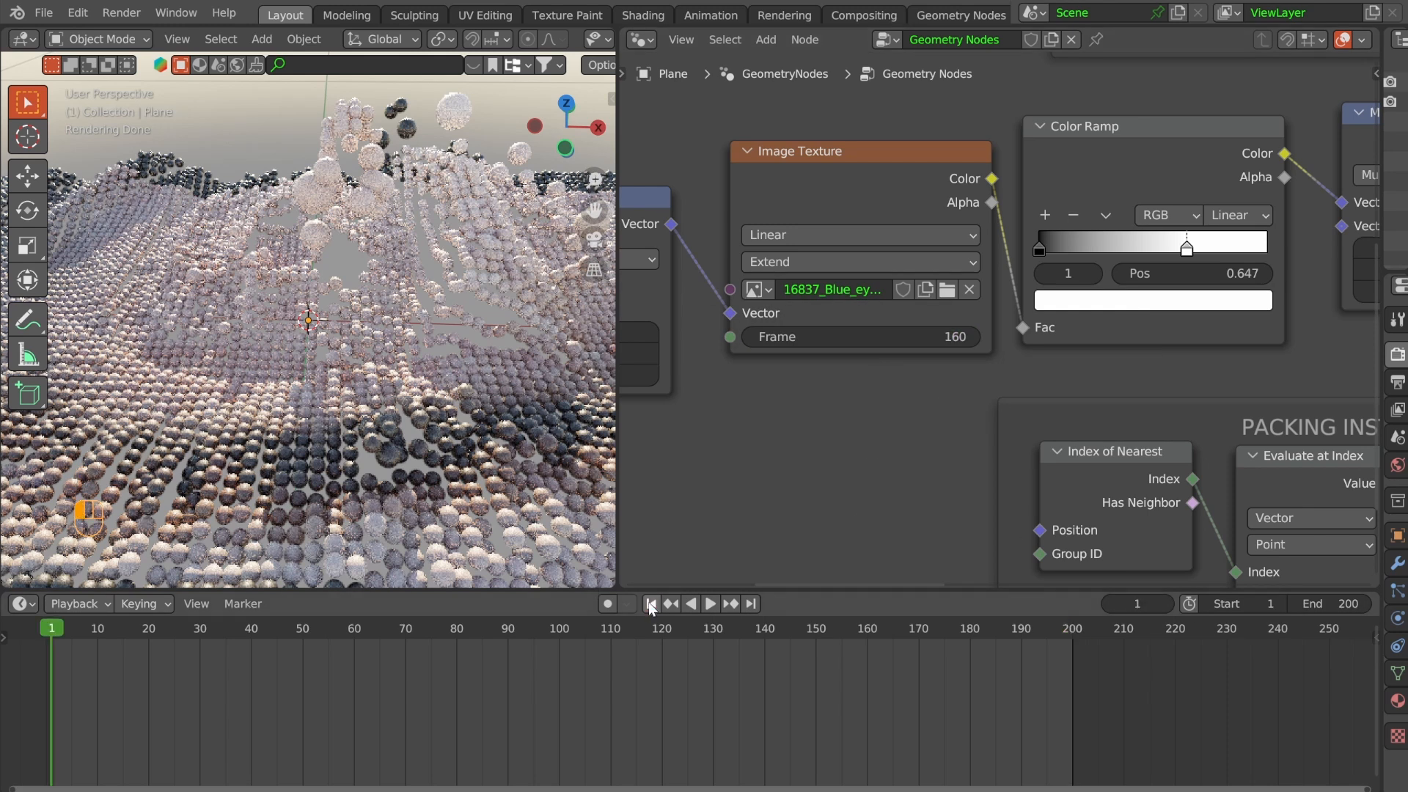
left_click(650, 604)
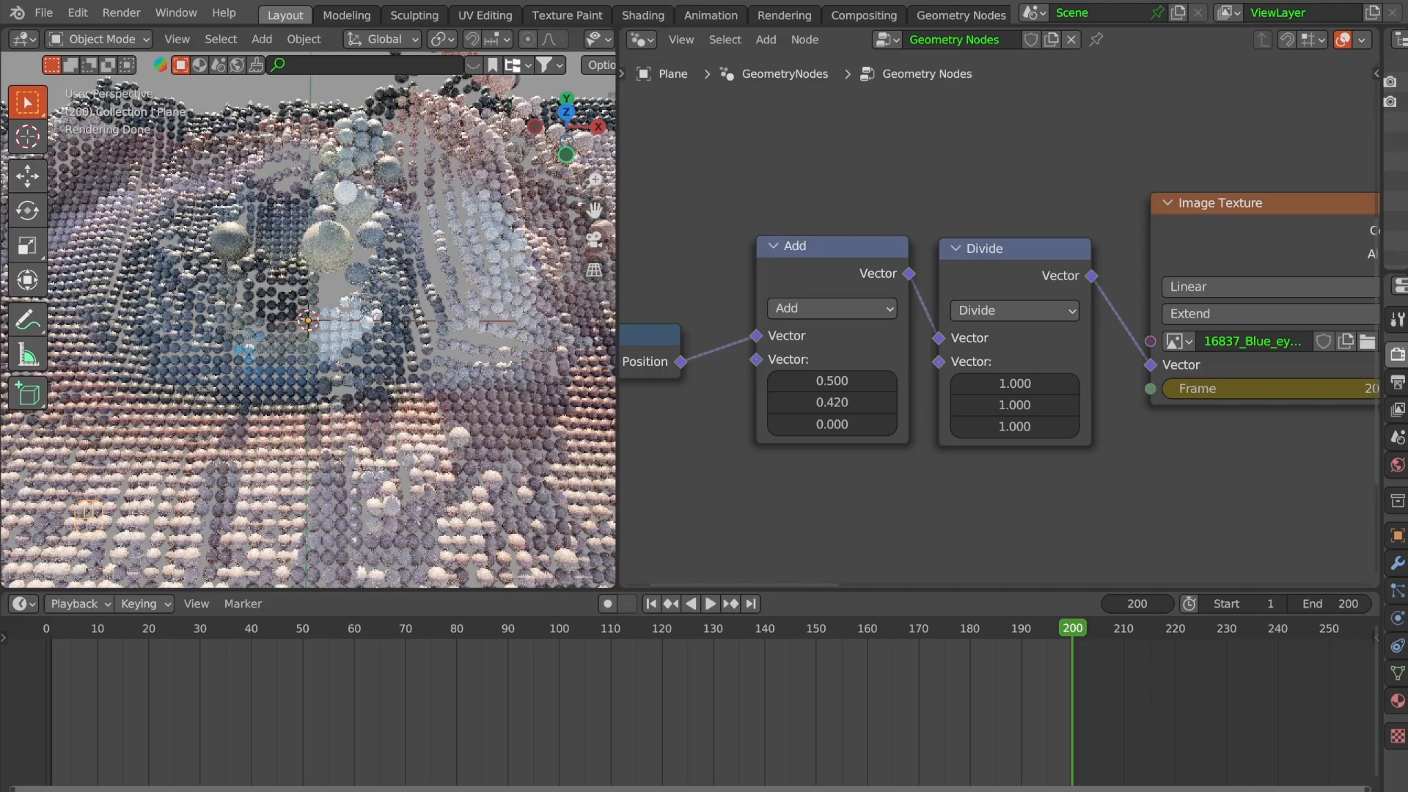
- Set the Add node's Y offset to 0.430 and the Divide node's Y to 0.840
left_click_drag(1013, 404, 988, 404)
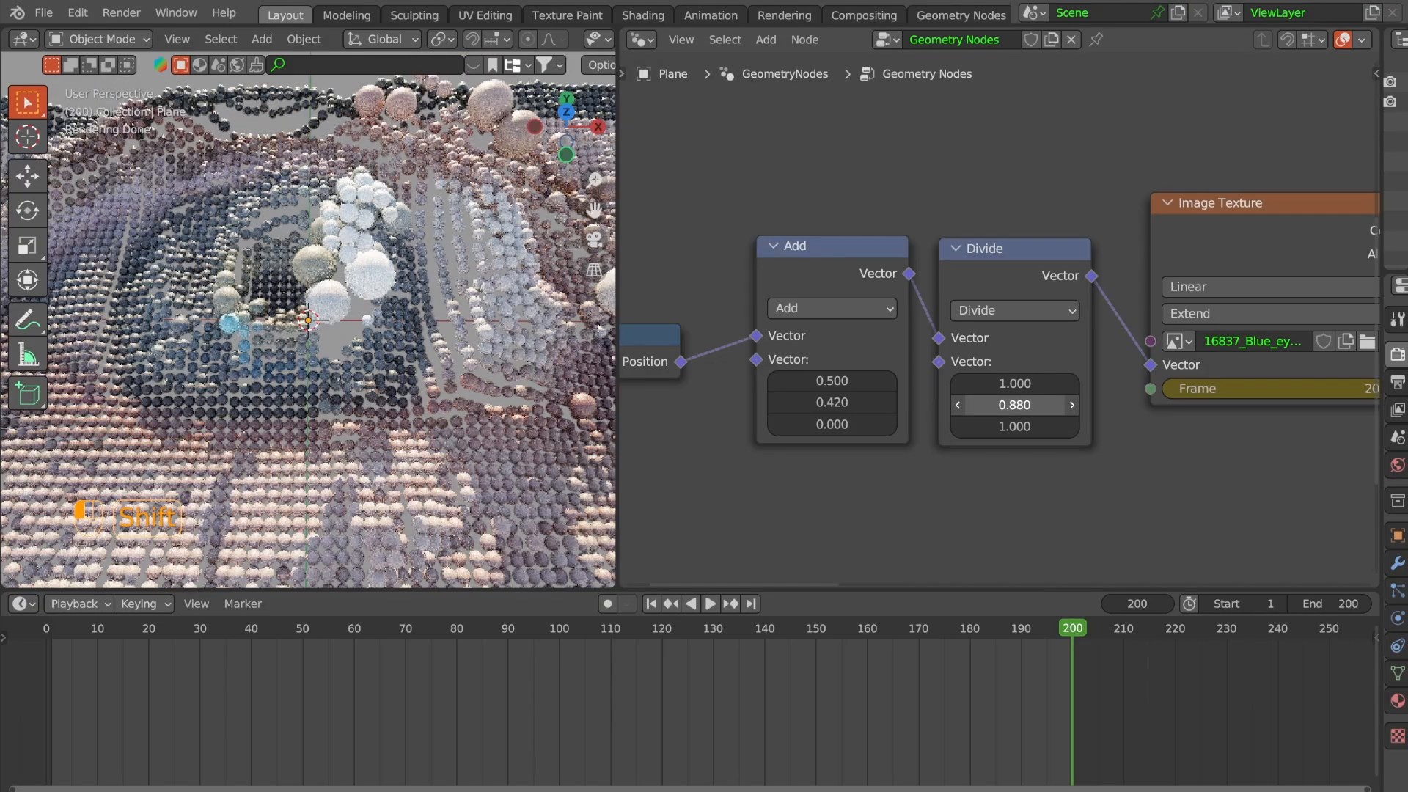
left_click_drag(1013, 405, 1013, 405)
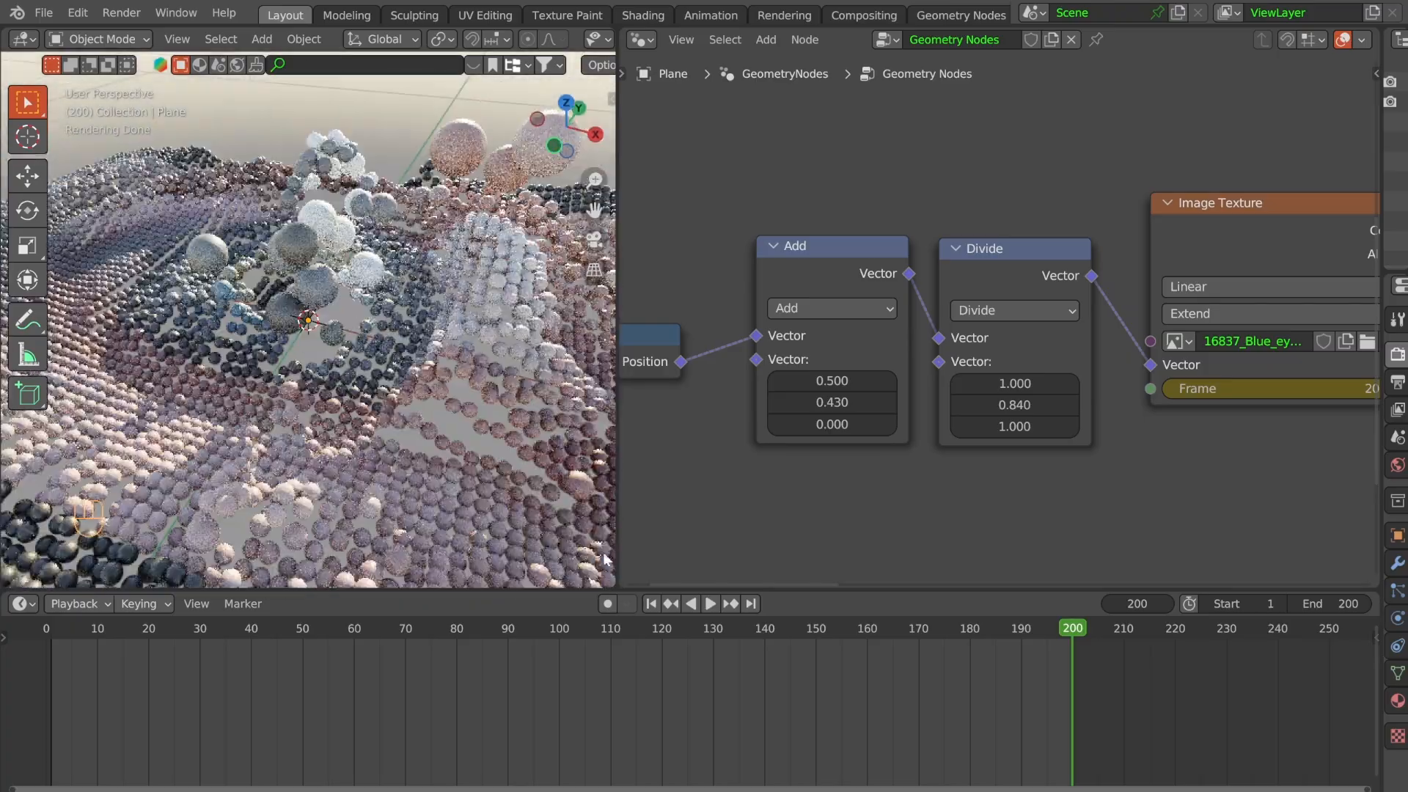
- Play the animation through to about frame 74, then stop playback
key("space")
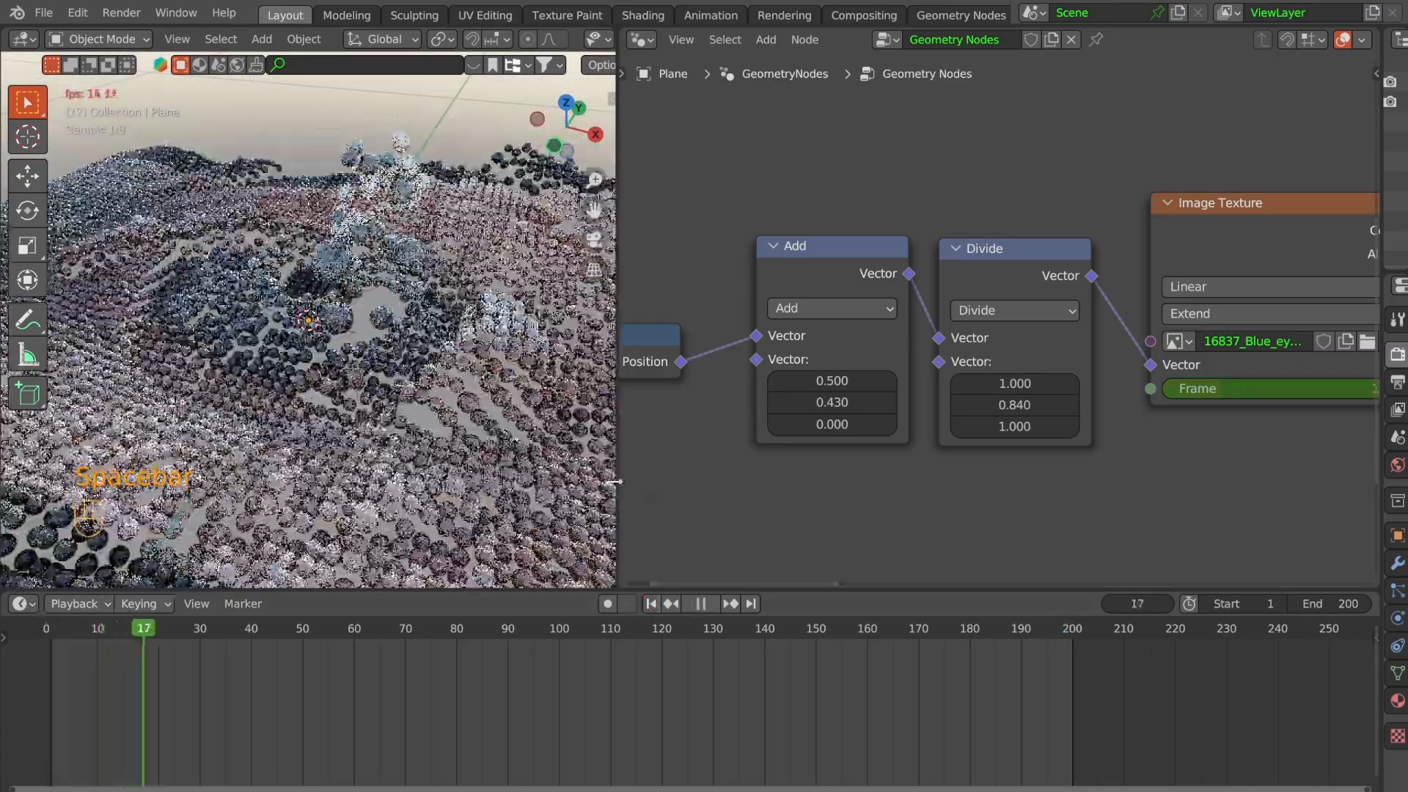
key("space")
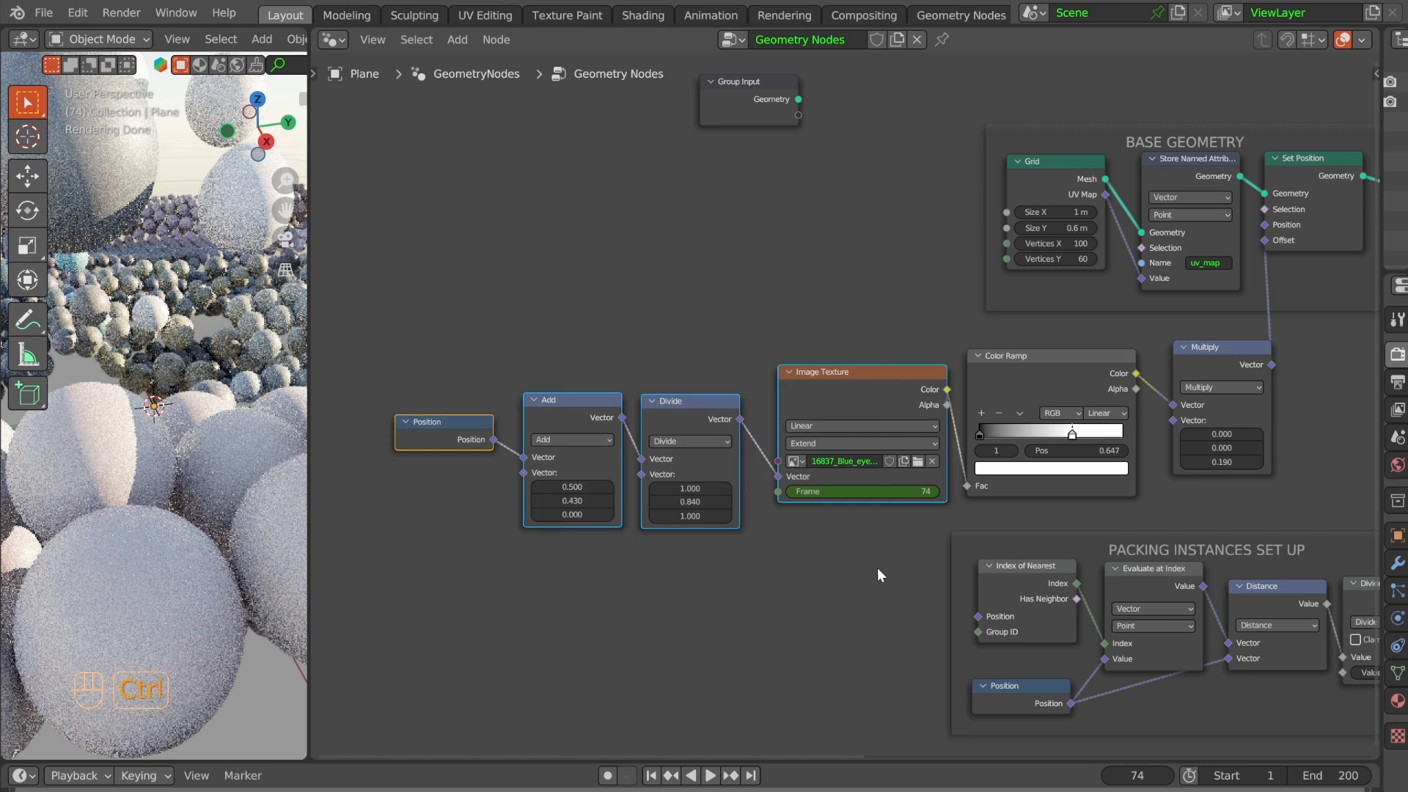
- Frame the texture position nodes and move the colour ramp's white stop to 0.756
key("F2")
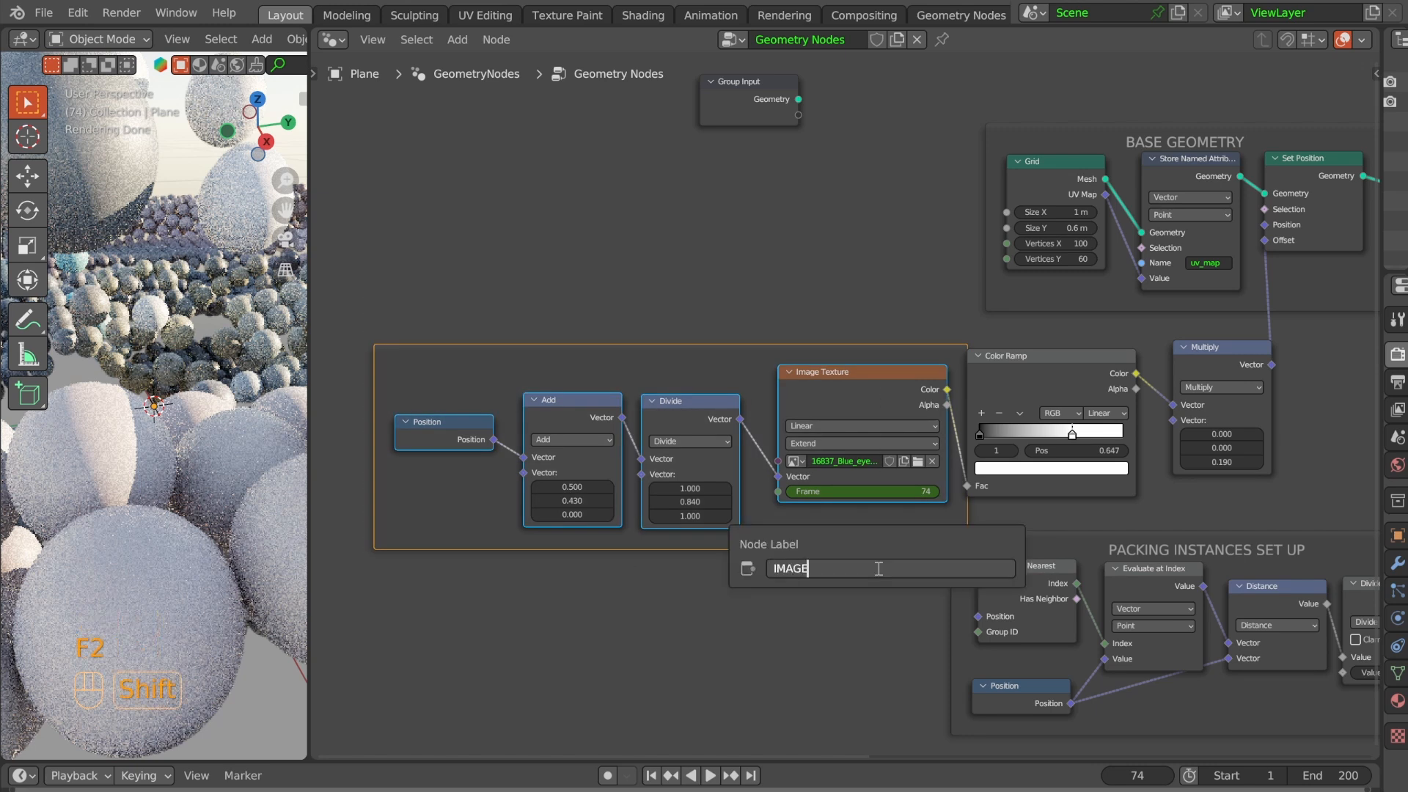
key("Return")
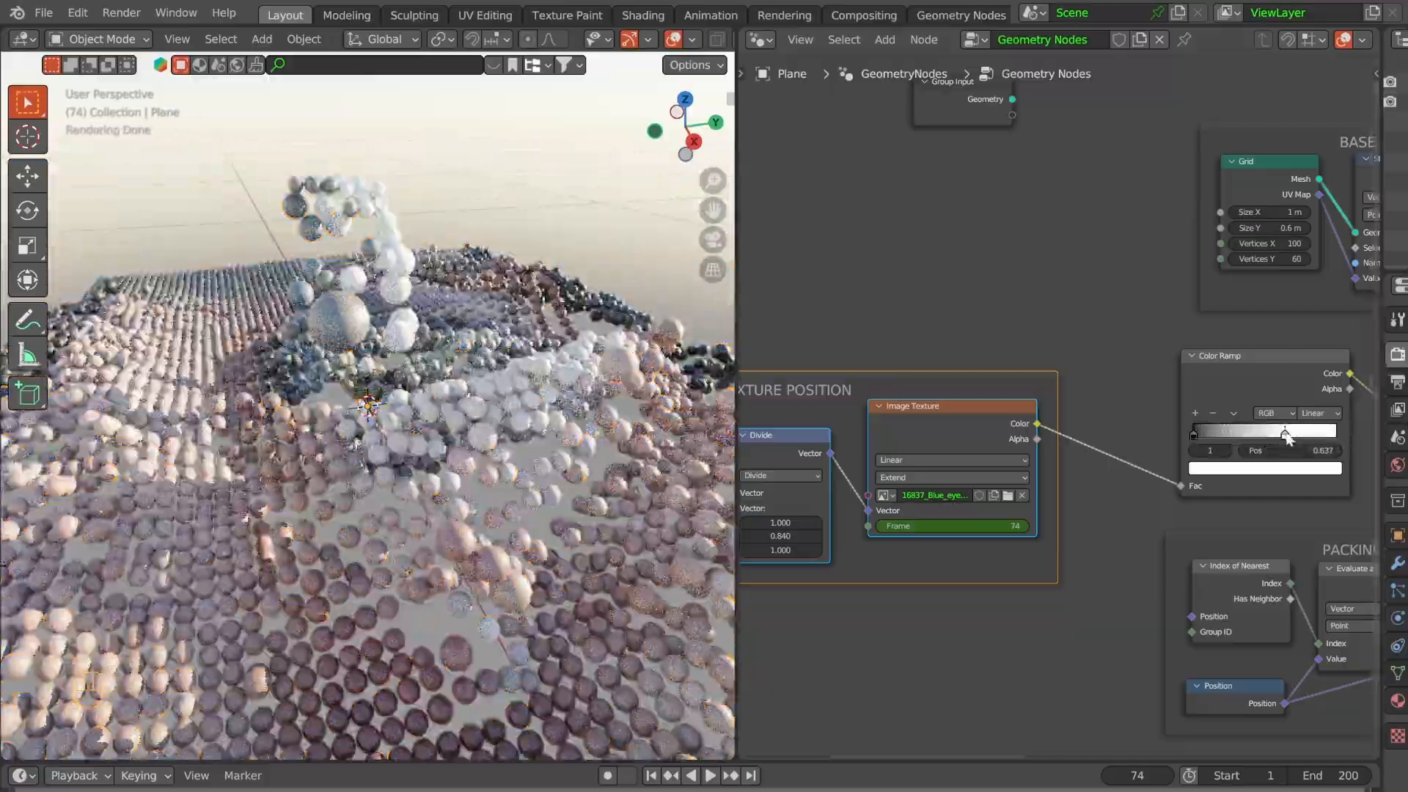
left_click_drag(1286, 433, 1276, 434)
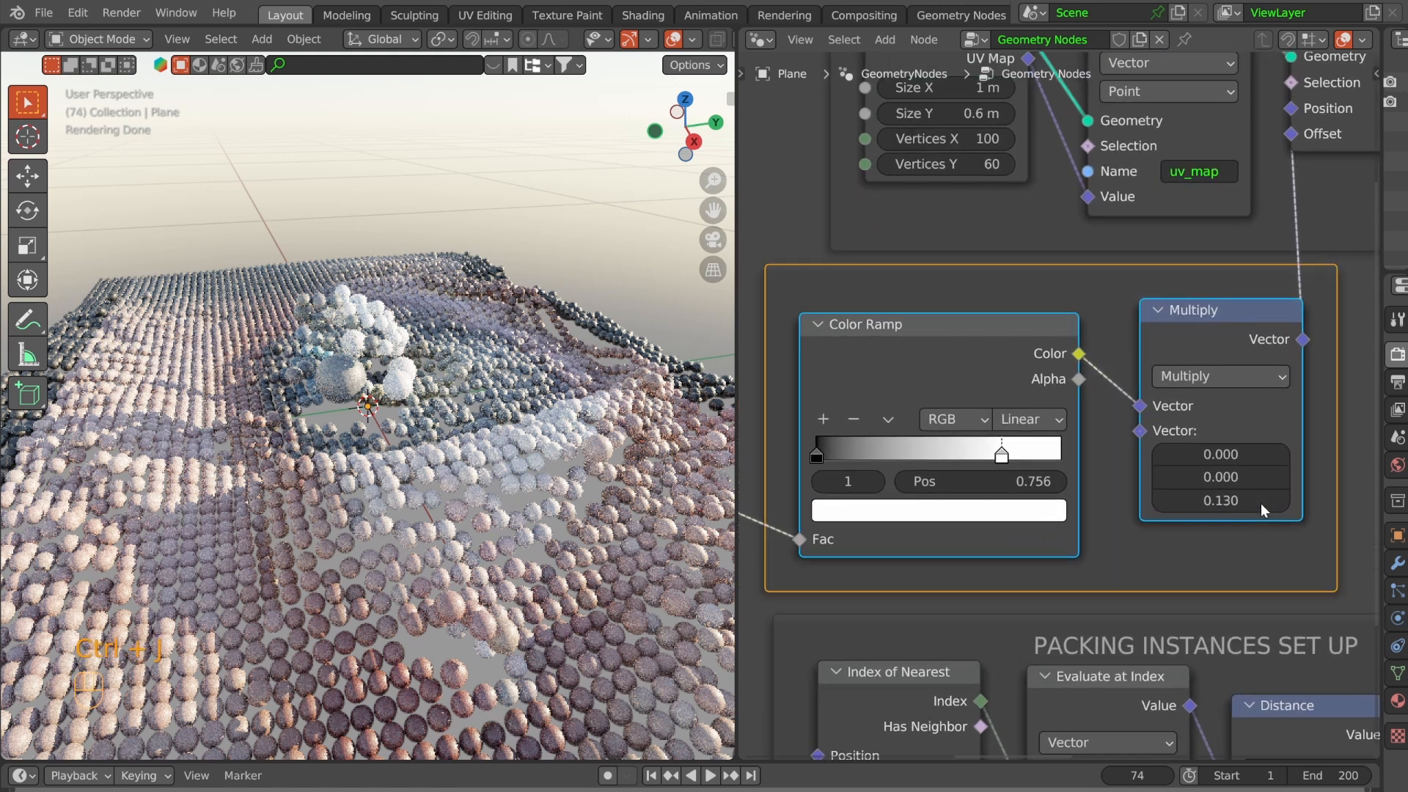
- Label the frames 'IMAGE TEXTURE POSITION' and 'INSTANCING OBJECT'
type("IMAGE TE")
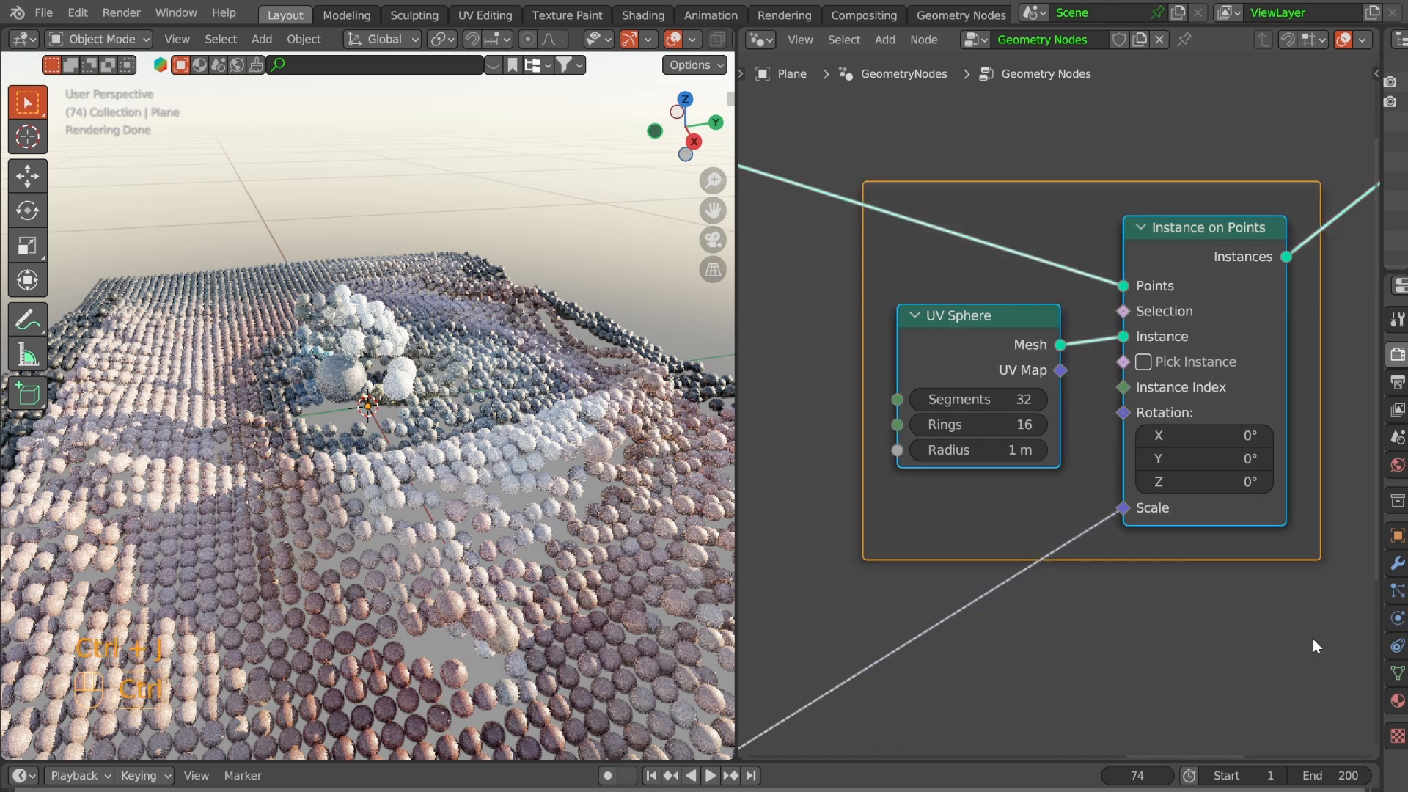
type("IM")
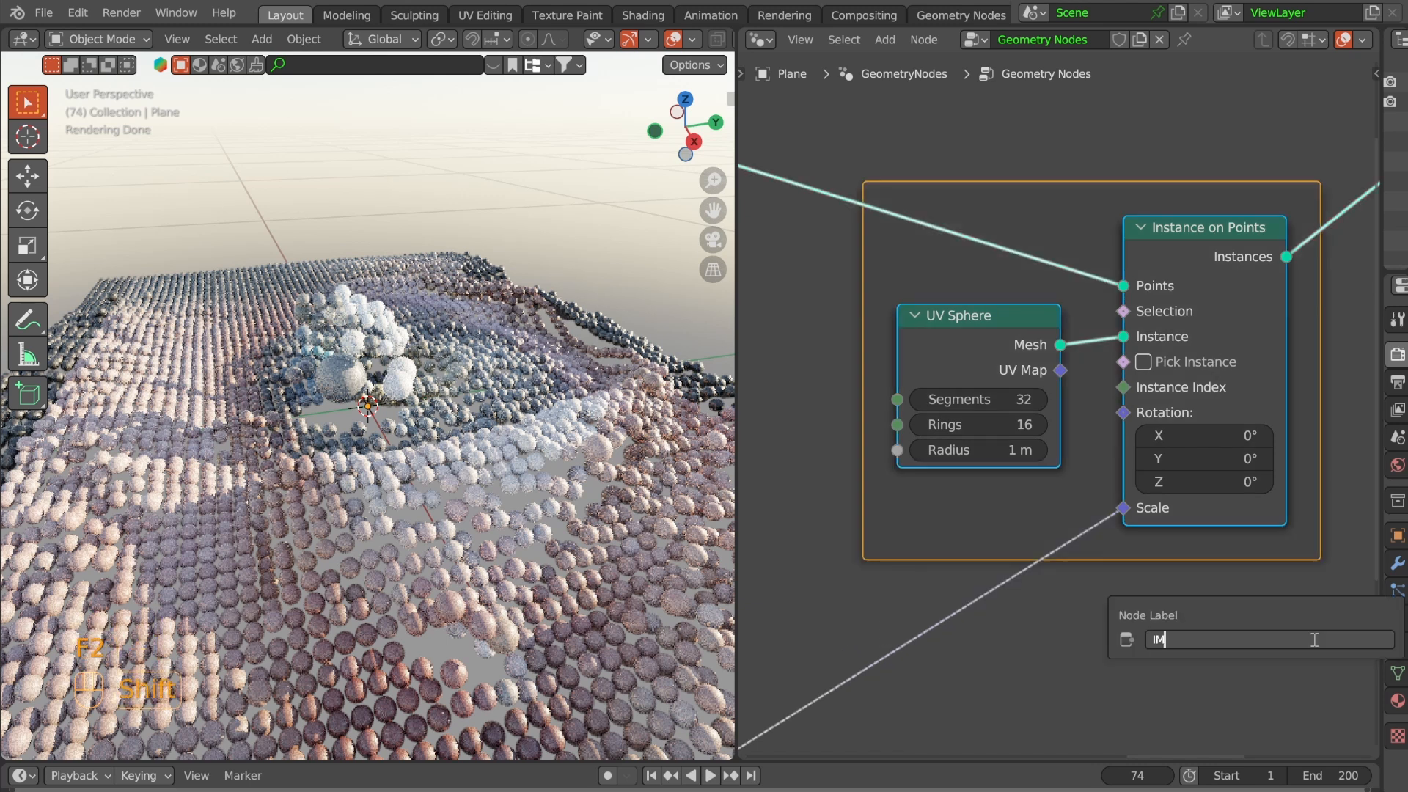
type("INSTANCING OBJECT")
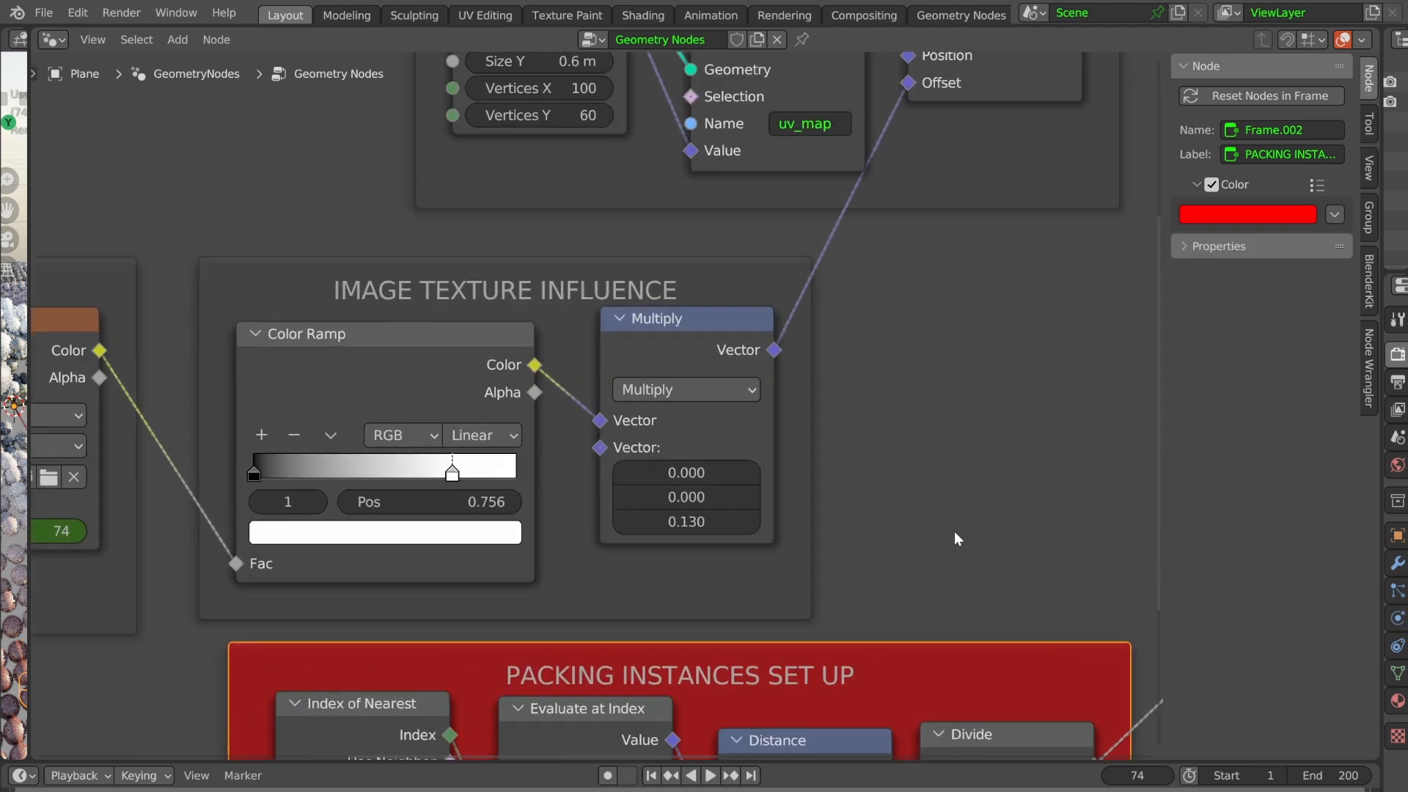
scroll("down", 3)
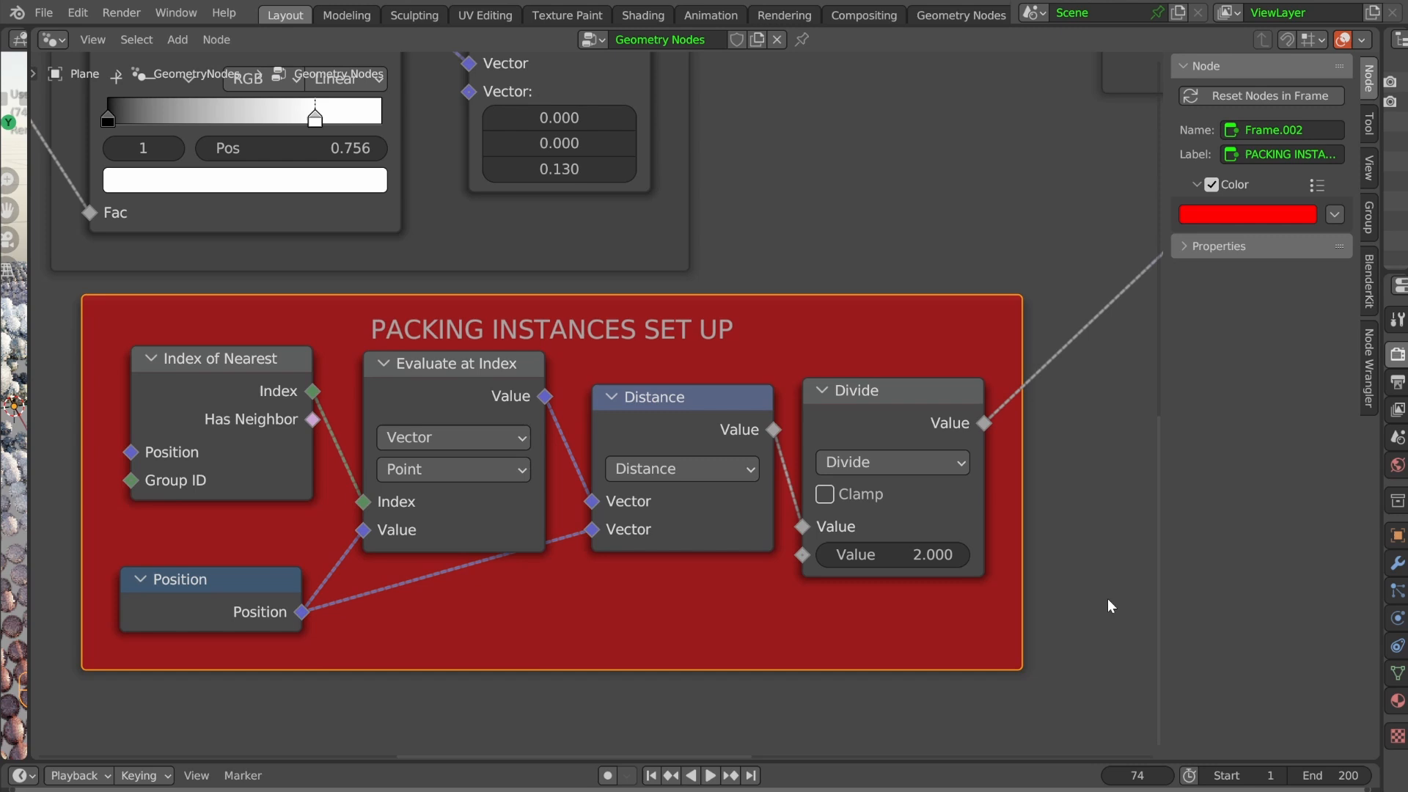
mouse_move(593, 530)
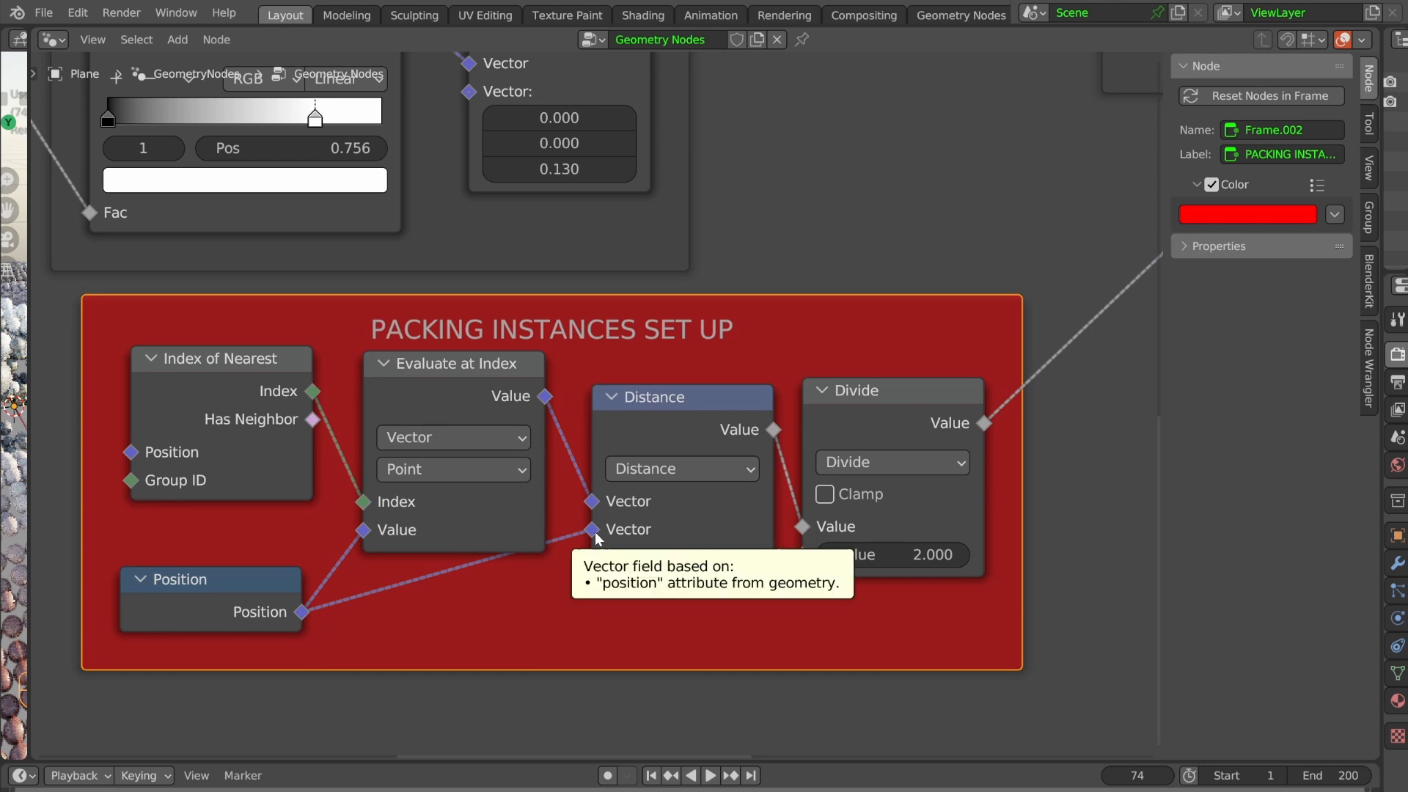
mouse_move(1090, 423)
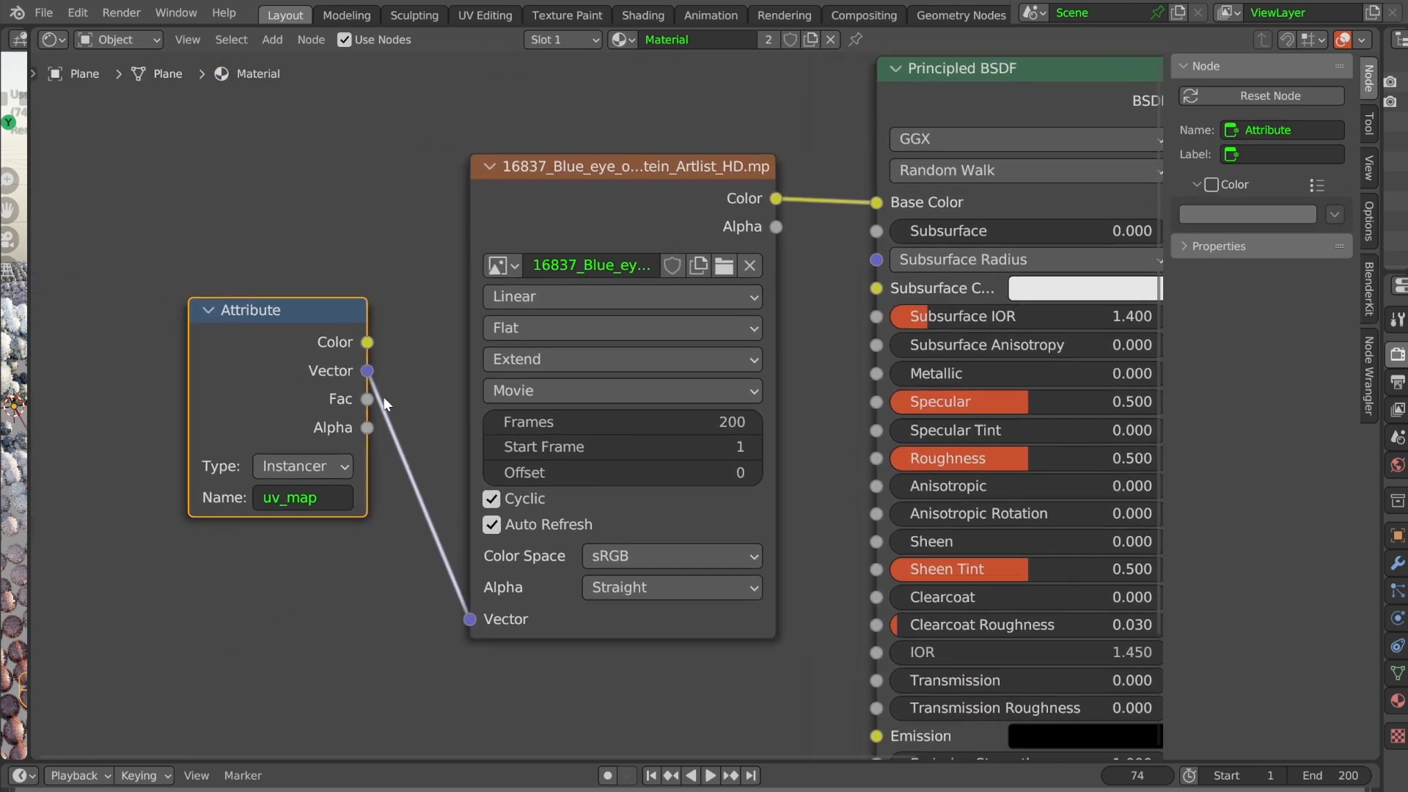
- Inspect the instancer uv_map Attribute node, then show the Geometry Nodes editor alongside
left_click(301, 465)
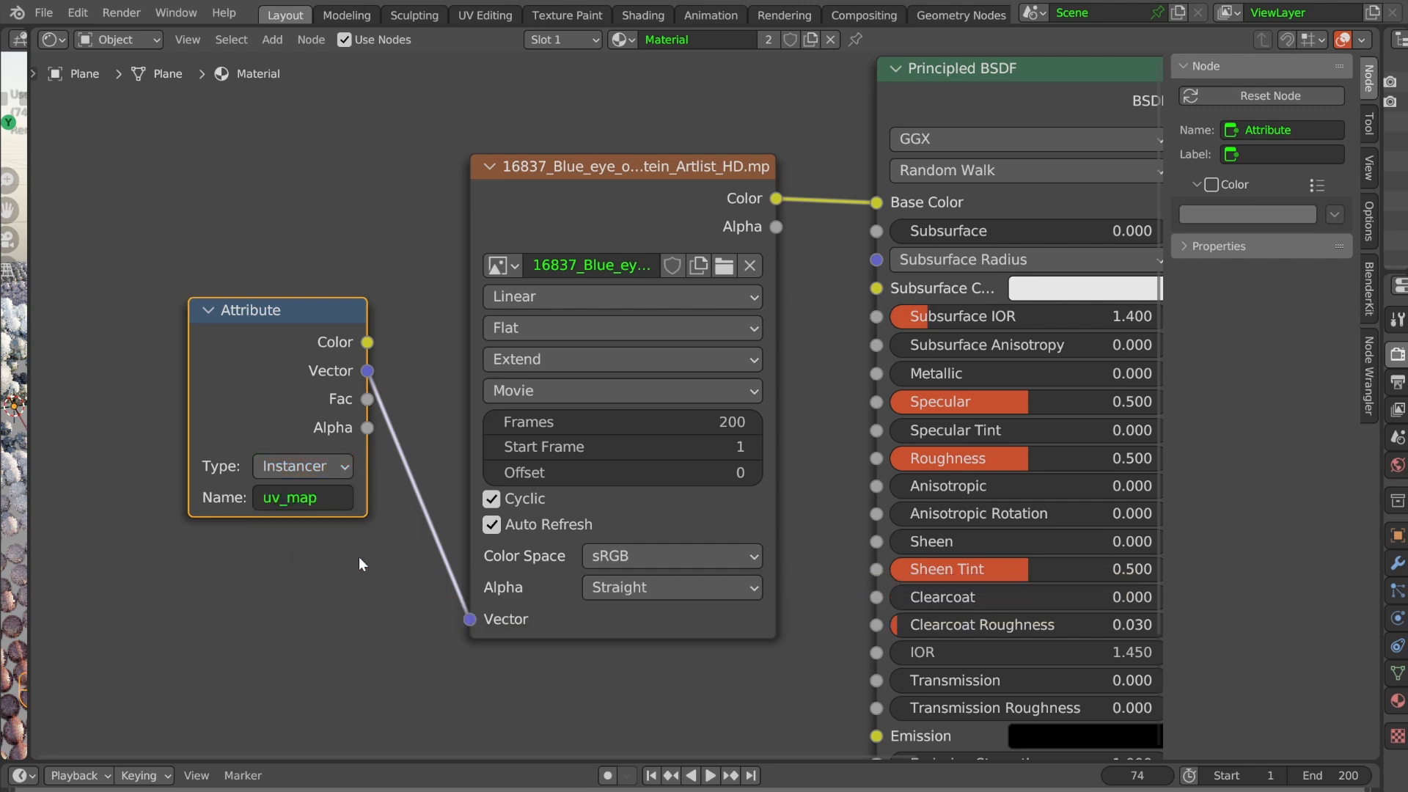
left_click(22, 40)
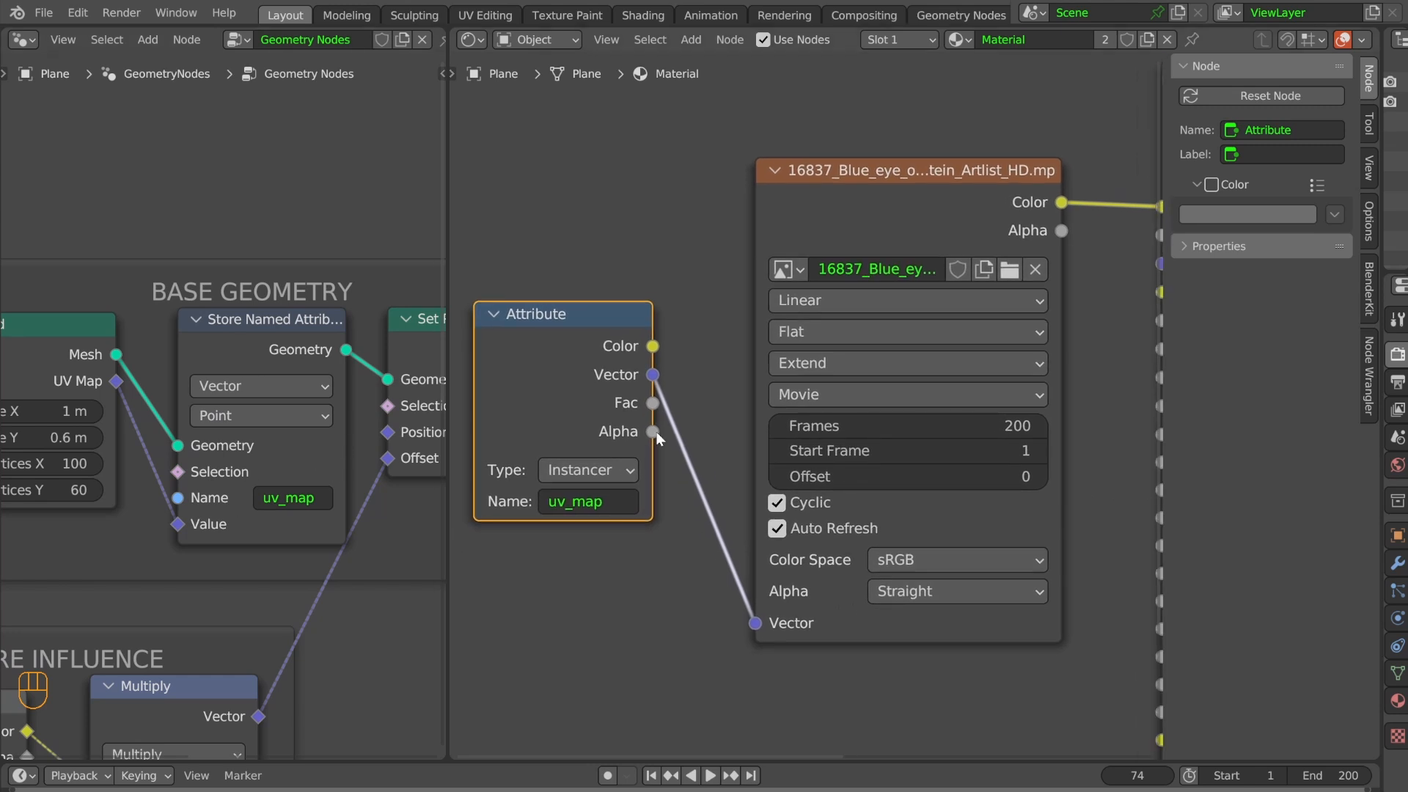
mouse_move(616, 589)
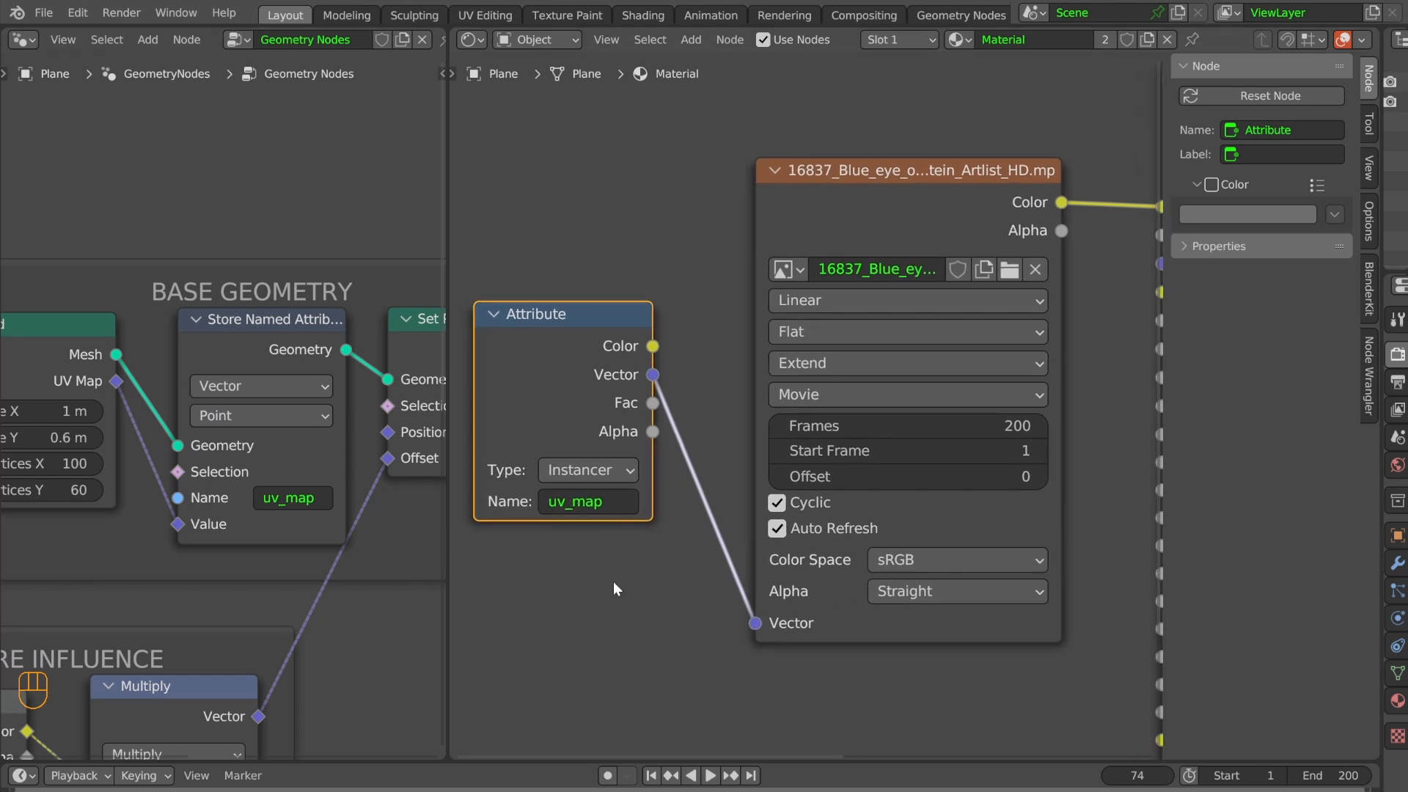